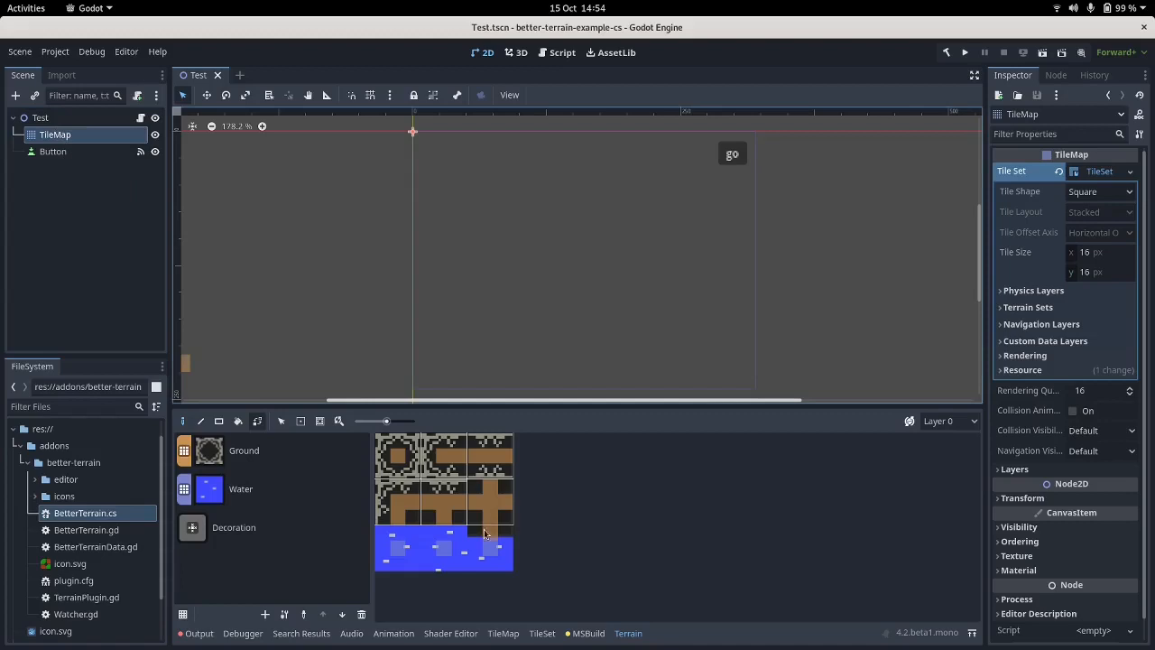
Select the Water terrain and paint water around the ground islands on the TileMap.
{"action": "left_click", "coordinate": [240, 489]}
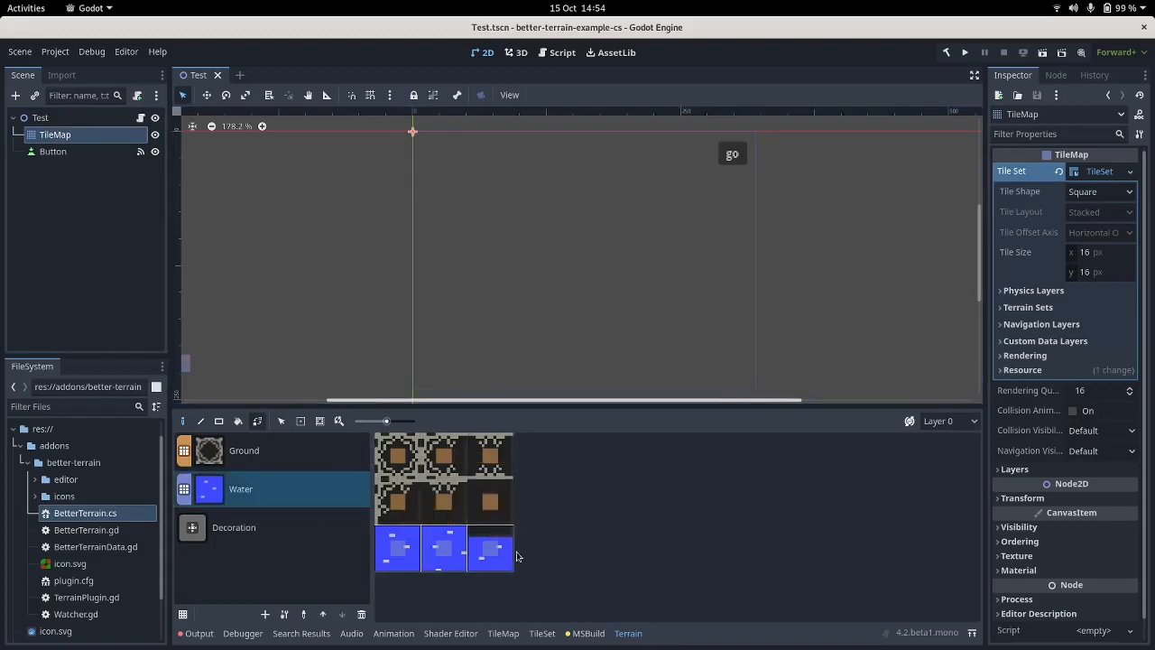
{"action": "mouse_move", "coordinate": [216, 433]}
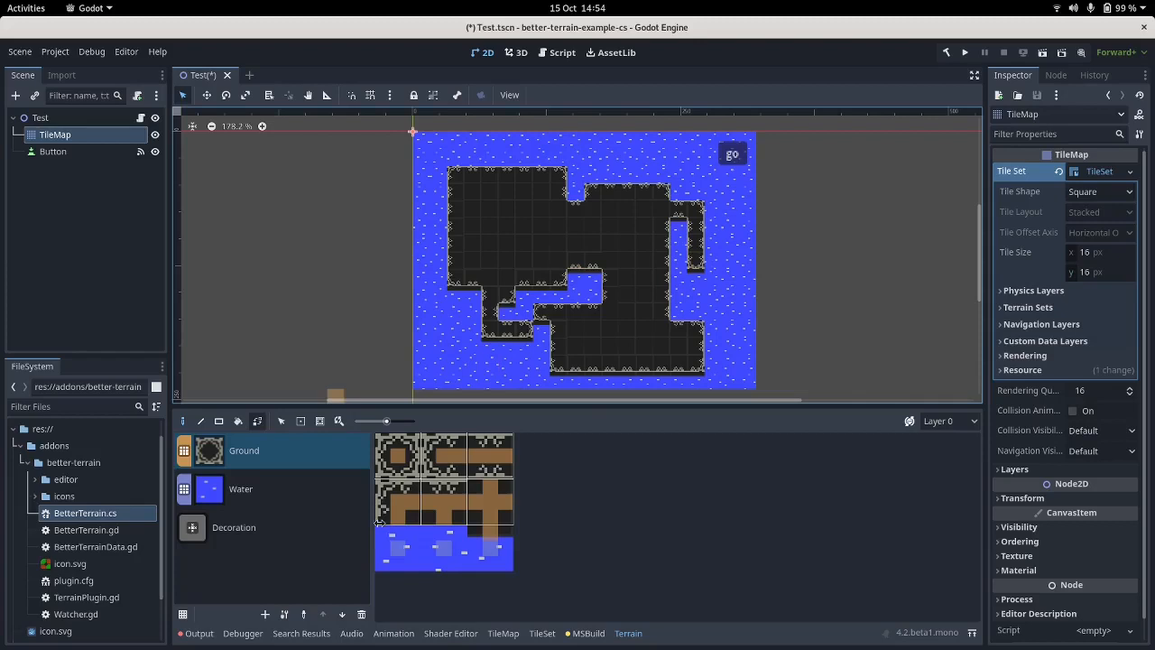
{"action": "mouse_move", "coordinate": [404, 533]}
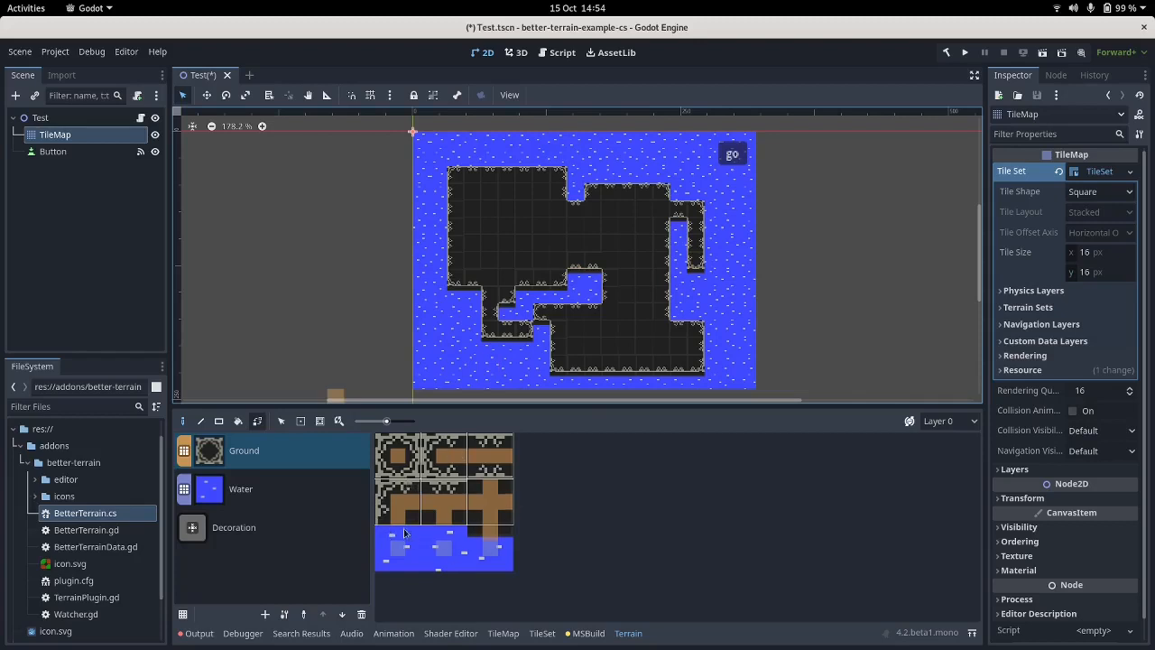
{"action": "mouse_move", "coordinate": [332, 549]}
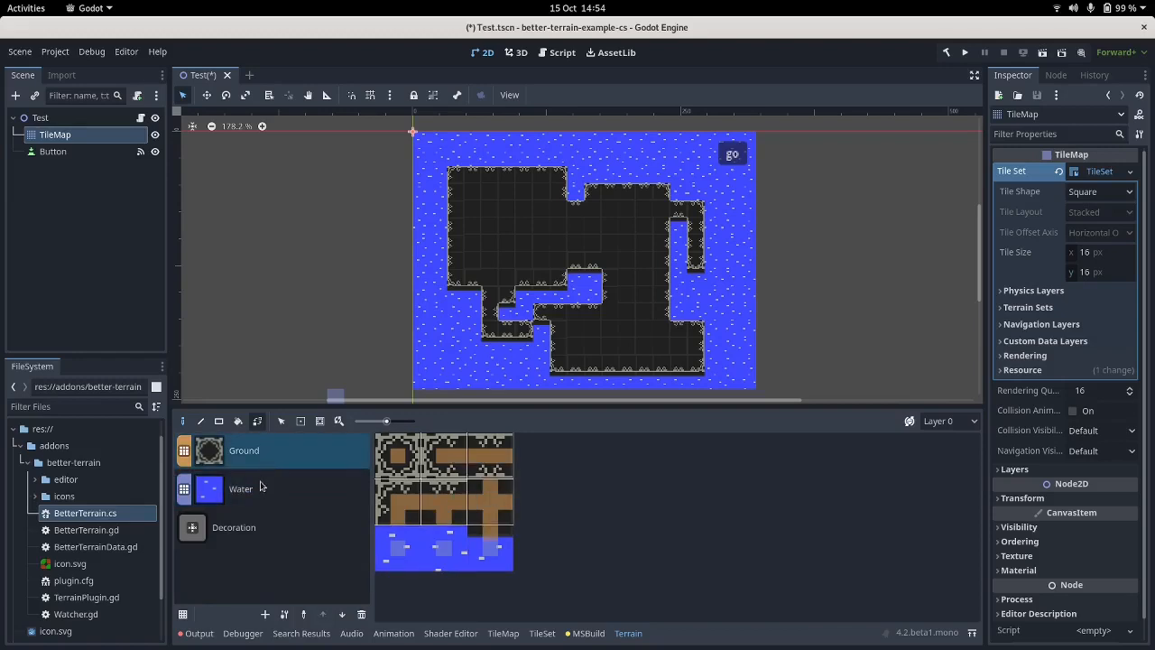
Run the Test scene, press the go button to log "Button pressed", then close the game.
{"action": "left_click", "coordinate": [242, 487]}
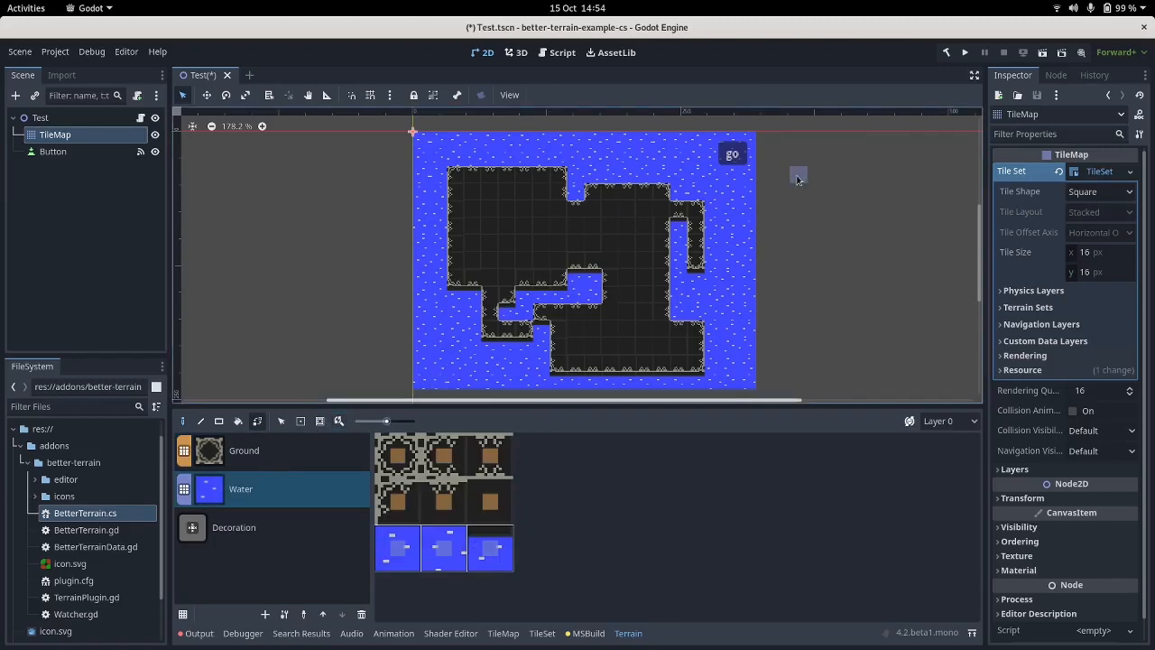
{"action": "left_click", "coordinate": [964, 50]}
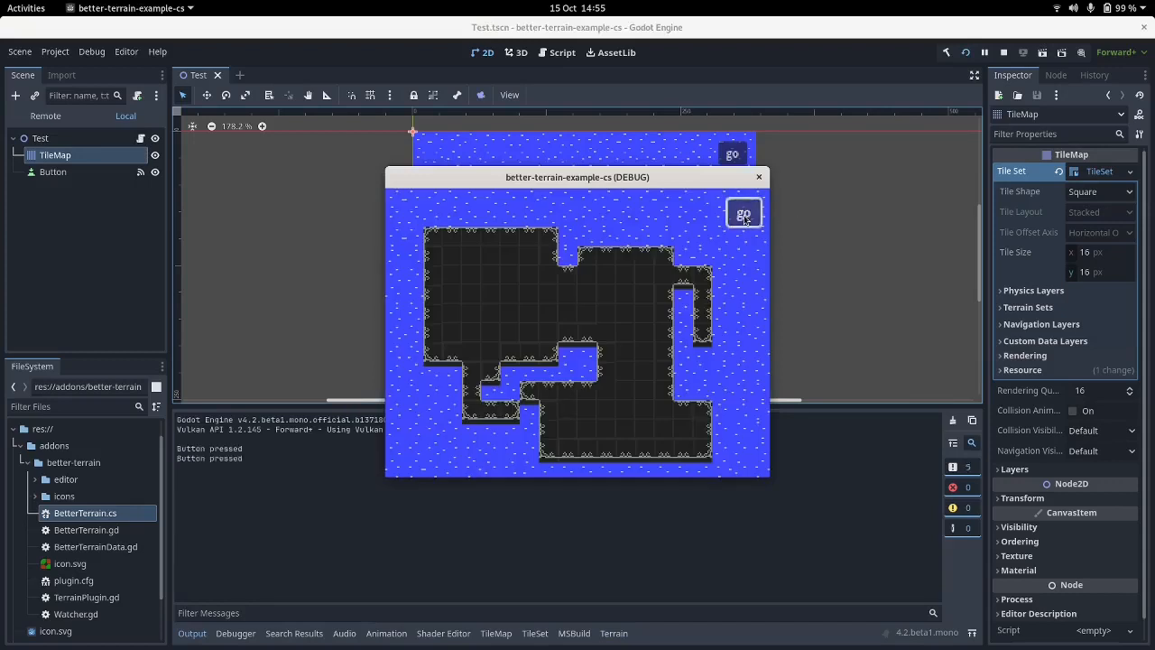
{"action": "left_click", "coordinate": [744, 213]}
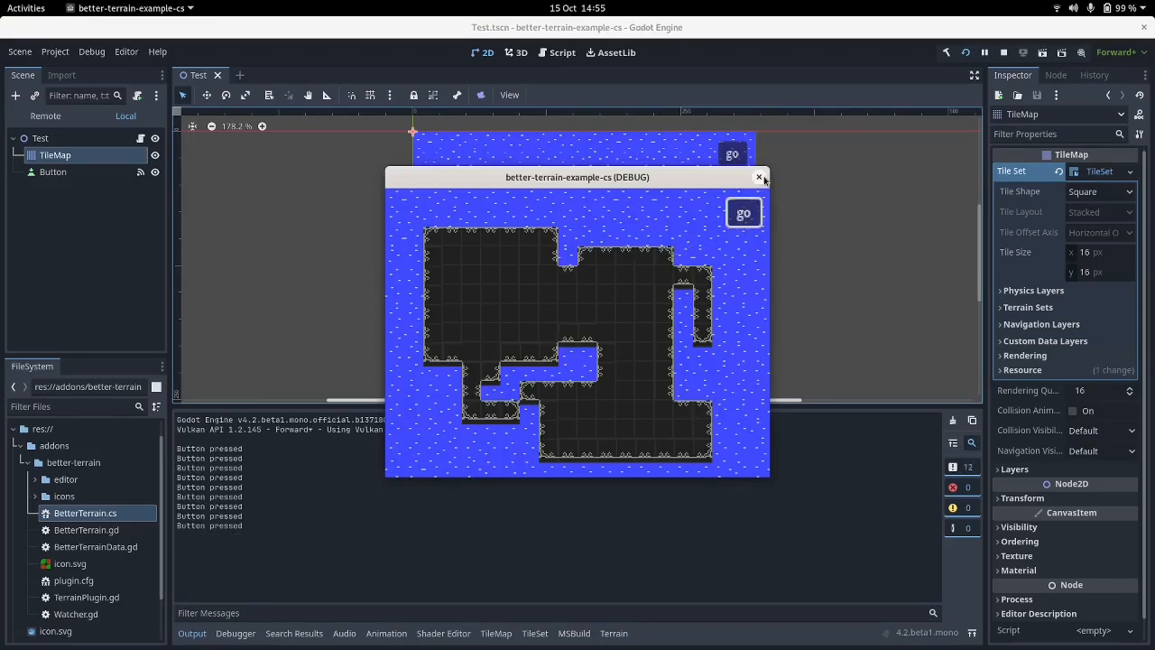
{"action": "left_click", "coordinate": [758, 177]}
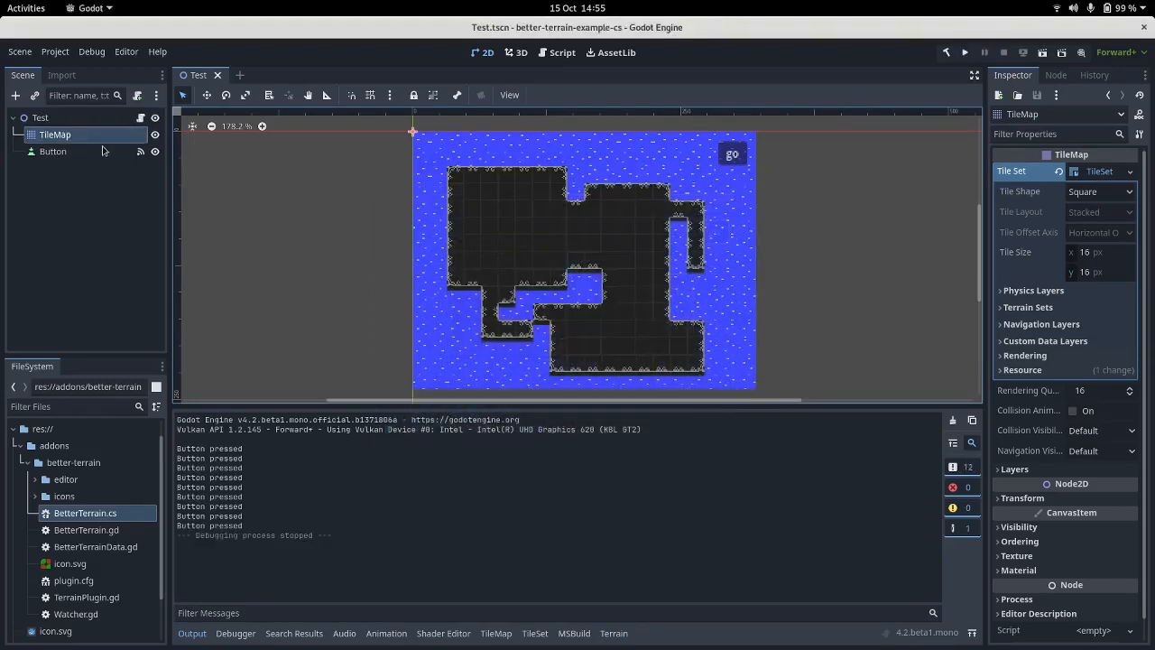
Clear the TileMap's painted tiles and switch to editing the Test.cs script.
{"action": "left_click", "coordinate": [495, 634]}
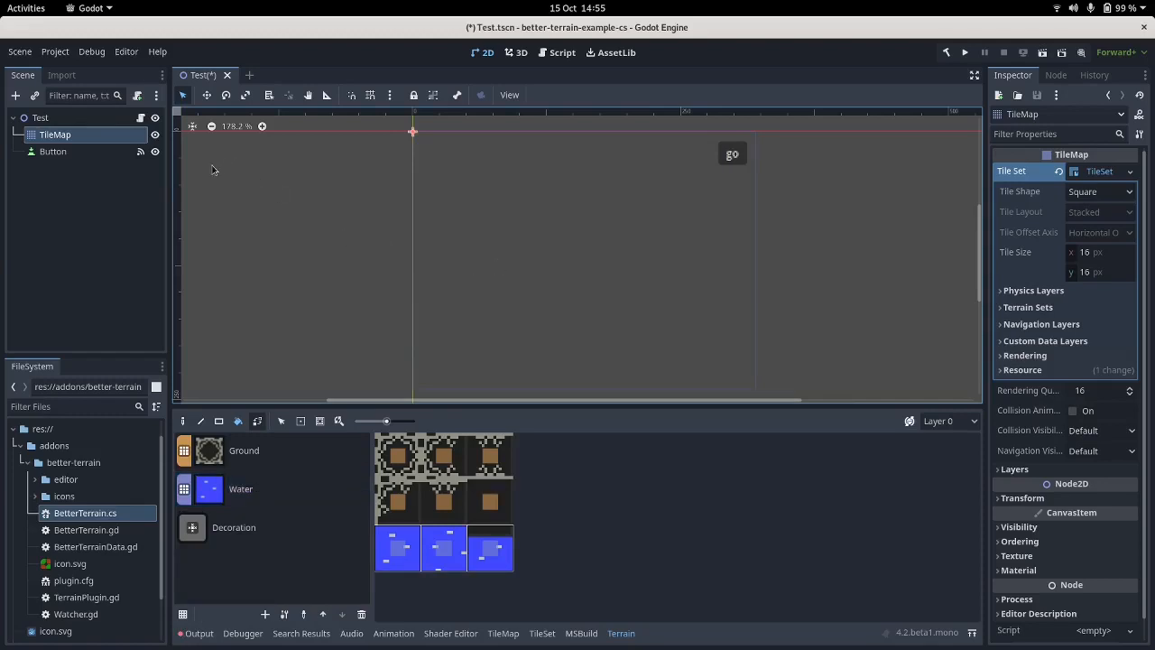
{"action": "mouse_move", "coordinate": [222, 173]}
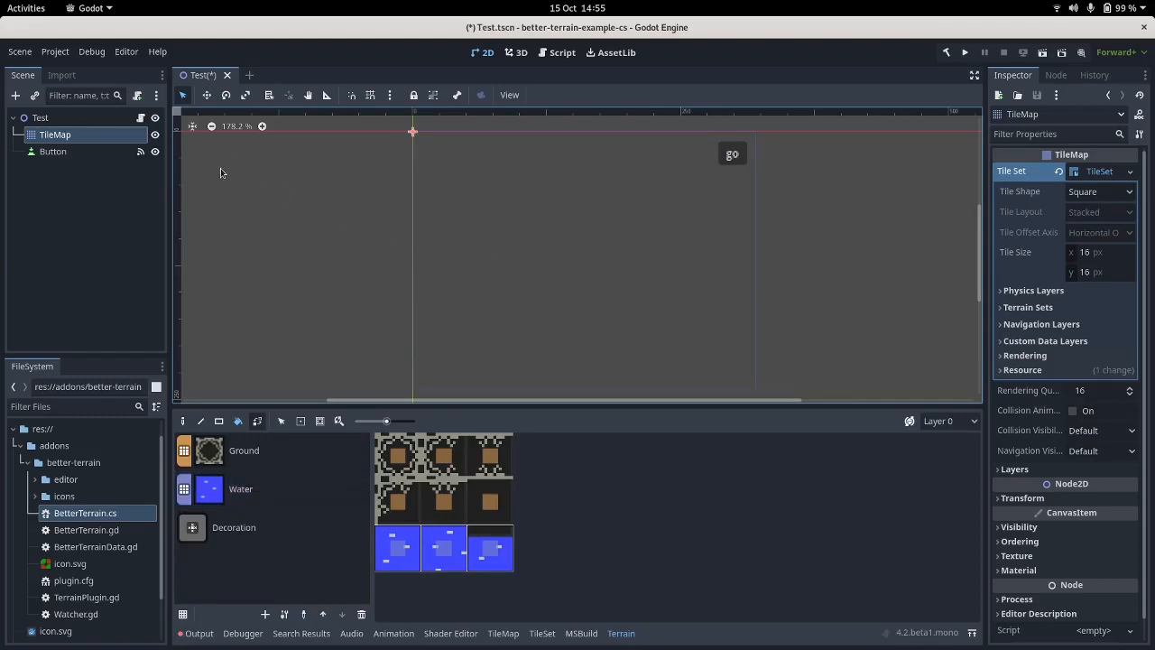
{"action": "left_click", "coordinate": [559, 52]}
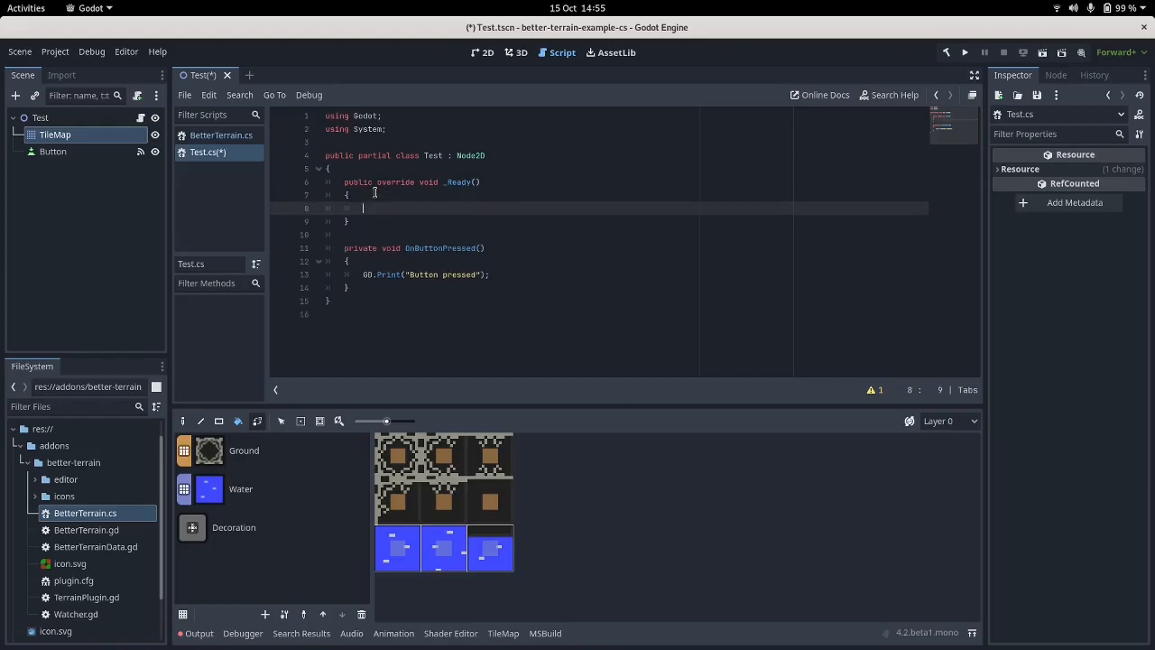
Store GetNode("/root/BetterTerrain") in a variable bt inside _Ready.
{"action": "type", "text": "var"}
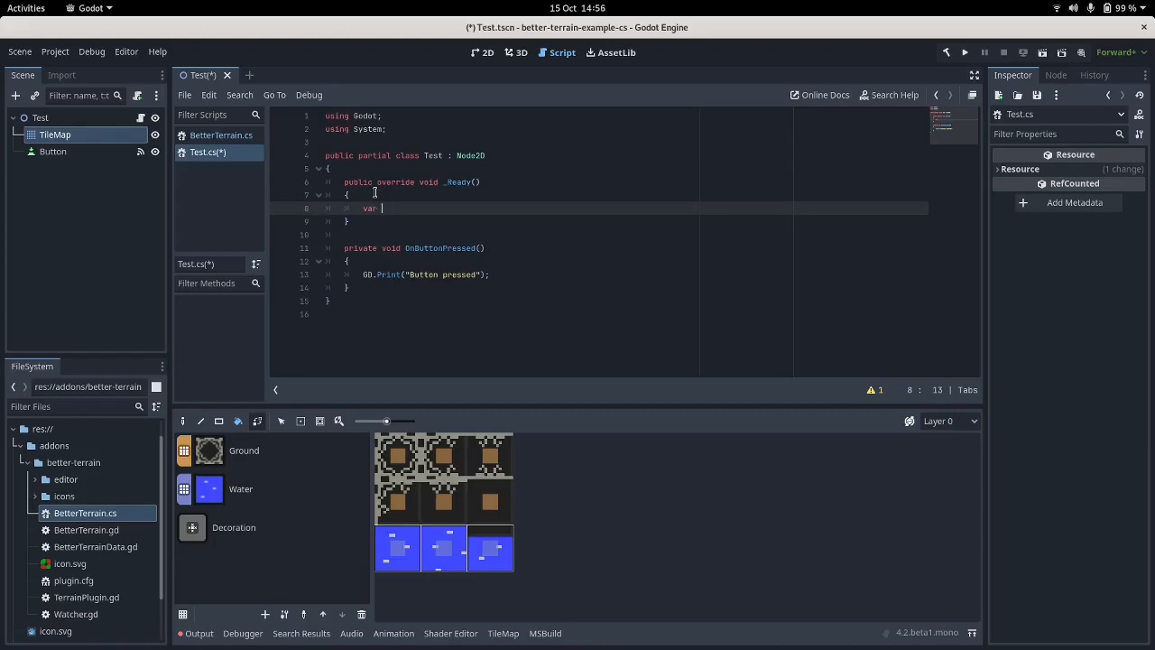
{"action": "type", "text": "bt = Get"}
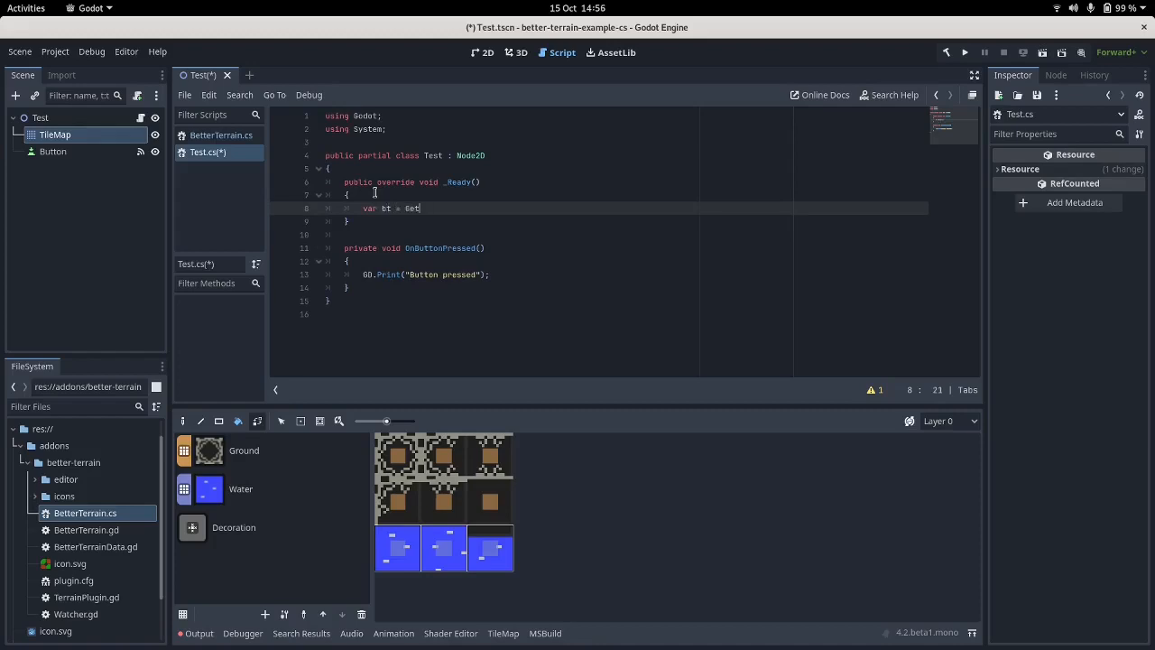
{"action": "type", "text": "Node"}
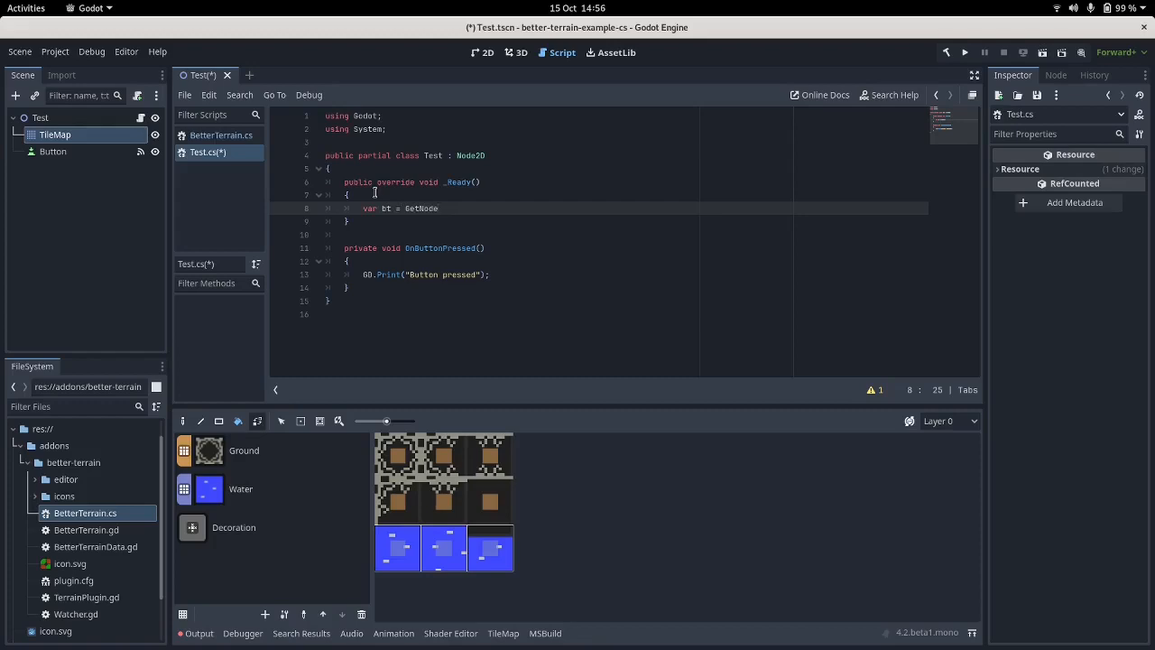
{"action": "type", "text": "(\"/root\")"}
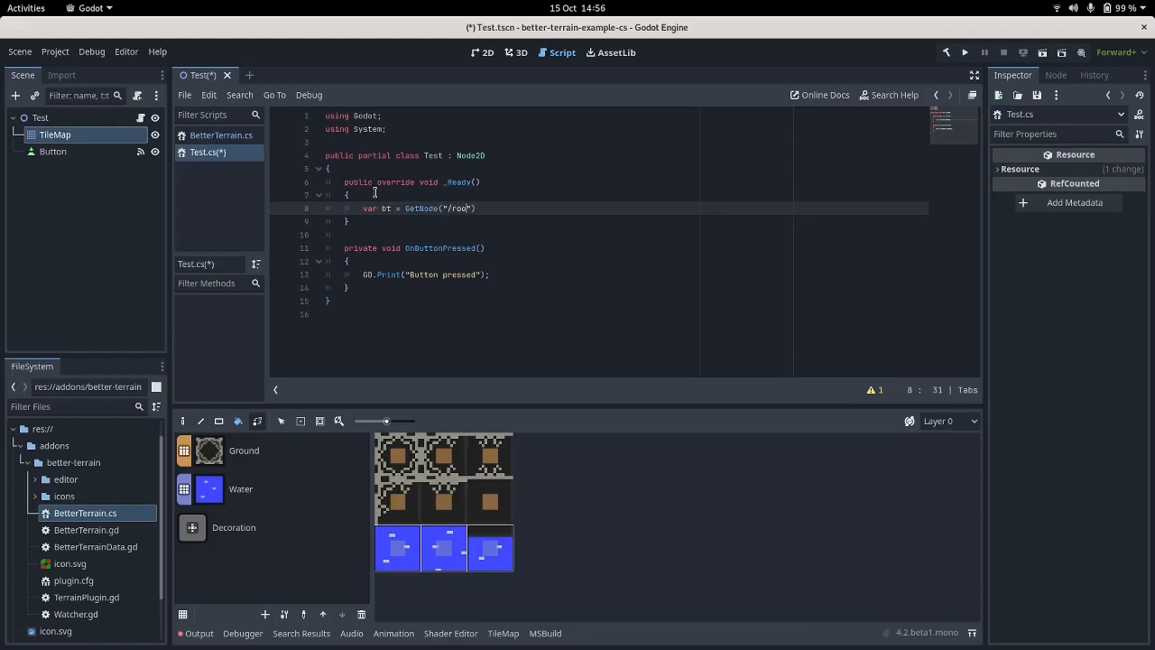
{"action": "type", "text": "/BetterTerrain"}
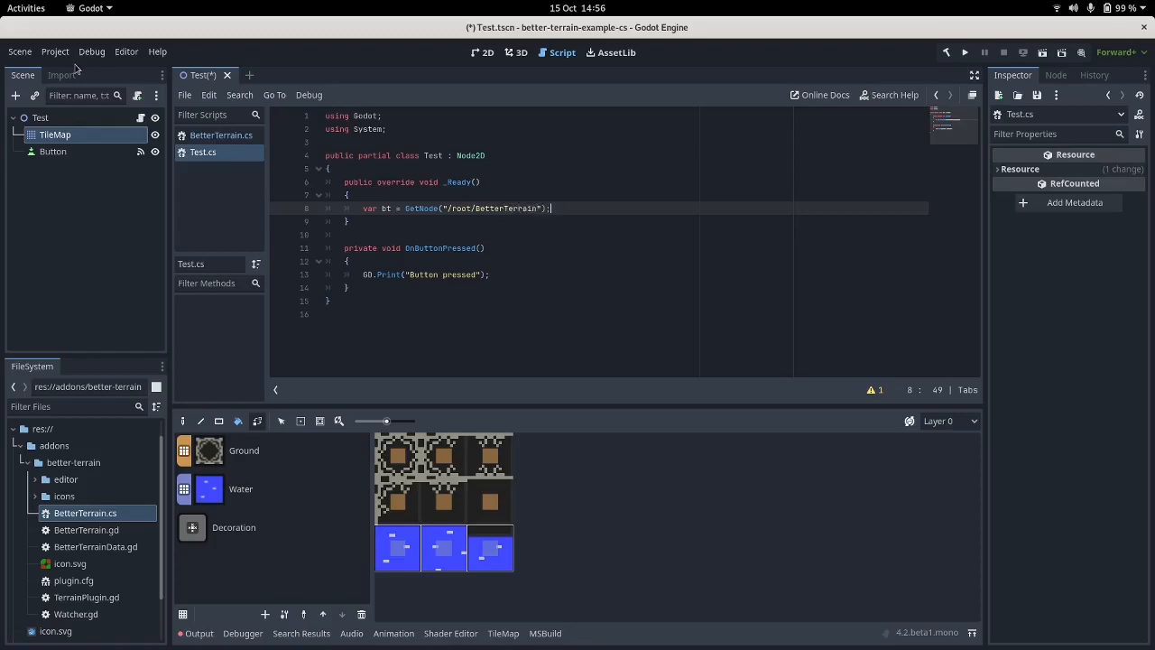
{"action": "left_click", "coordinate": [54, 50]}
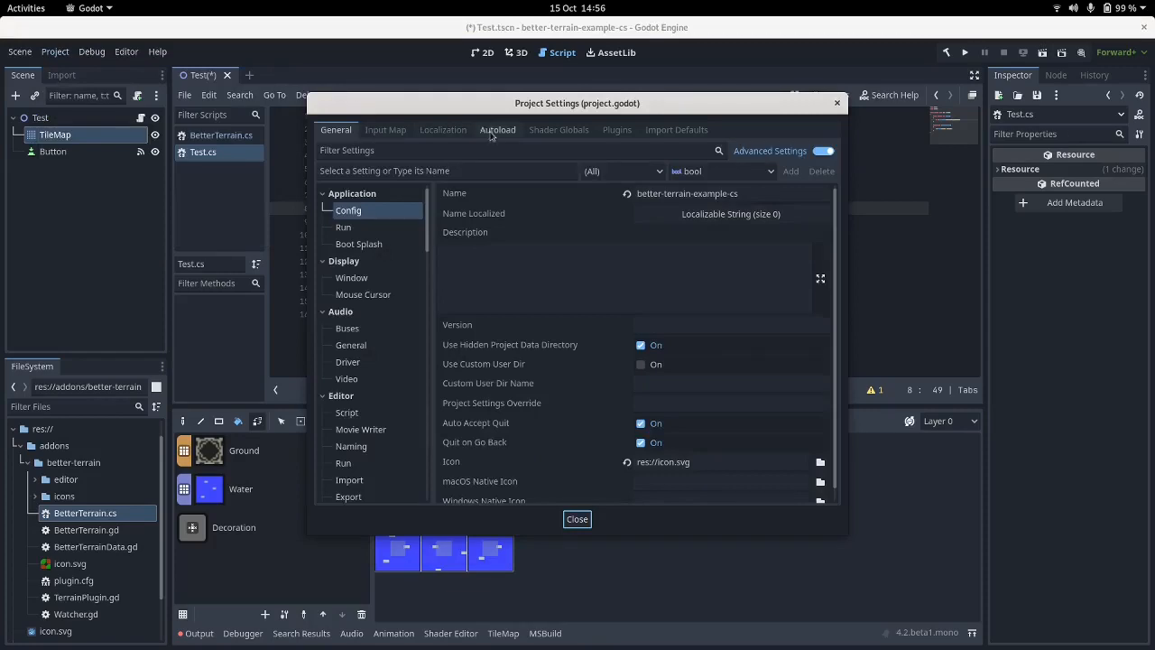
{"action": "left_click", "coordinate": [498, 130]}
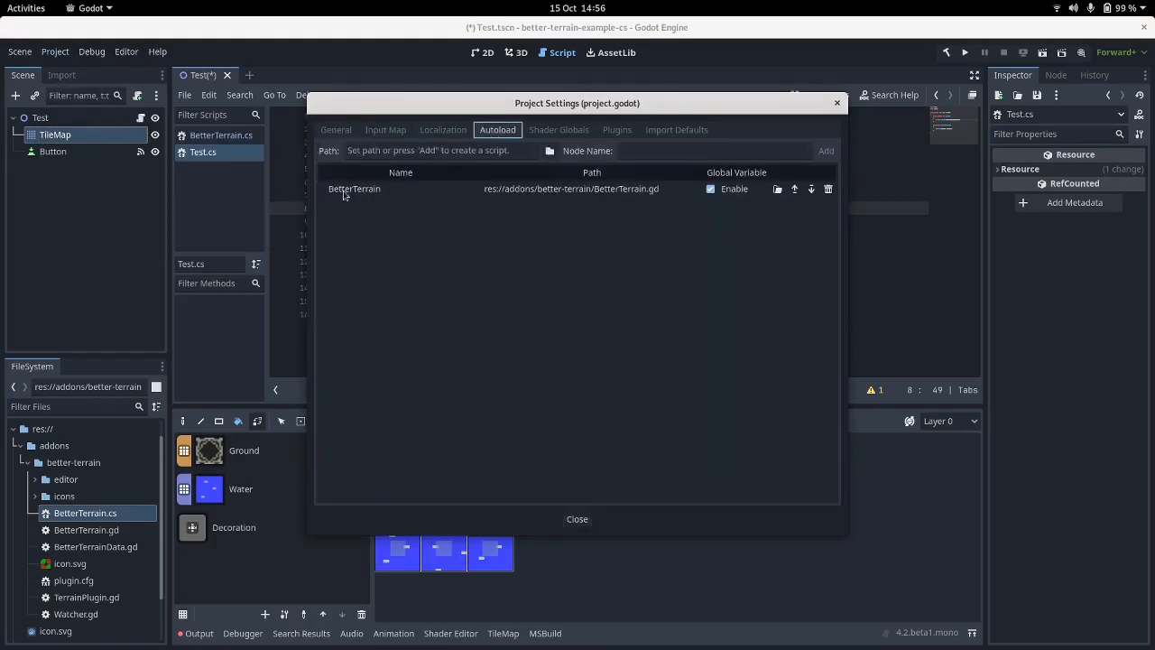
{"action": "left_click", "coordinate": [617, 130]}
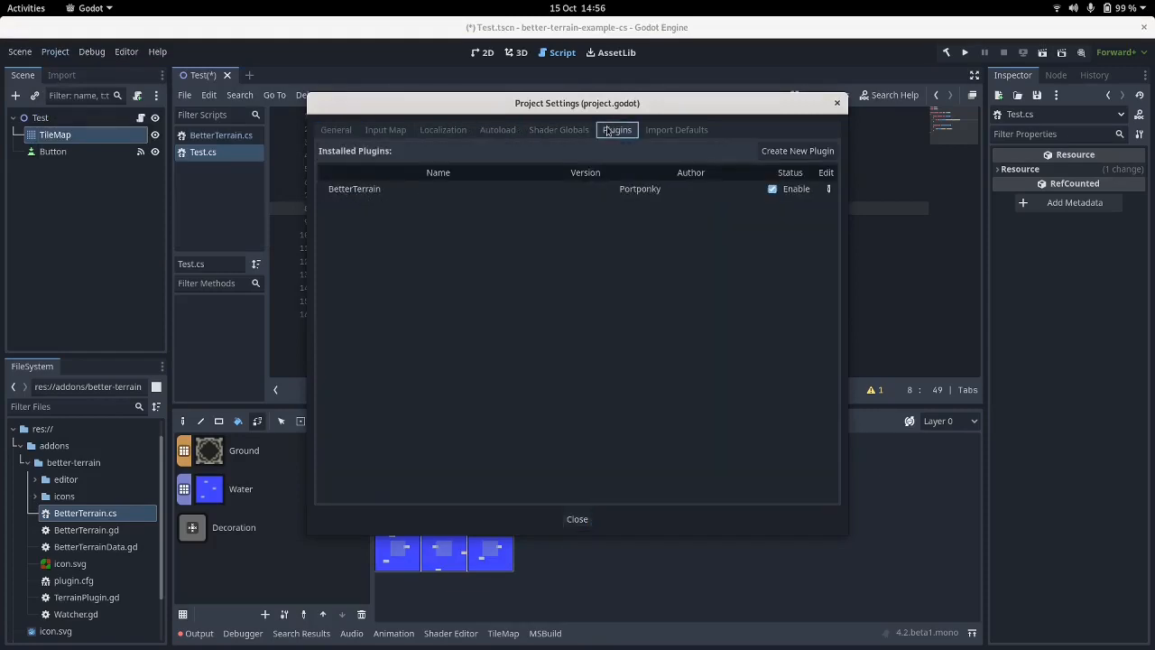
{"action": "left_click", "coordinate": [498, 130]}
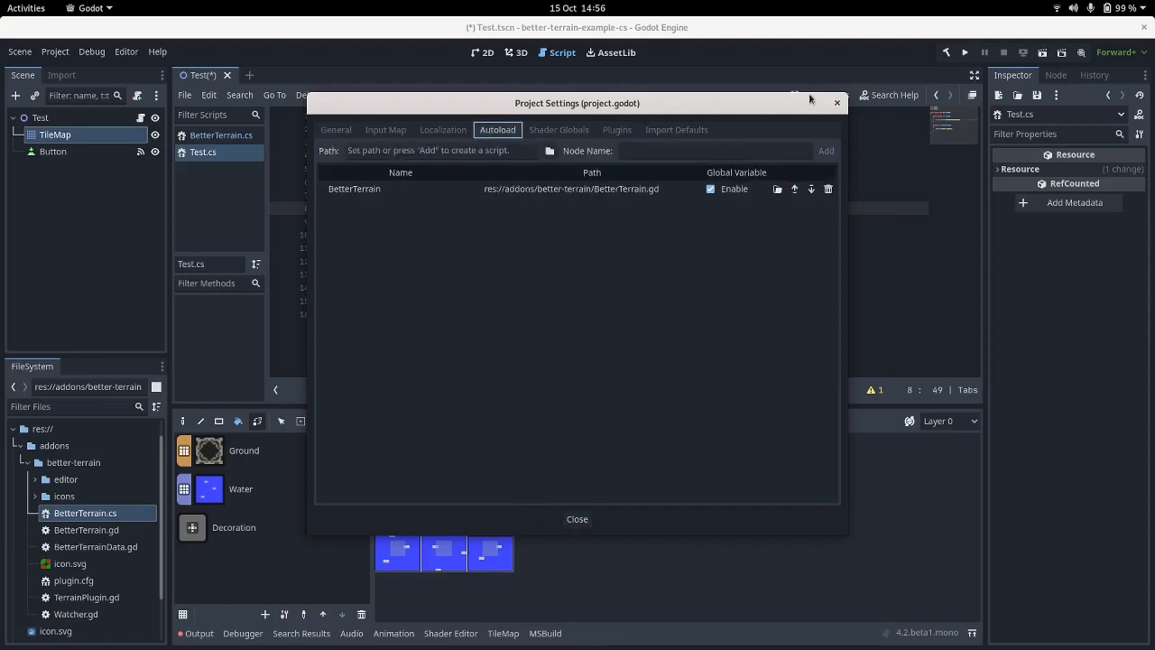
{"action": "left_click", "coordinate": [578, 520]}
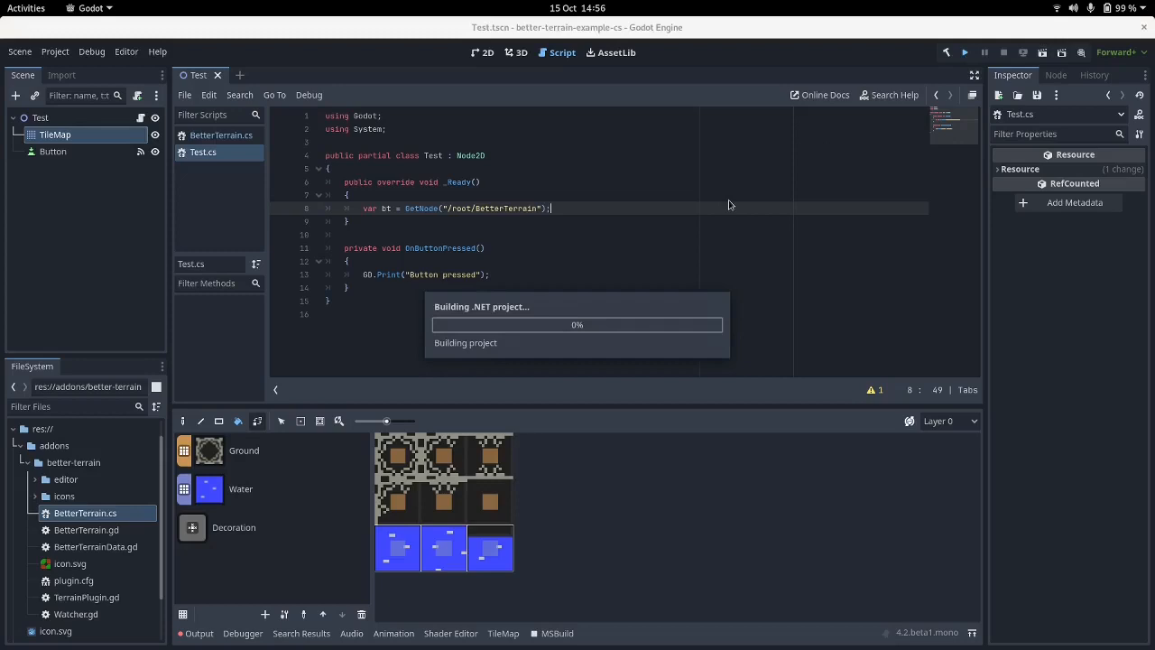
{"action": "mouse_move", "coordinate": [673, 235]}
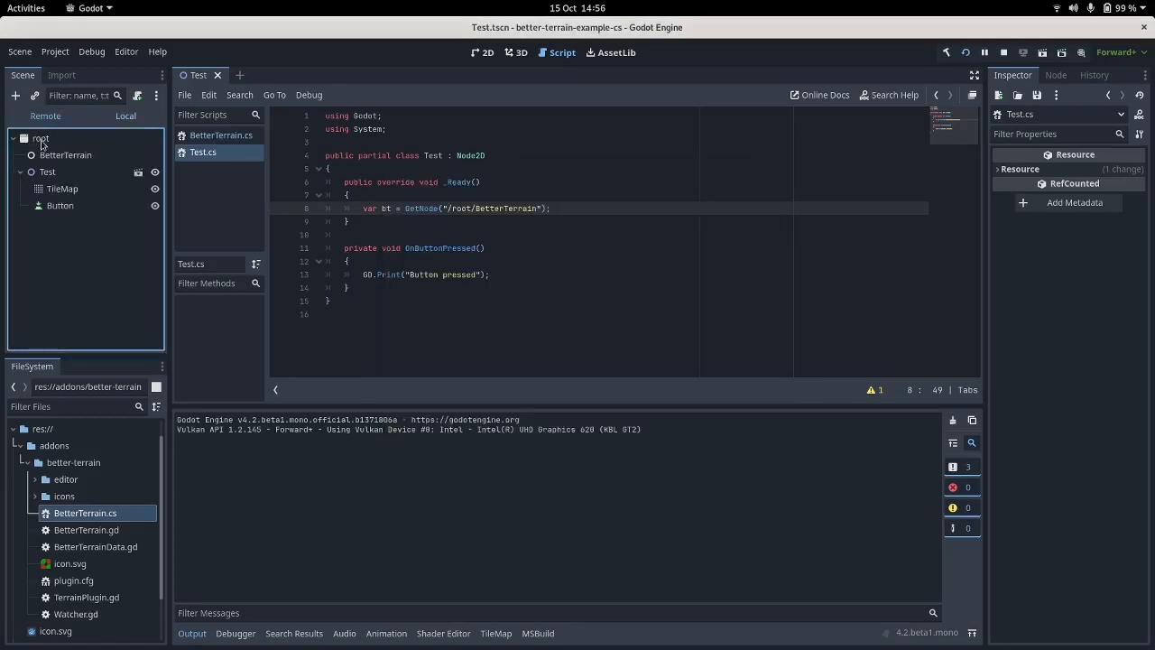
Inspect the BetterTerrain and Test nodes in the running remote scene tree.
{"action": "left_click", "coordinate": [65, 155]}
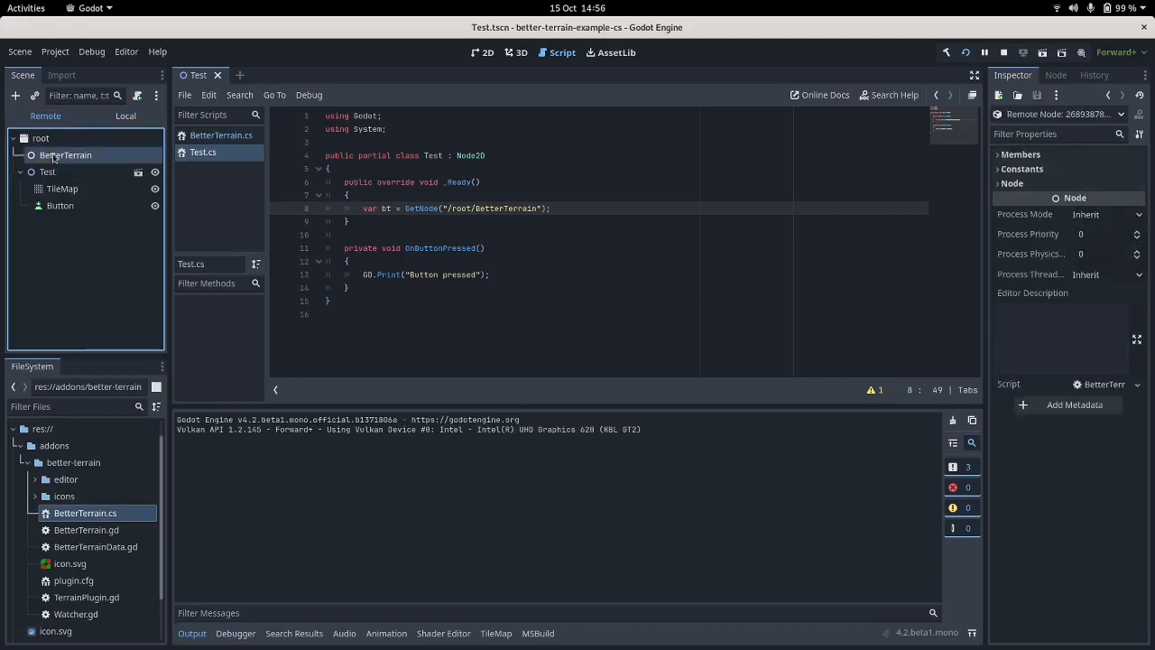
{"action": "left_click", "coordinate": [47, 172]}
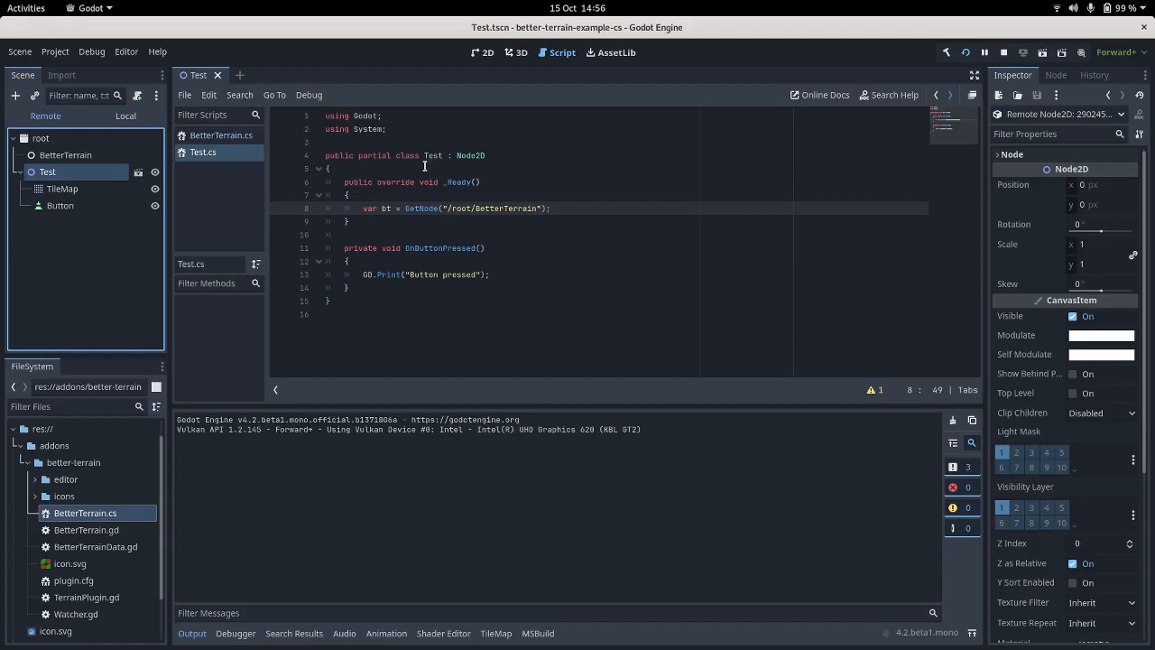
{"action": "mouse_move", "coordinate": [439, 213]}
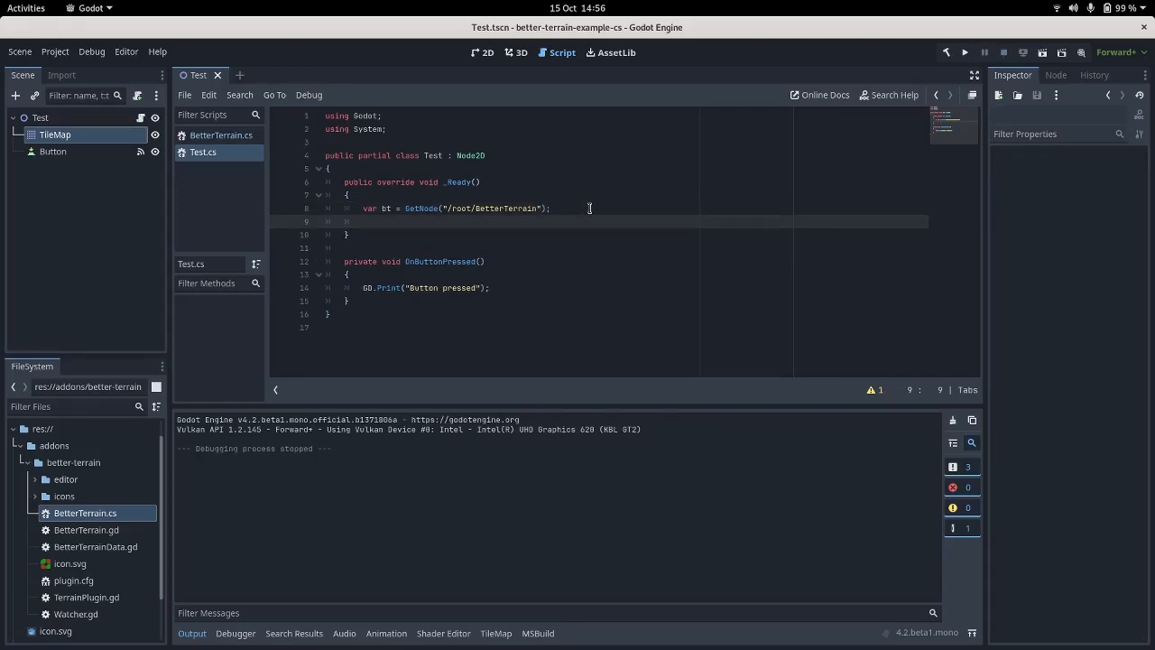
Store the TileMap node in a variable tm via GetNode<TileMap>.
{"action": "type", "text": "var tm = GetNod"}
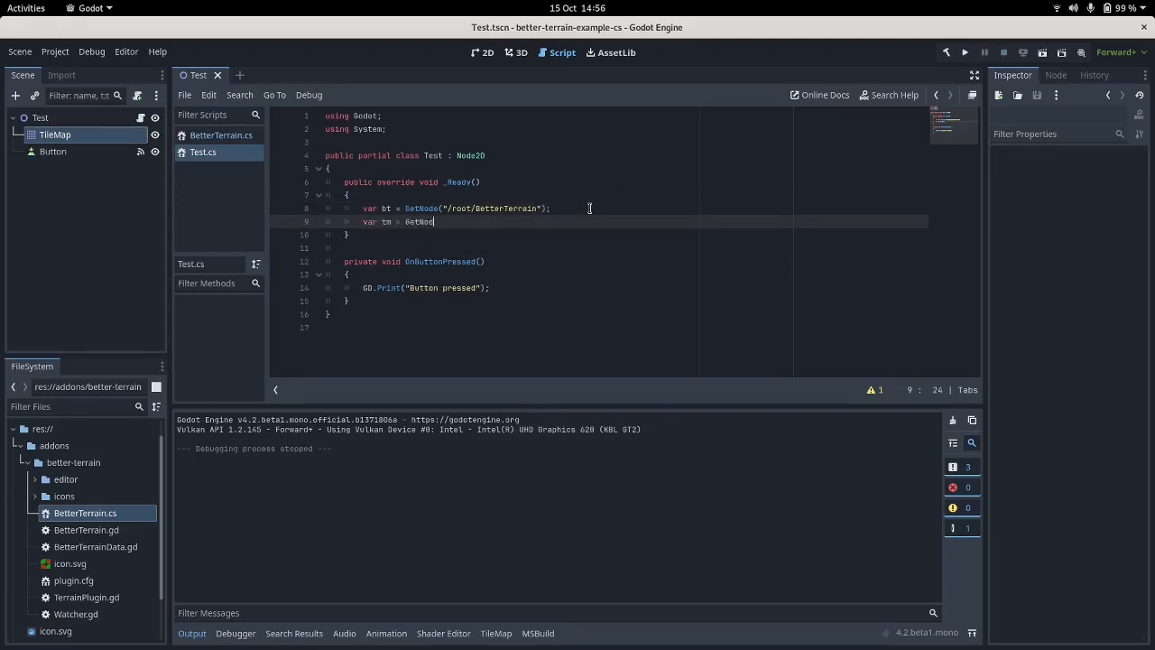
{"action": "type", "text": "e<TileMap>(\"TileMap"}
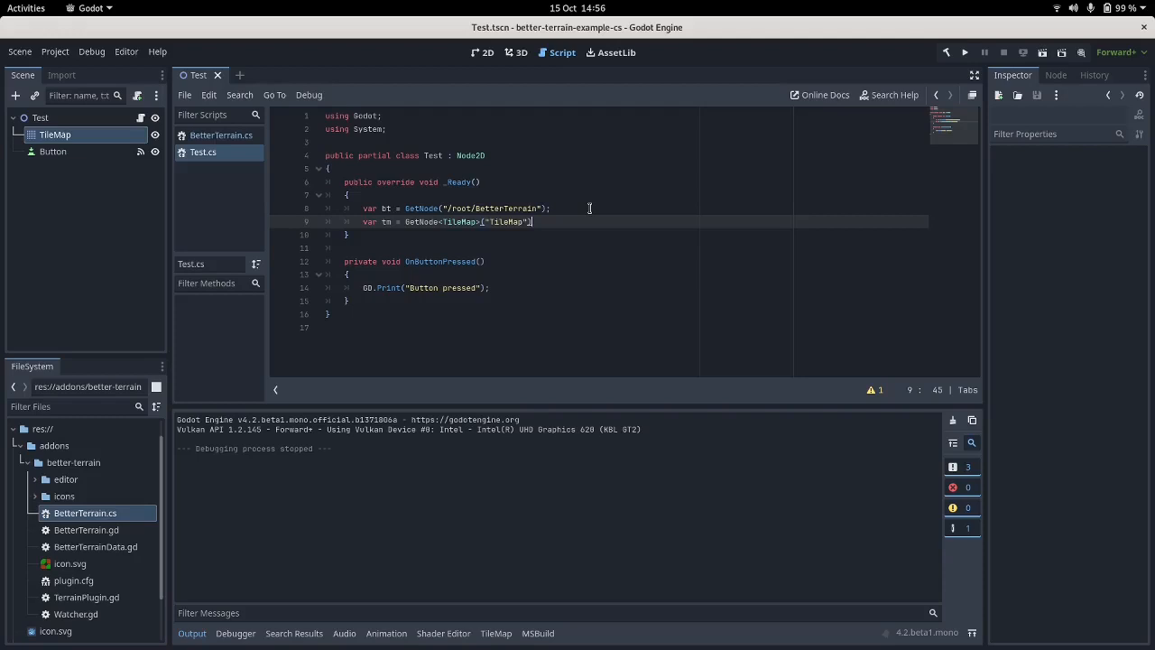
Call set_cell through bt to place terrain 0 at cell (3, 3) of tm.
{"action": "type", "text": "bt"}
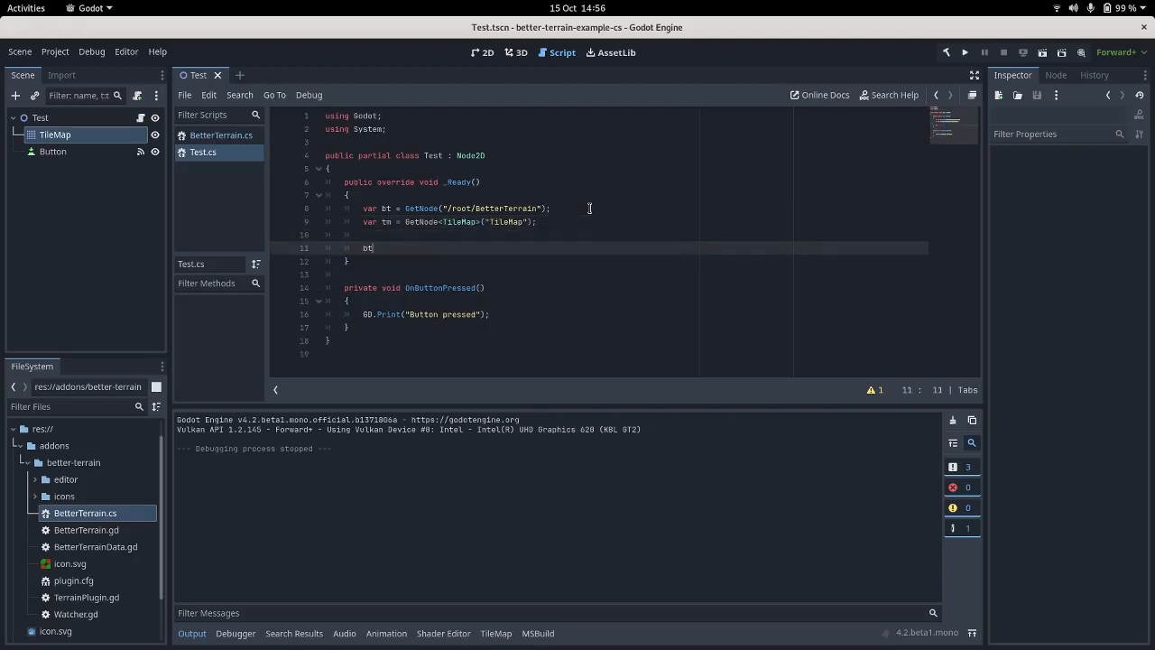
{"action": "type", "text": ".Call"}
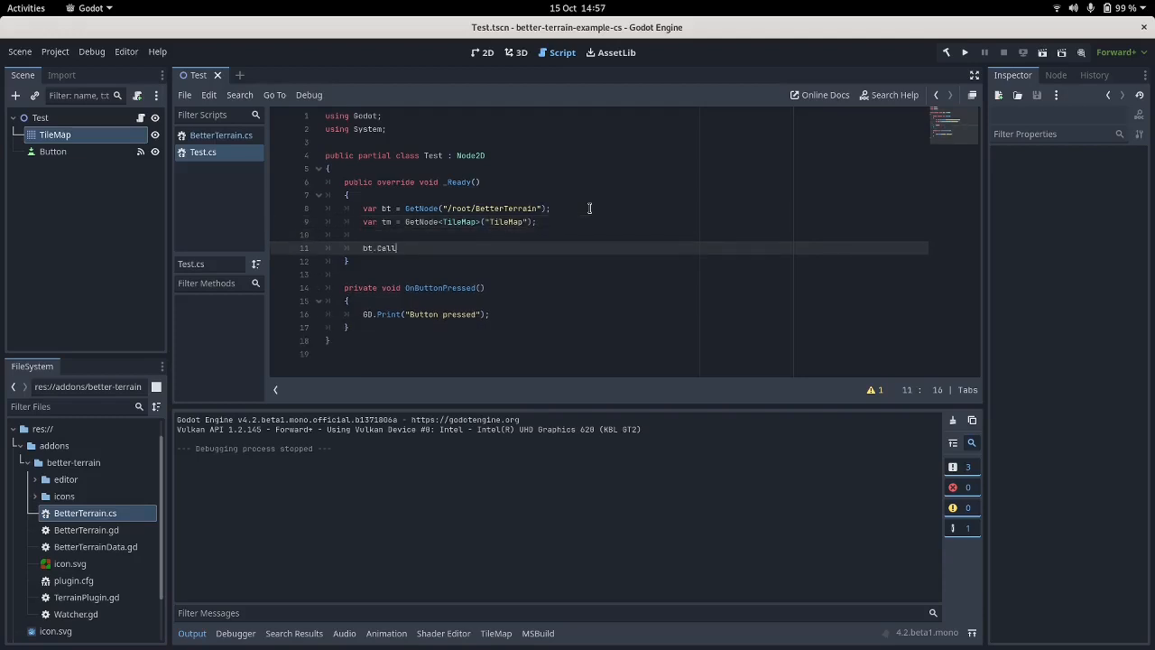
{"action": "type", "text": "(\"\")"}
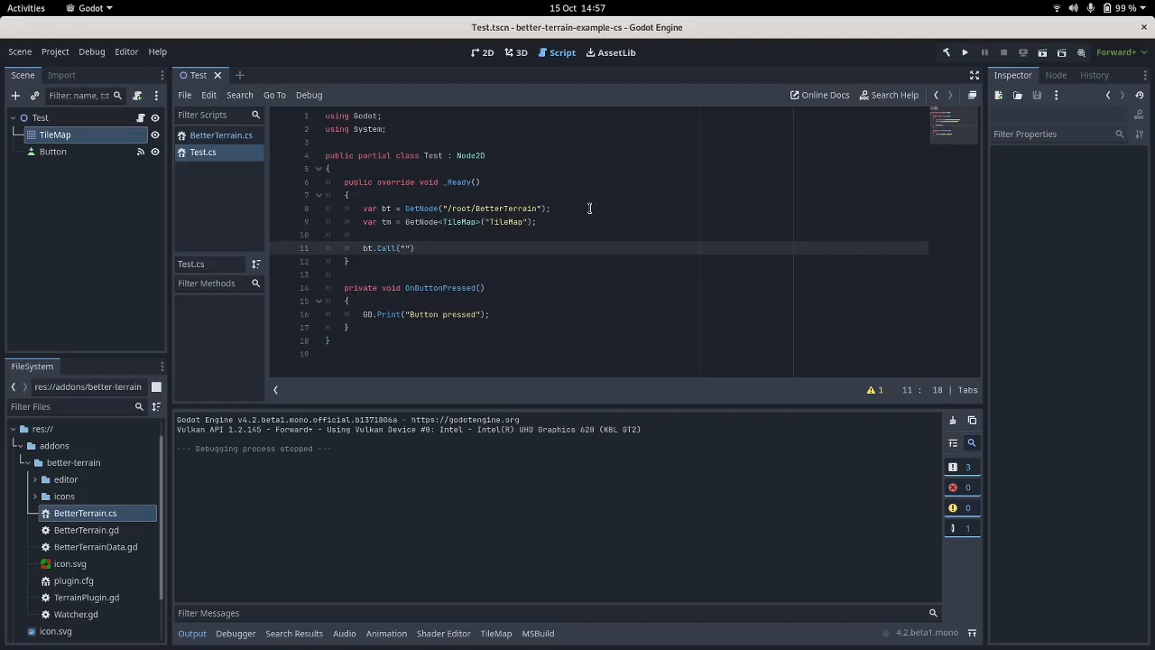
{"action": "type", "text": "set_cell"}
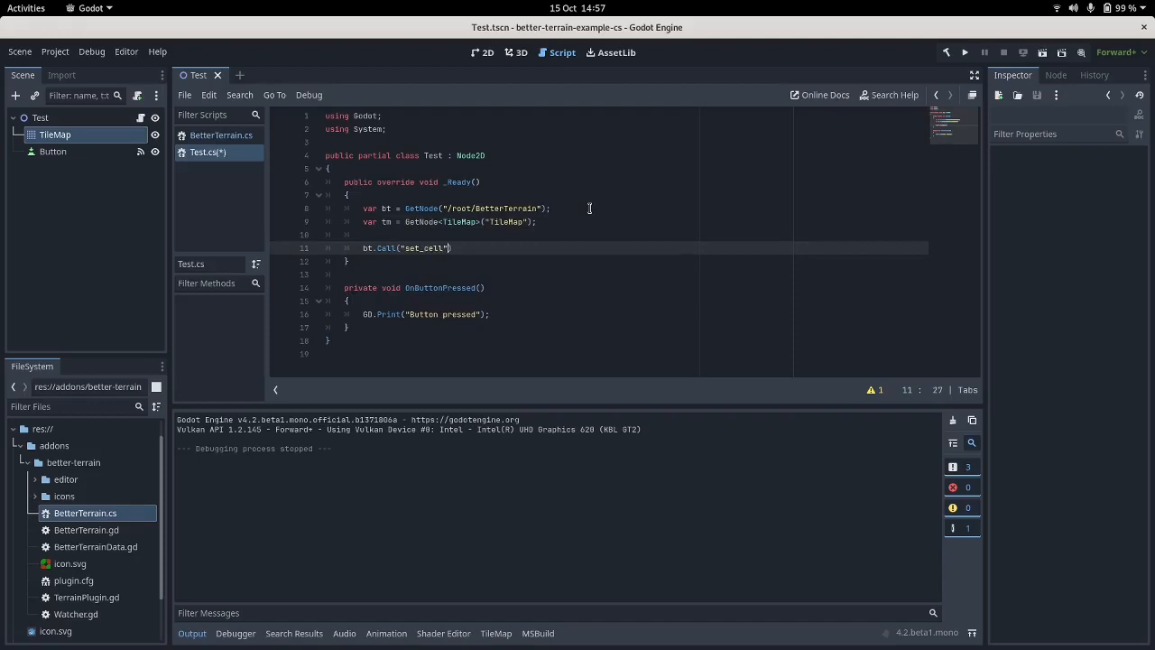
{"action": "type", "text": ", t"}
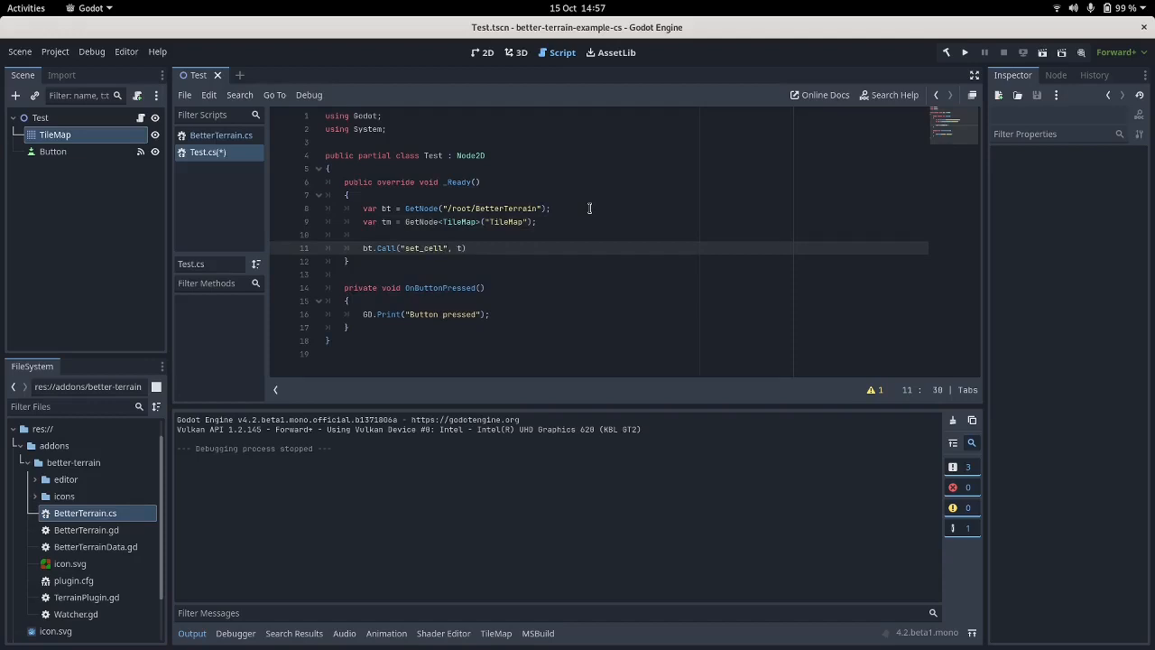
{"action": "type", "text": "m, 0"}
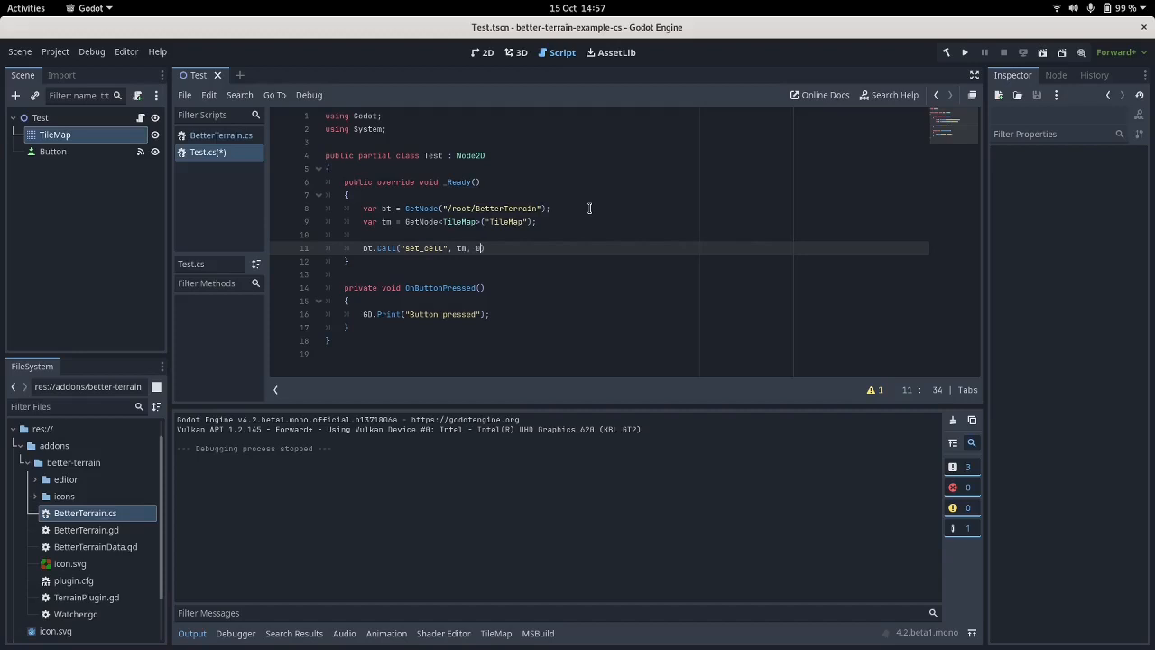
{"action": "type", "text": ", new Vec"}
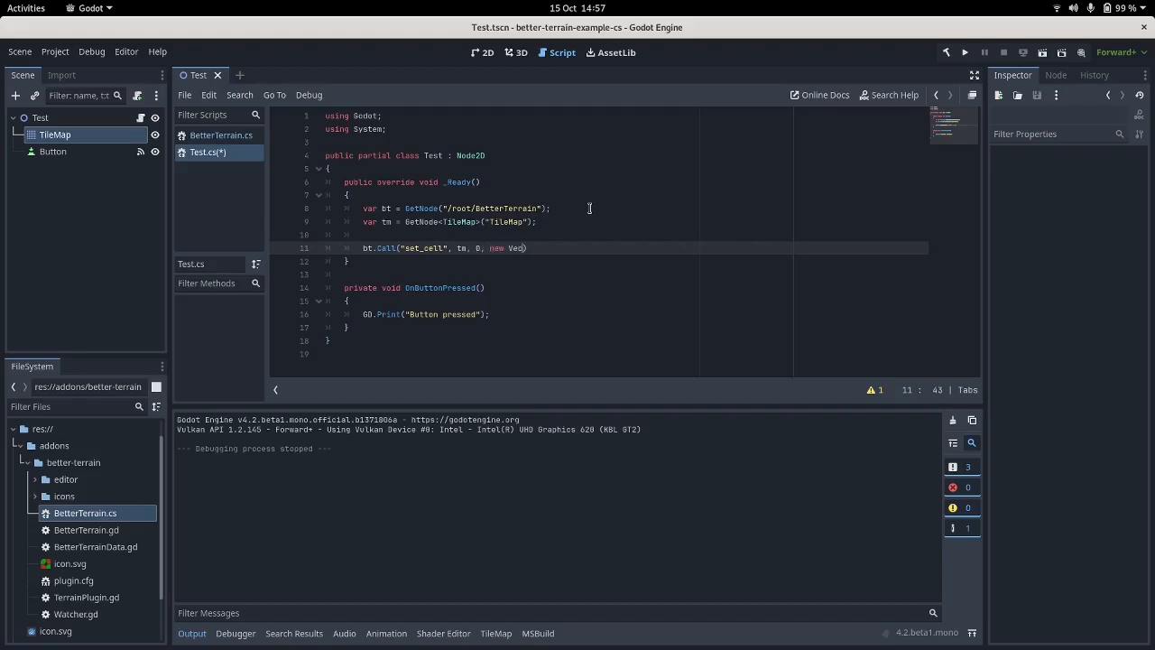
{"action": "type", "text": "I2I()"}
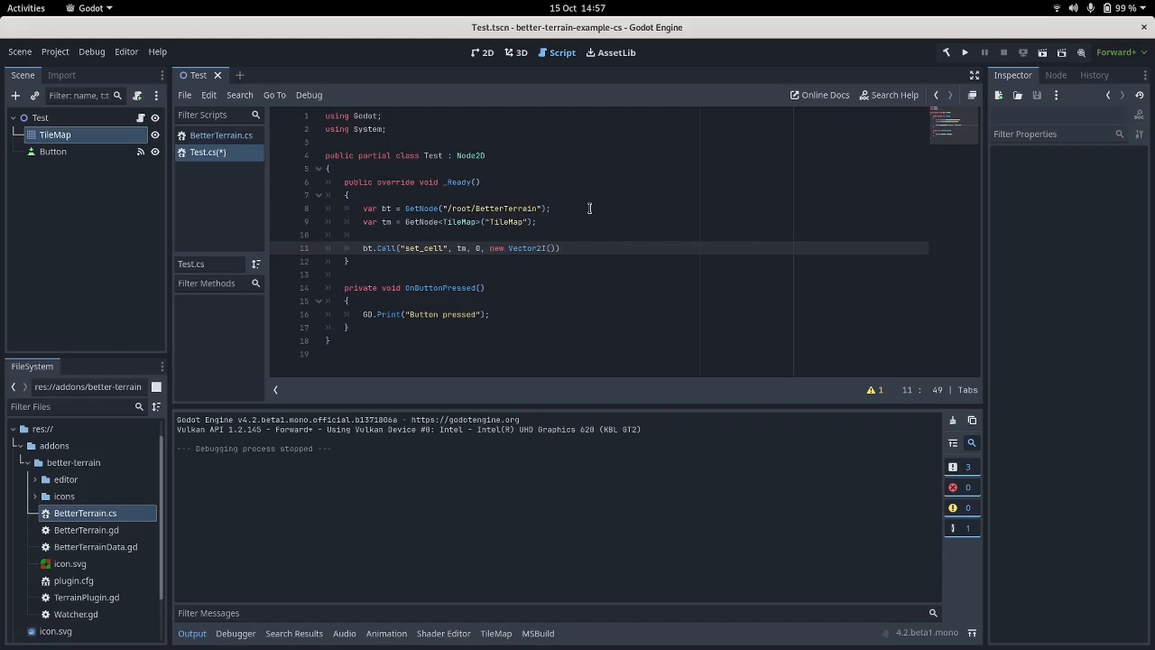
{"action": "type", "text": "3, 3),"}
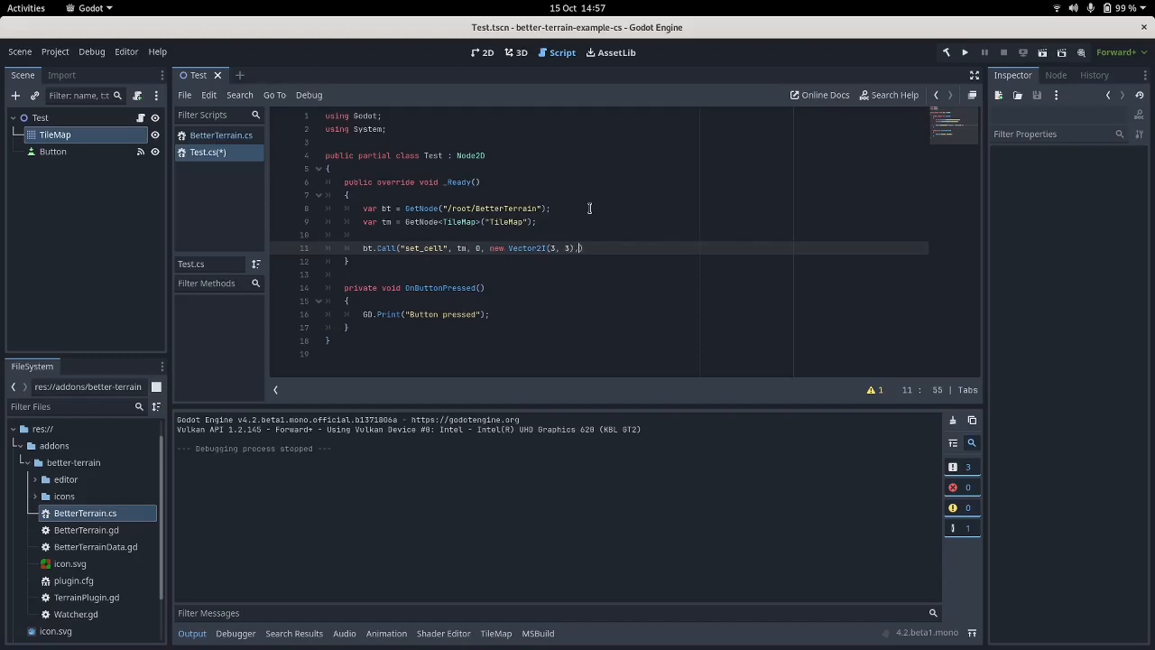
{"action": "type", "text": "\" \""}
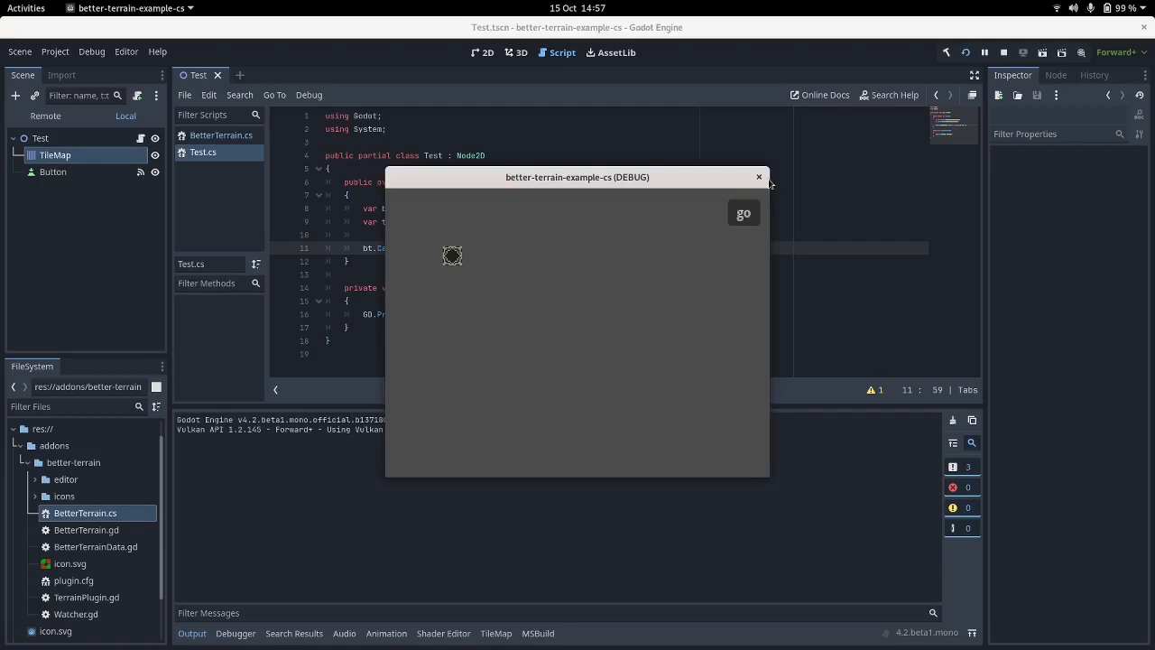
Close the game window after confirming the single terrain tile.
{"action": "left_click", "coordinate": [758, 177]}
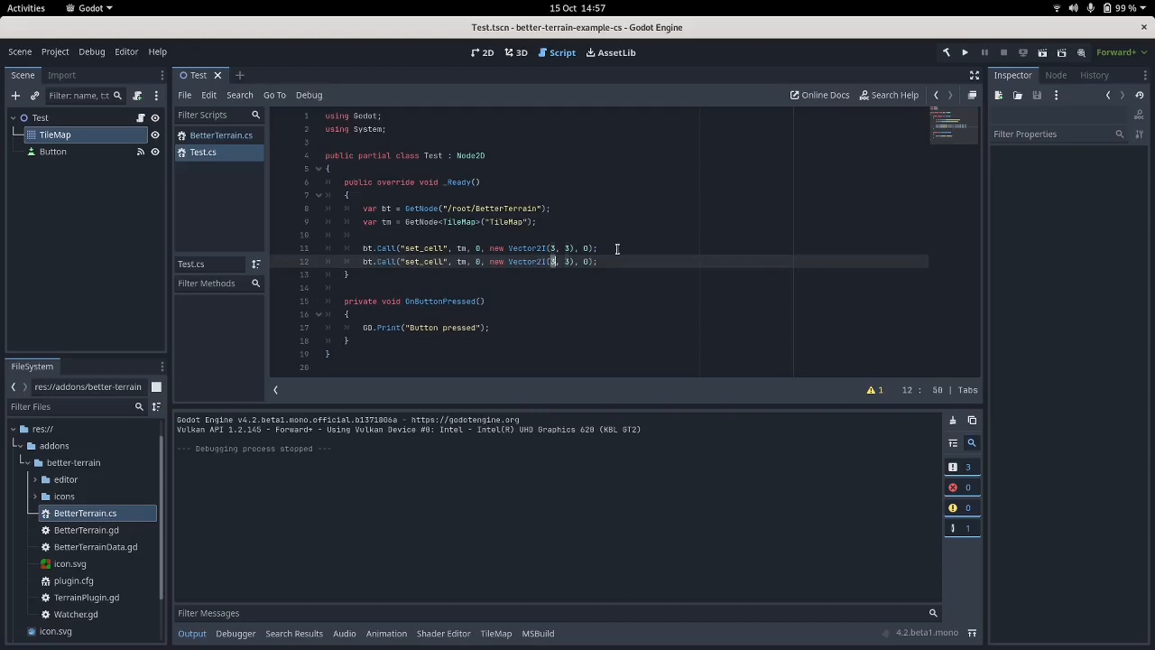
Retarget the copied set_cell to (4, 3) and add an update_terrain_cell call on tm.
{"action": "type", "text": "4"}
{"action": "type", "text": "bt.Call(\""}
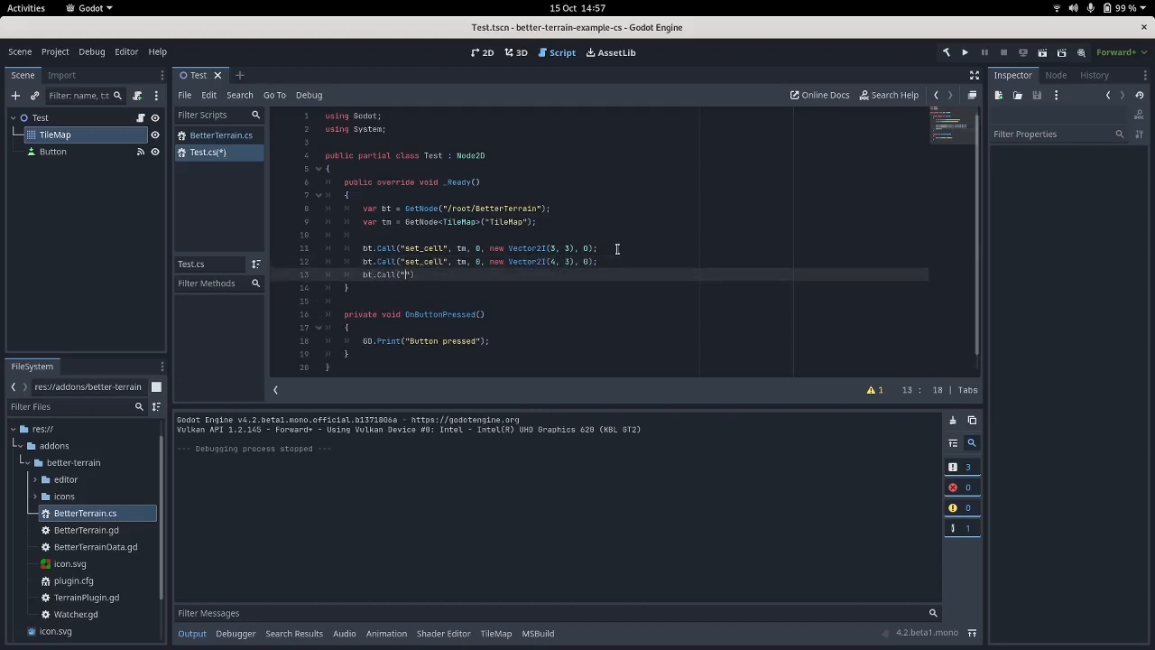
{"action": "type", "text": "update_terrain_cell"}
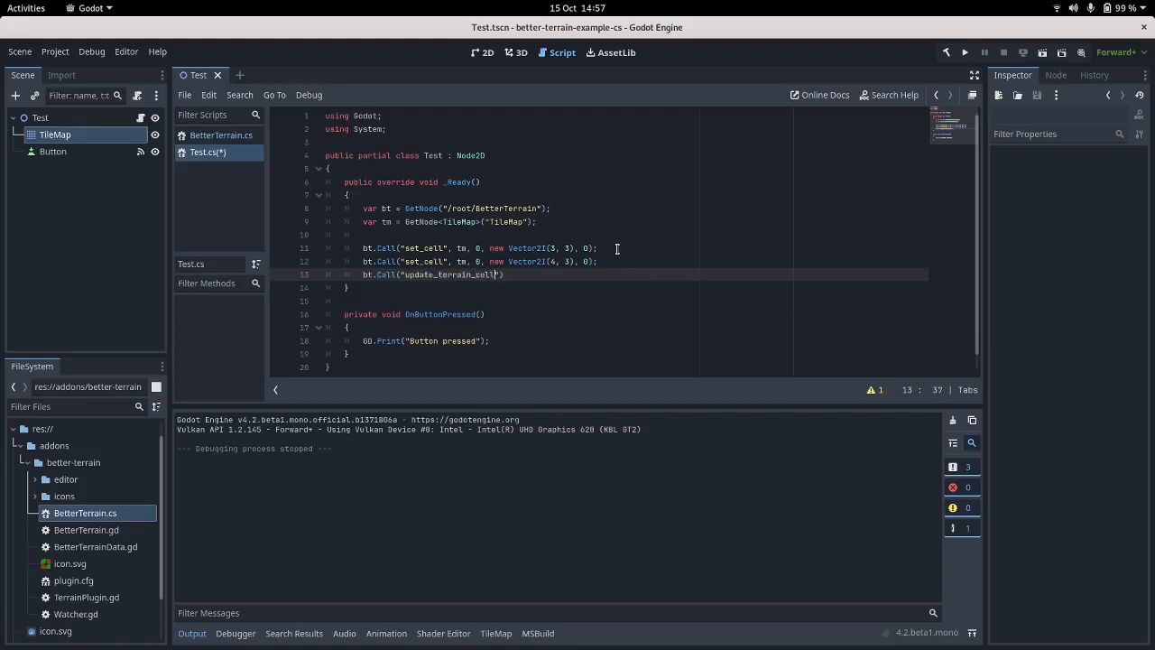
{"action": "type", "text": ", tm, 0,"}
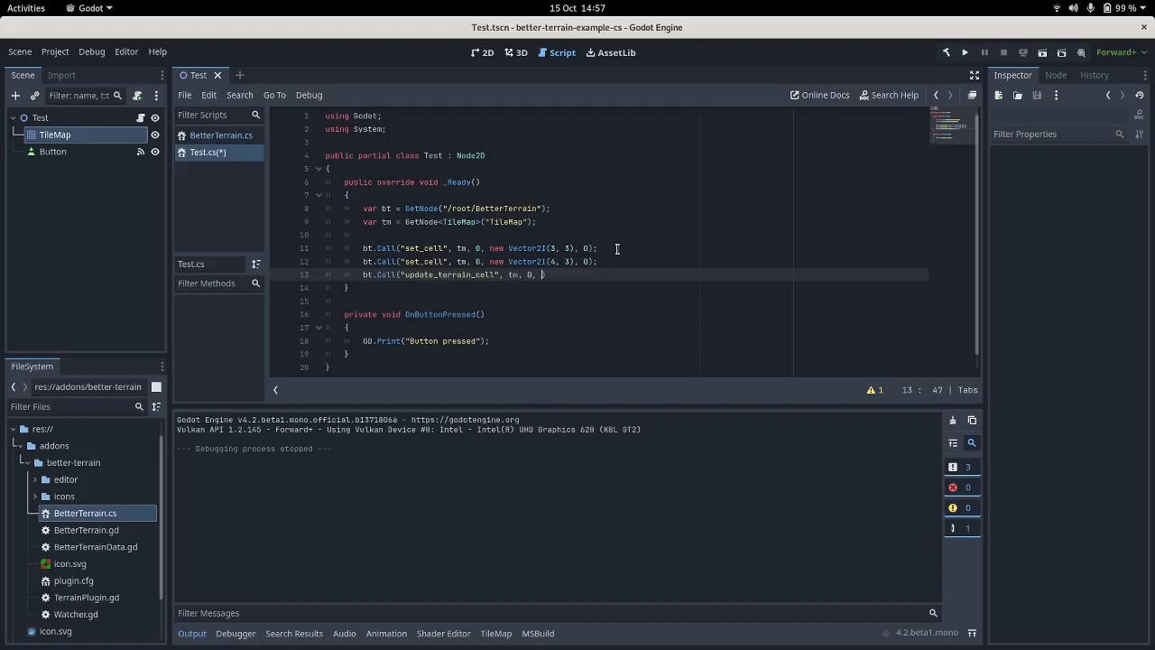
{"action": "type", "text": "new Vector2"}
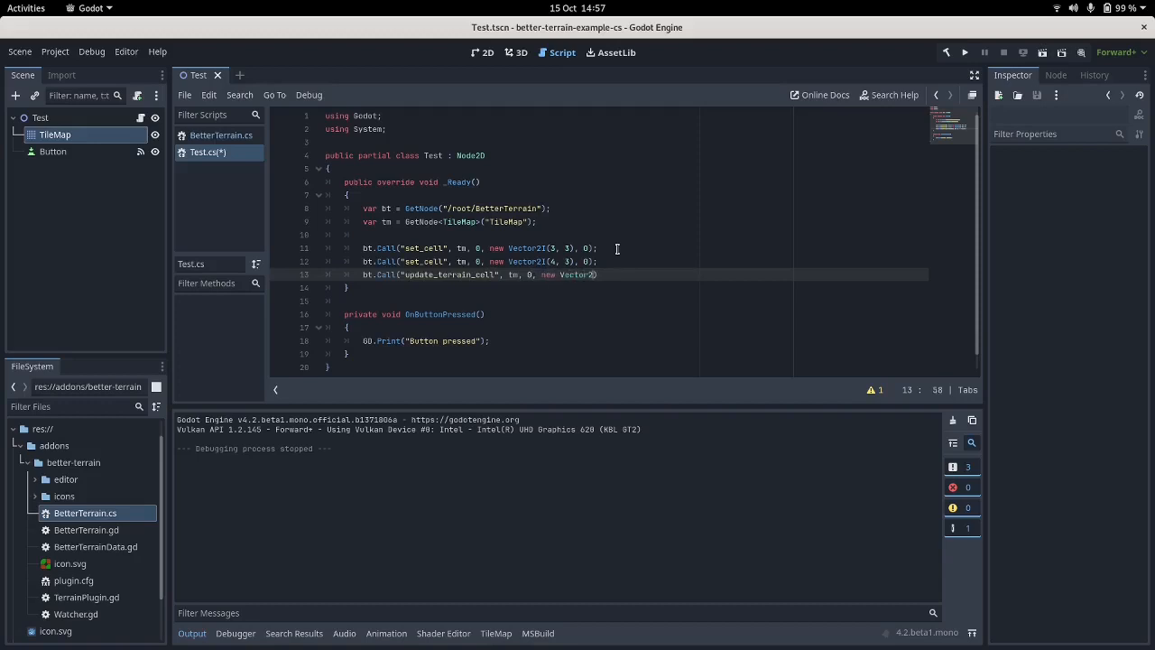
{"action": "type", "text": "()"}
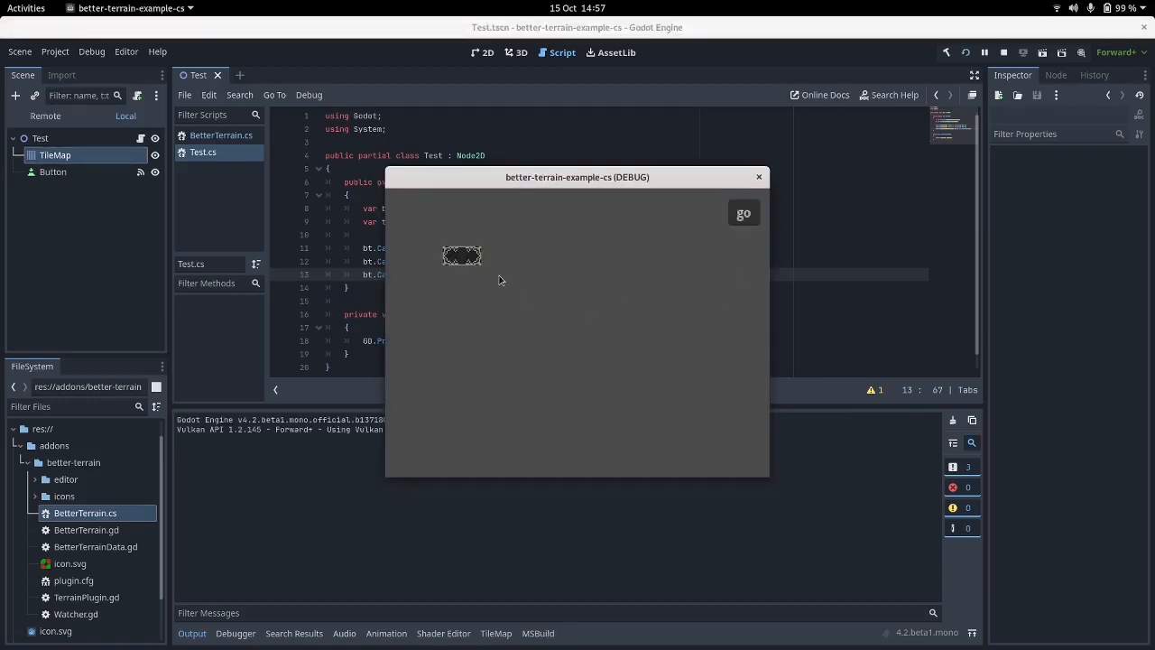
{"action": "mouse_move", "coordinate": [469, 262]}
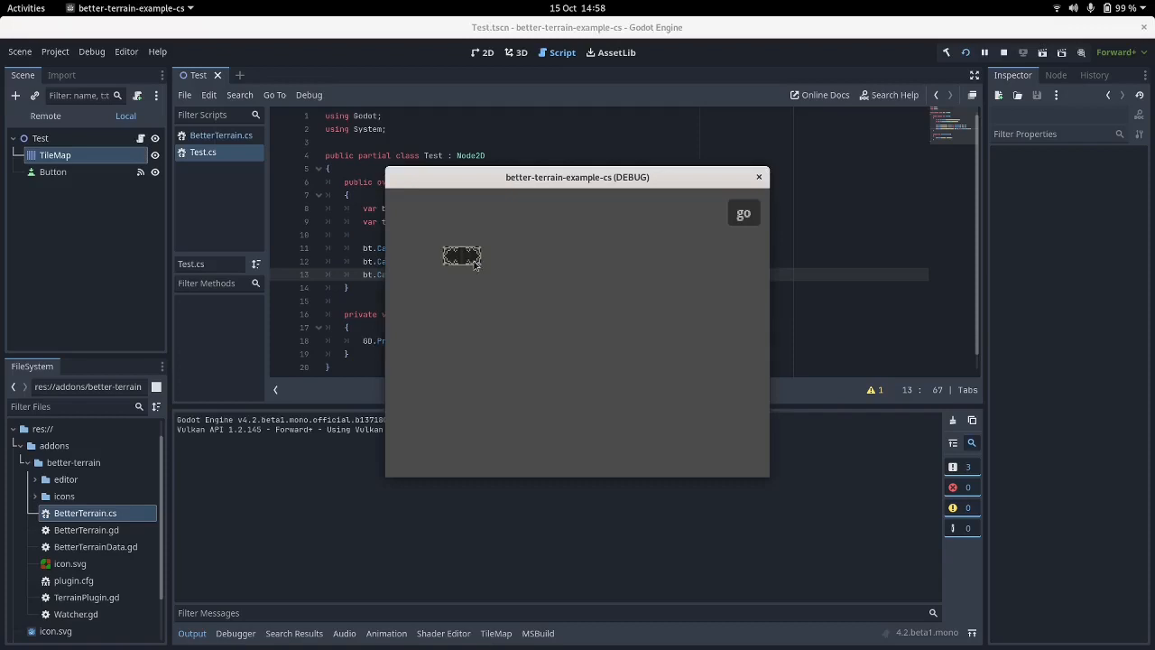
{"action": "mouse_move", "coordinate": [450, 269]}
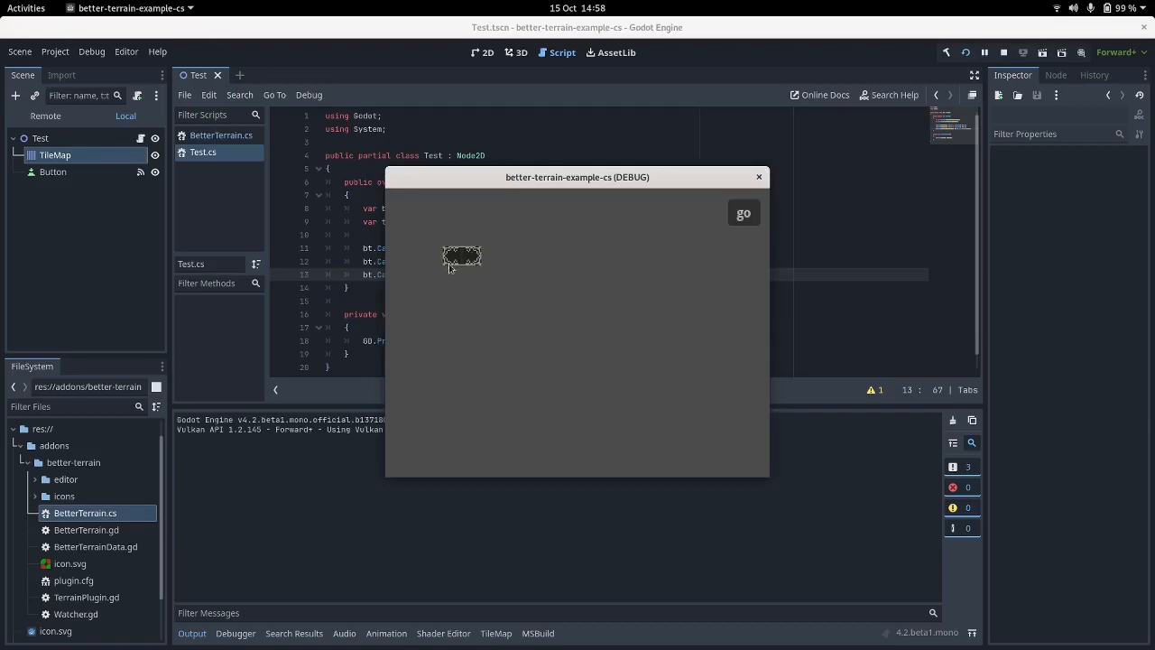
{"action": "mouse_move", "coordinate": [758, 177]}
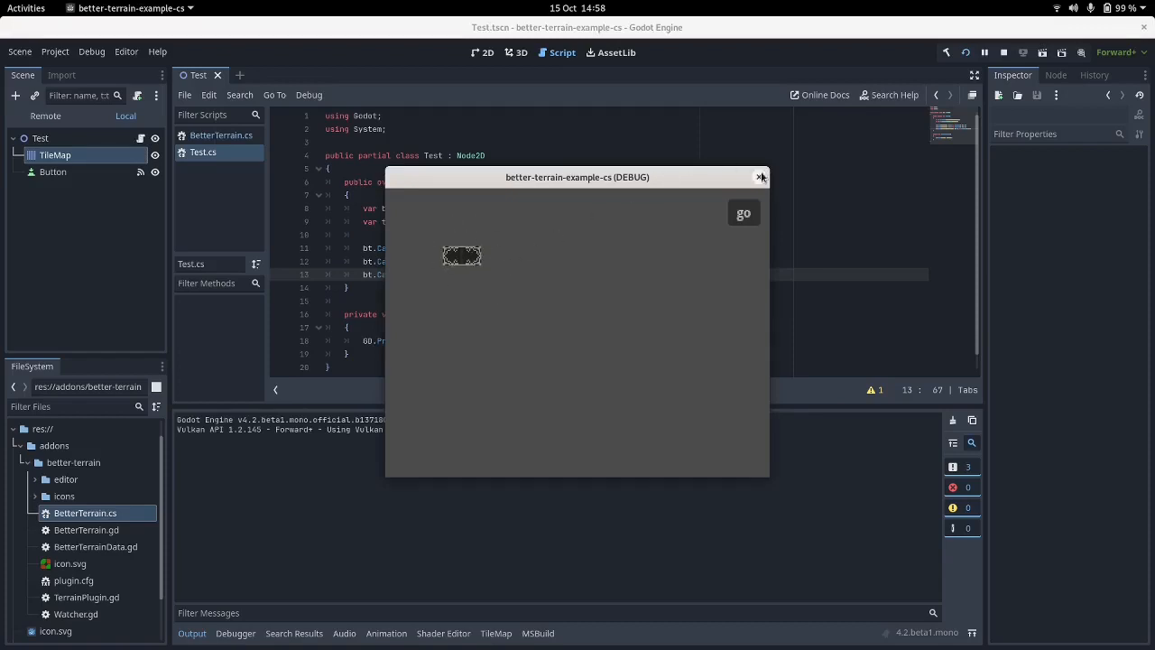
{"action": "left_click", "coordinate": [762, 177]}
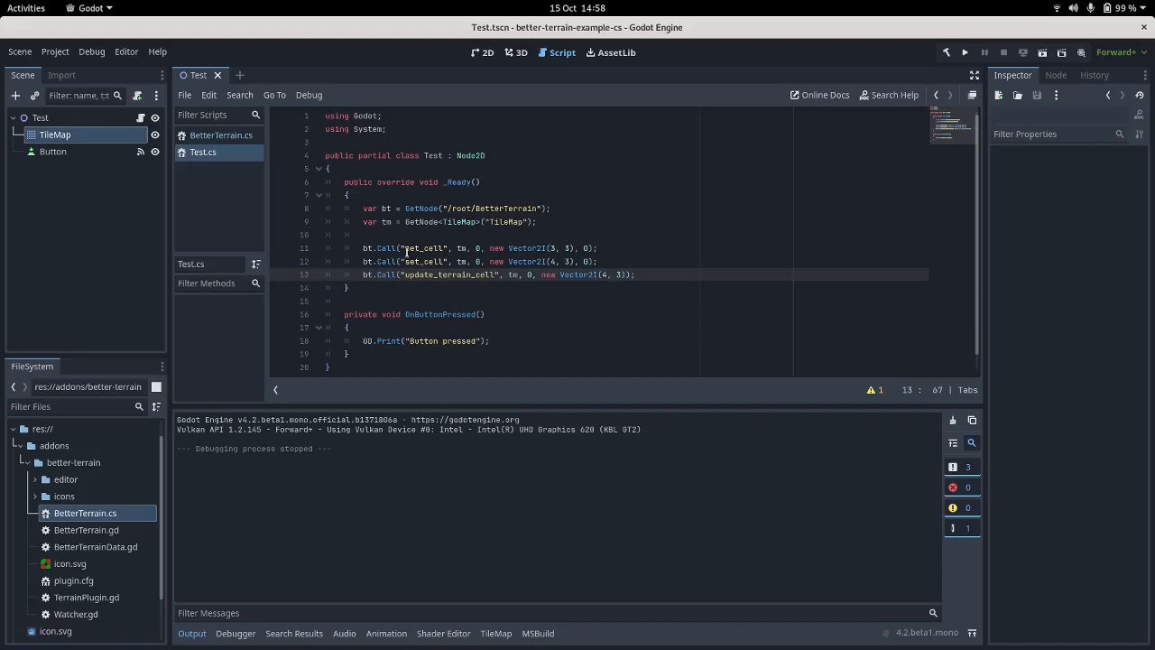
Rename the call to update_terrains_cell, rerun, and read the nonexistent-function error.
{"action": "double_click", "coordinate": [422, 260]}
{"action": "type", "text": "s"}
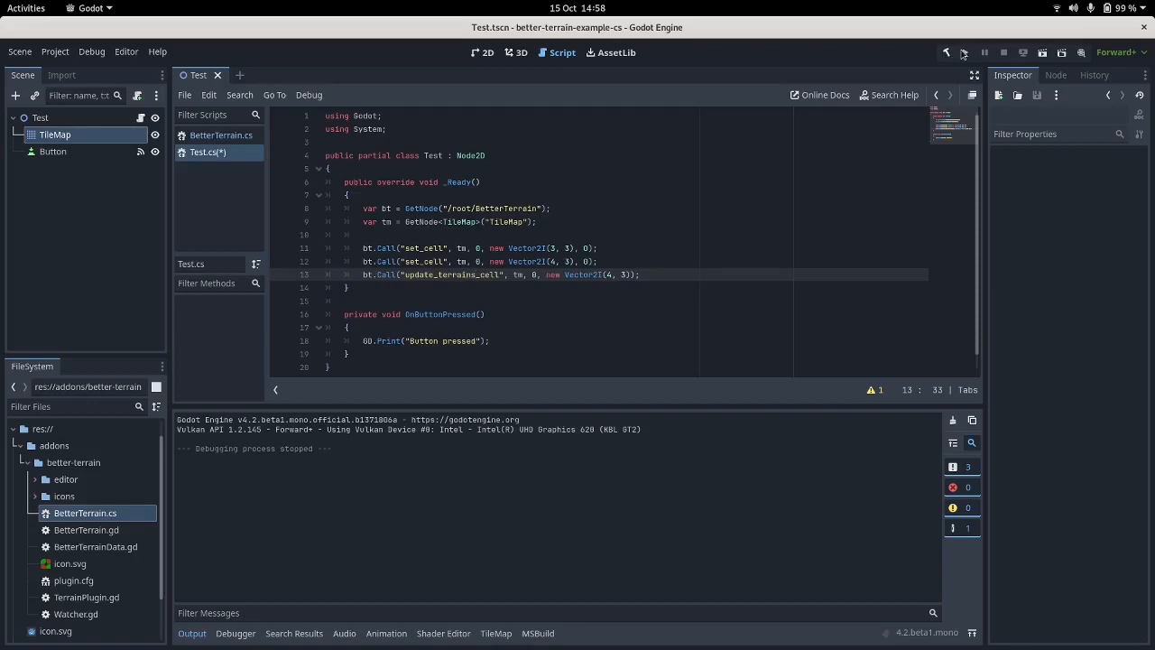
{"action": "left_click", "coordinate": [965, 50]}
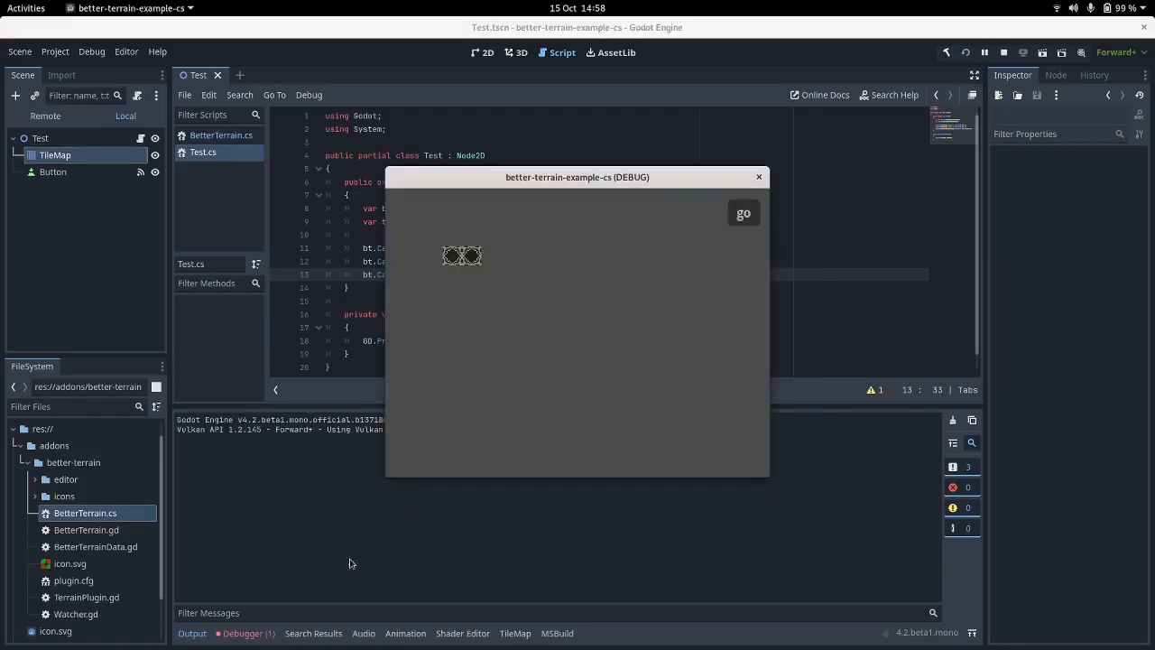
{"action": "left_click", "coordinate": [758, 176]}
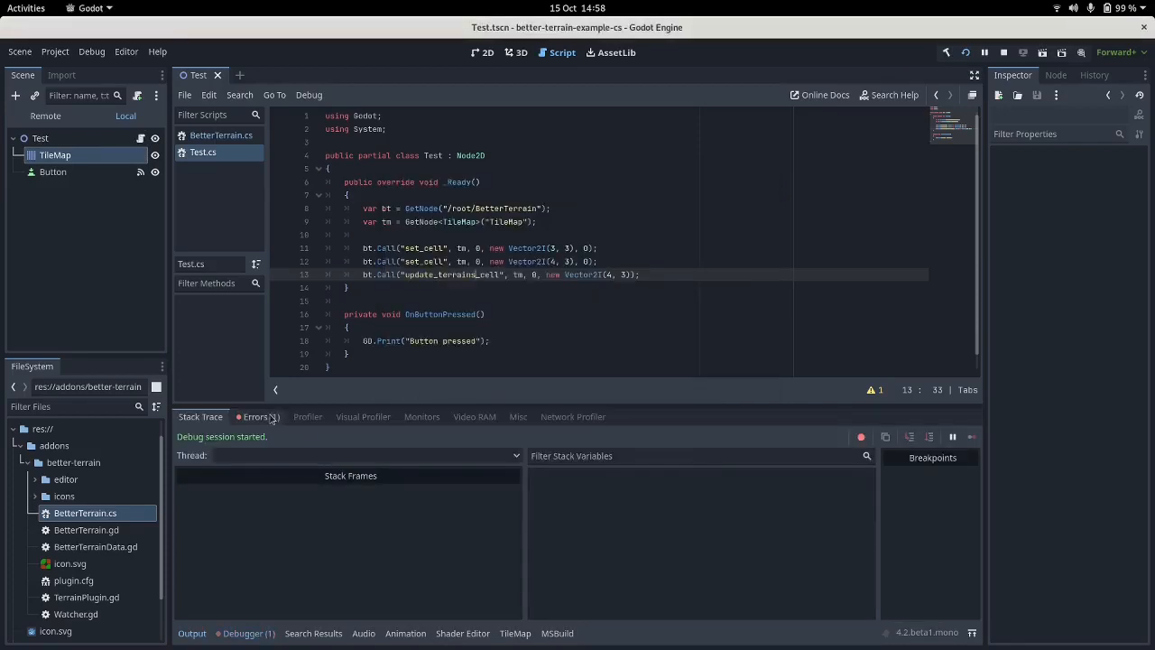
{"action": "left_click", "coordinate": [256, 417]}
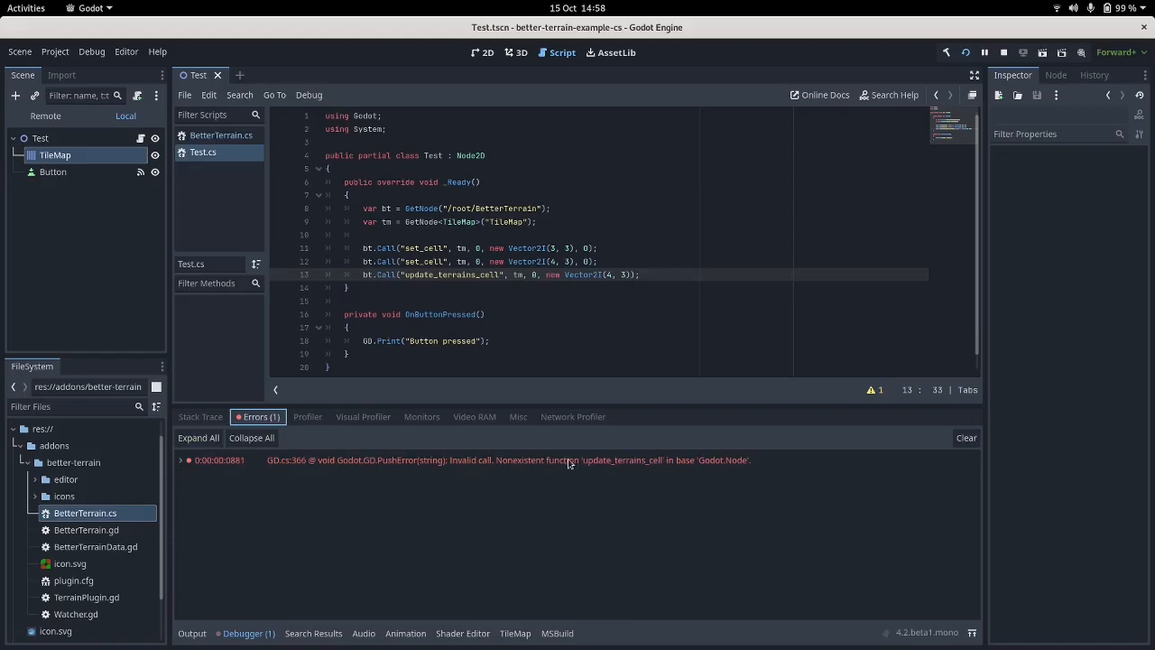
{"action": "mouse_move", "coordinate": [632, 217]}
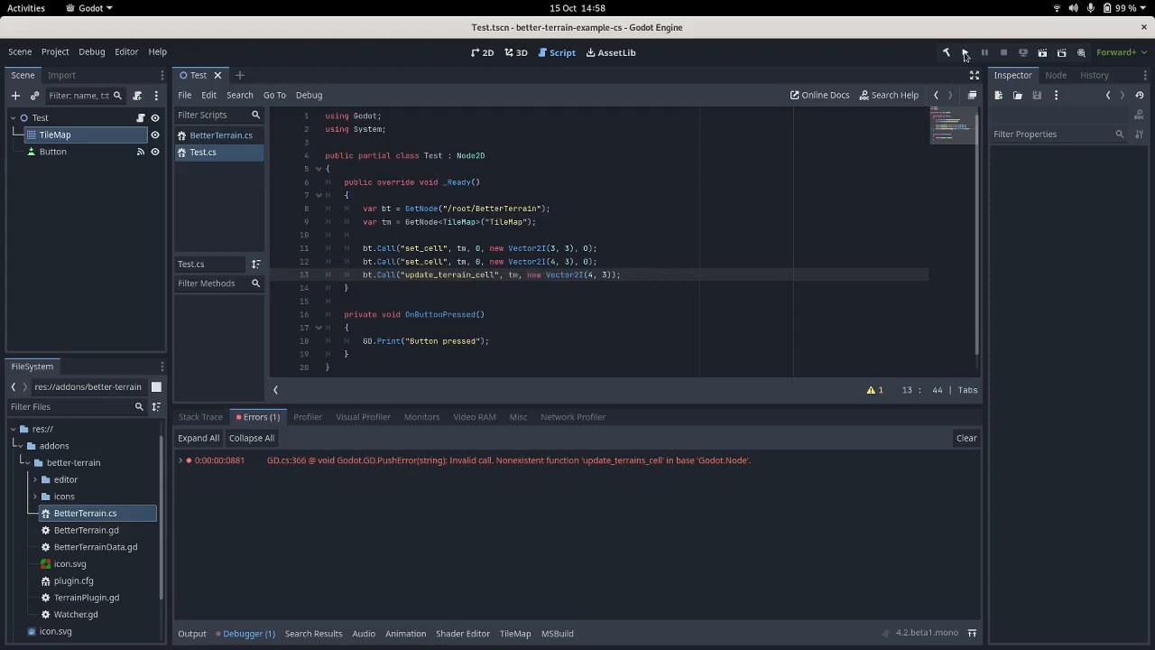
Rerun the scene and read the invalid-argument error for update_terrain_cell.
{"action": "left_click", "coordinate": [968, 51]}
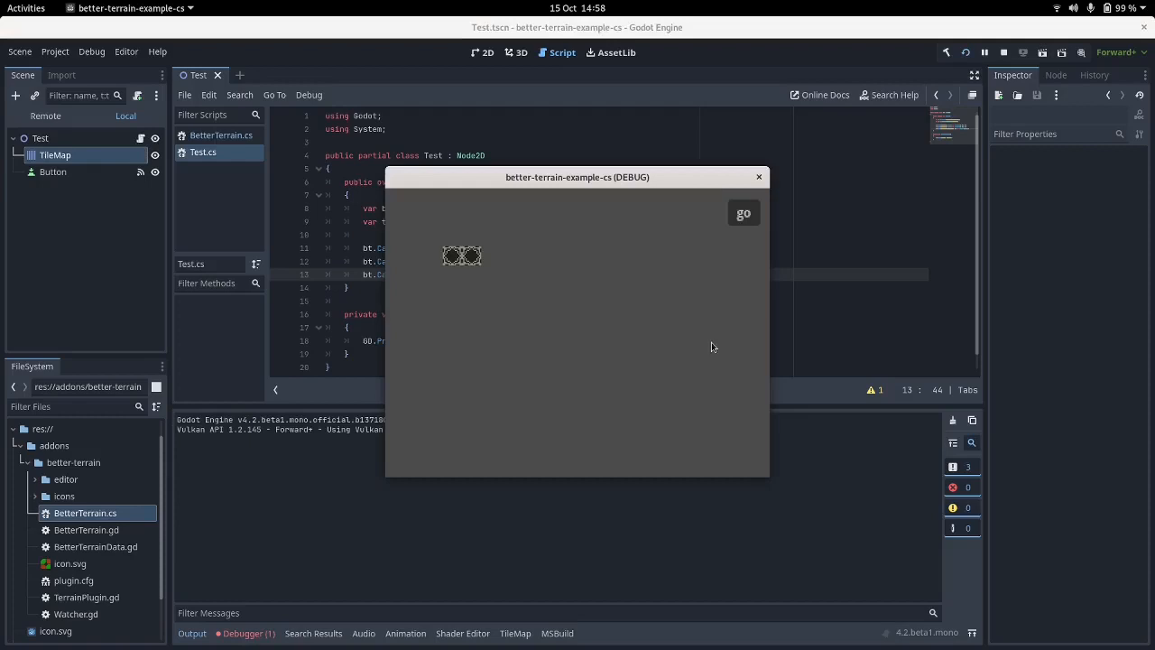
{"action": "left_click", "coordinate": [758, 177]}
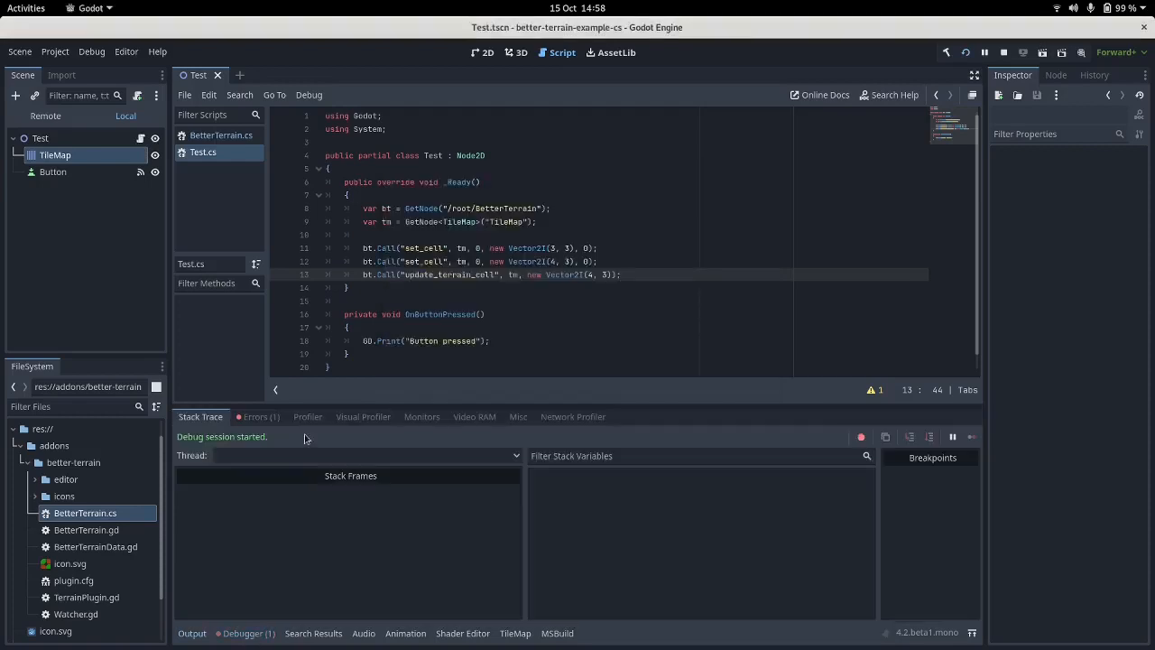
{"action": "left_click", "coordinate": [260, 417]}
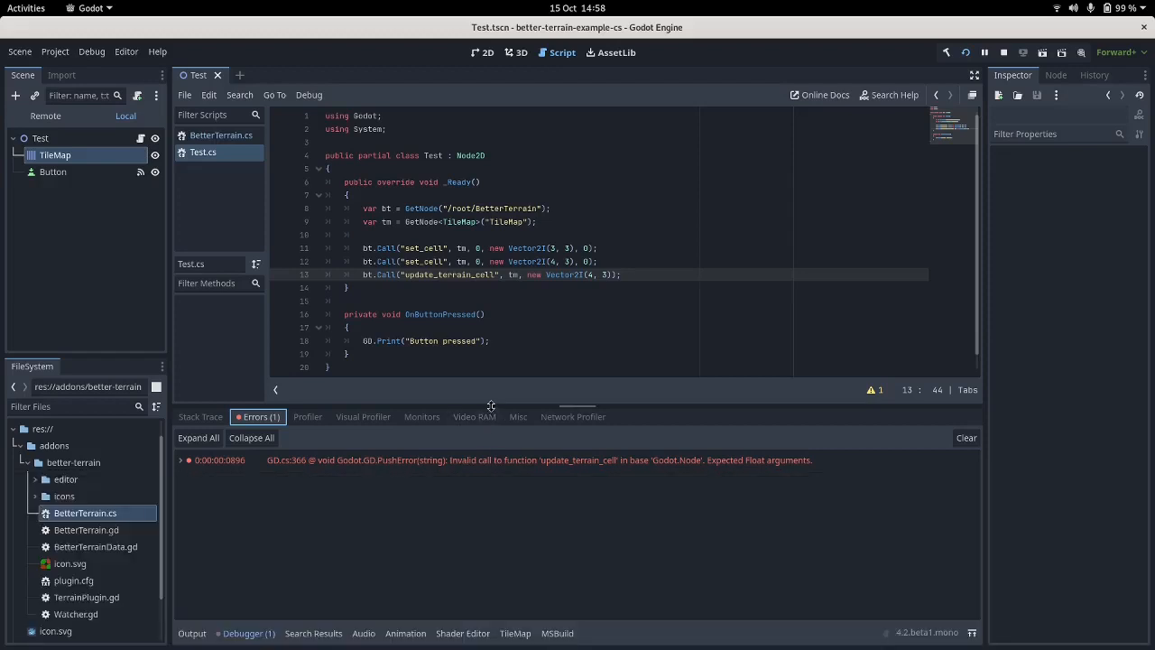
{"action": "mouse_move", "coordinate": [708, 471]}
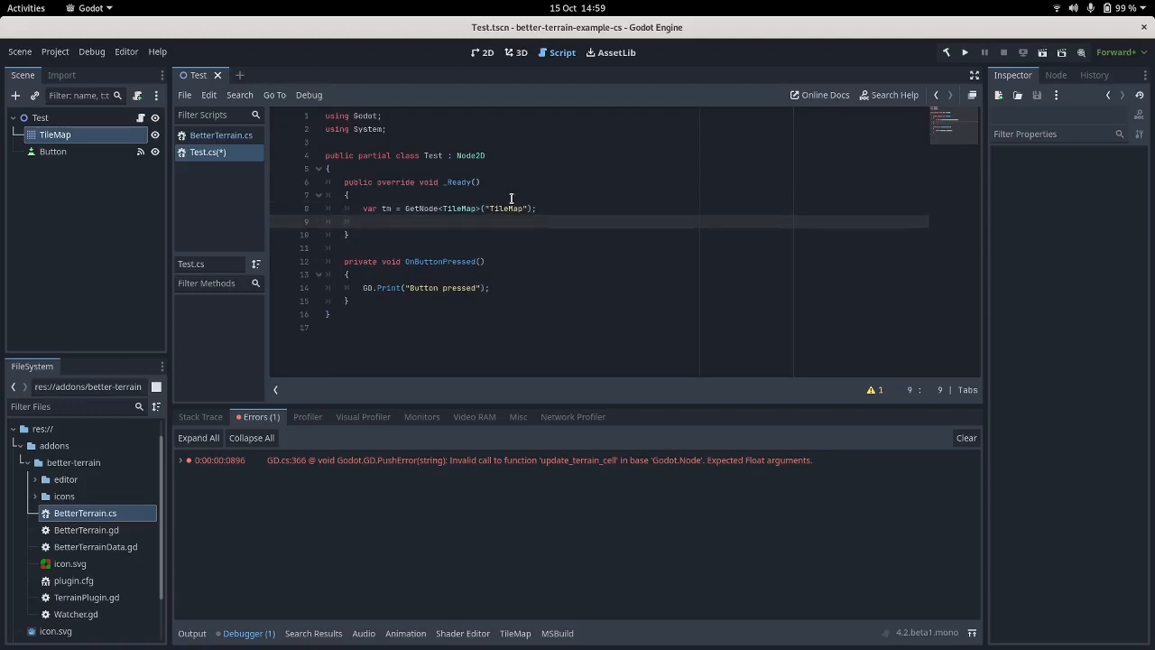
Write var bt = new BetterTerrain(tm); in _Ready in place of the Call lines.
{"action": "type", "text": "var bt"}
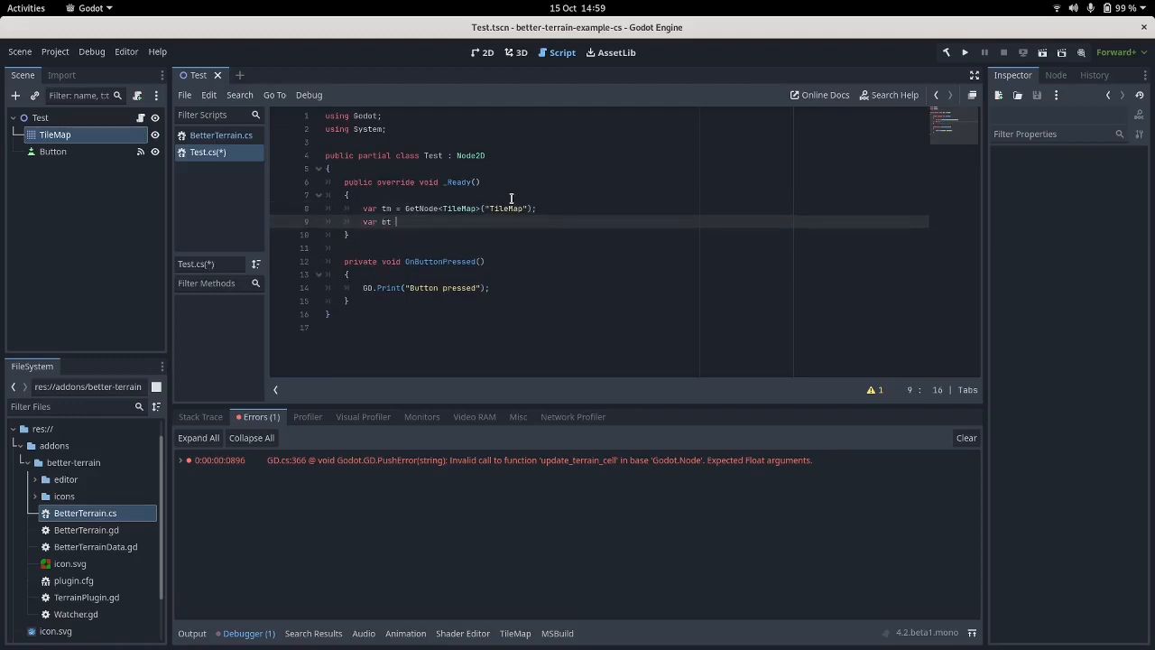
{"action": "type", "text": "= new BetterTerrain("}
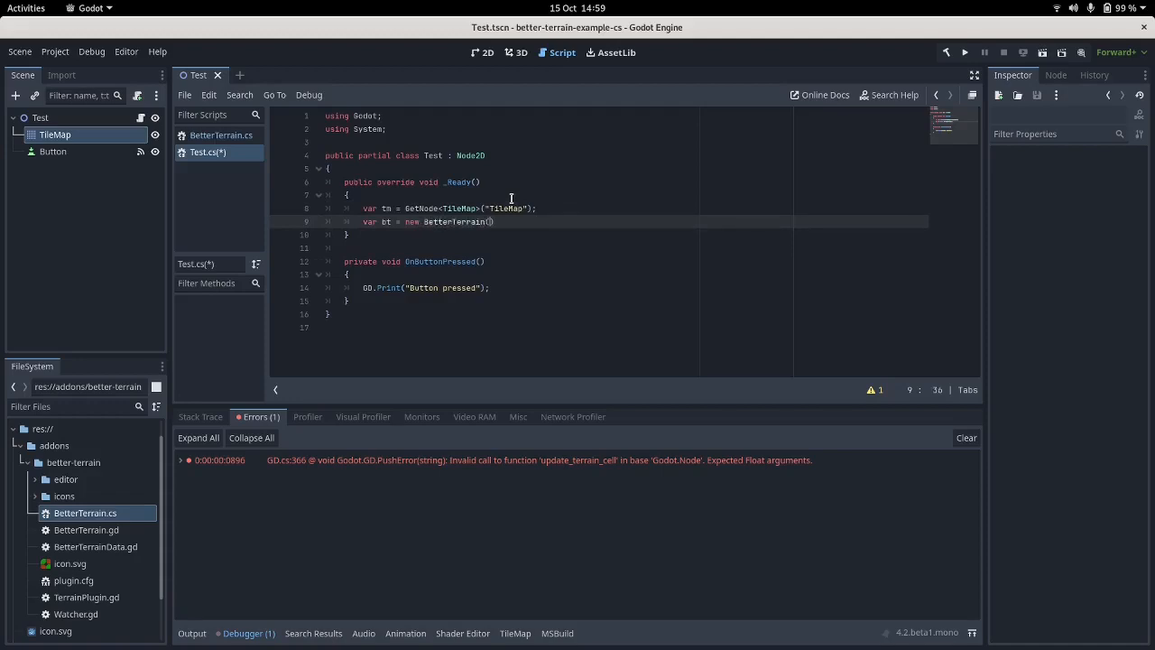
{"action": "type", "text": "tm"}
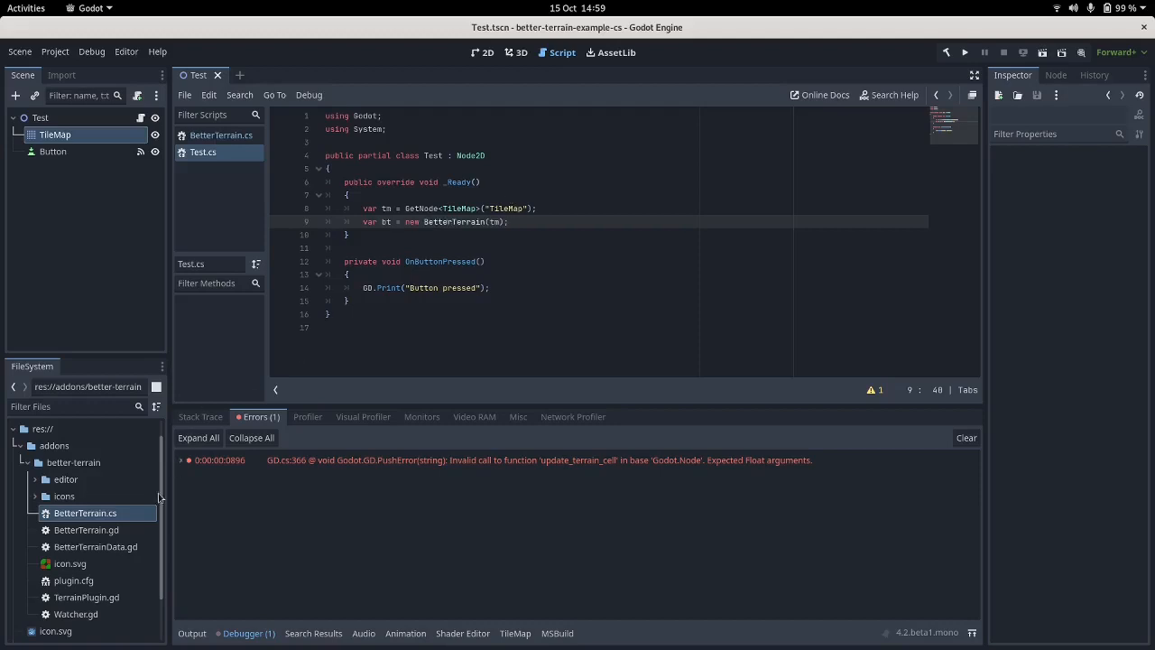
{"action": "mouse_move", "coordinate": [108, 516]}
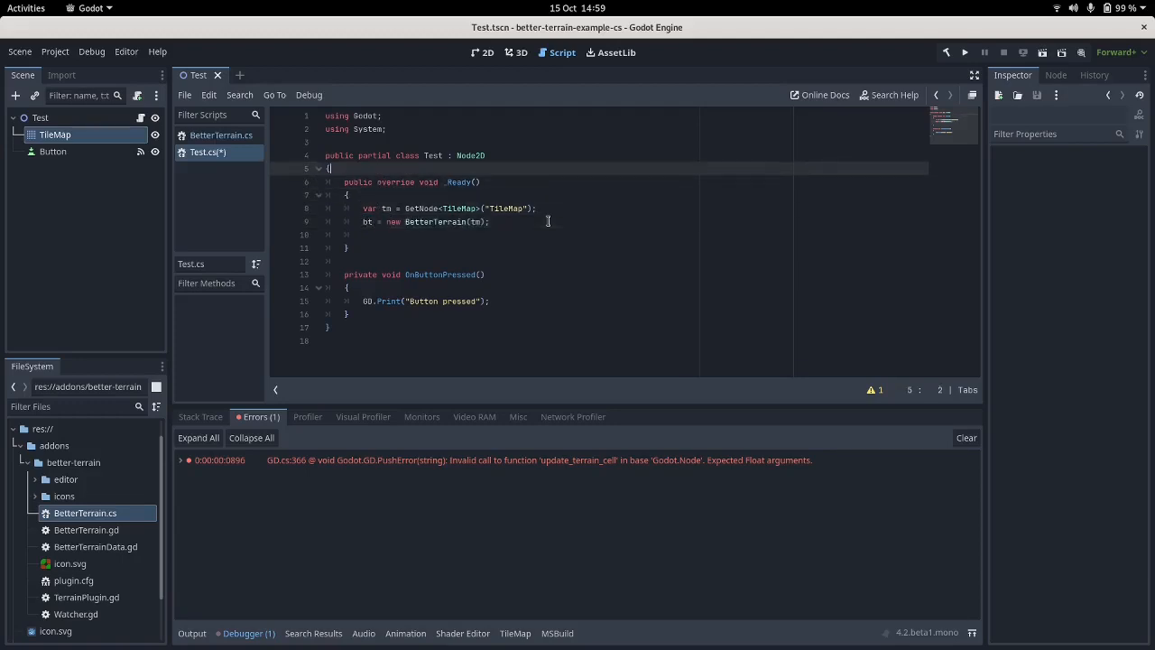
Declare a class-level BetterTerrain field bt assigned in _Ready, and show the Output log.
{"action": "type", "text": "var bt"}
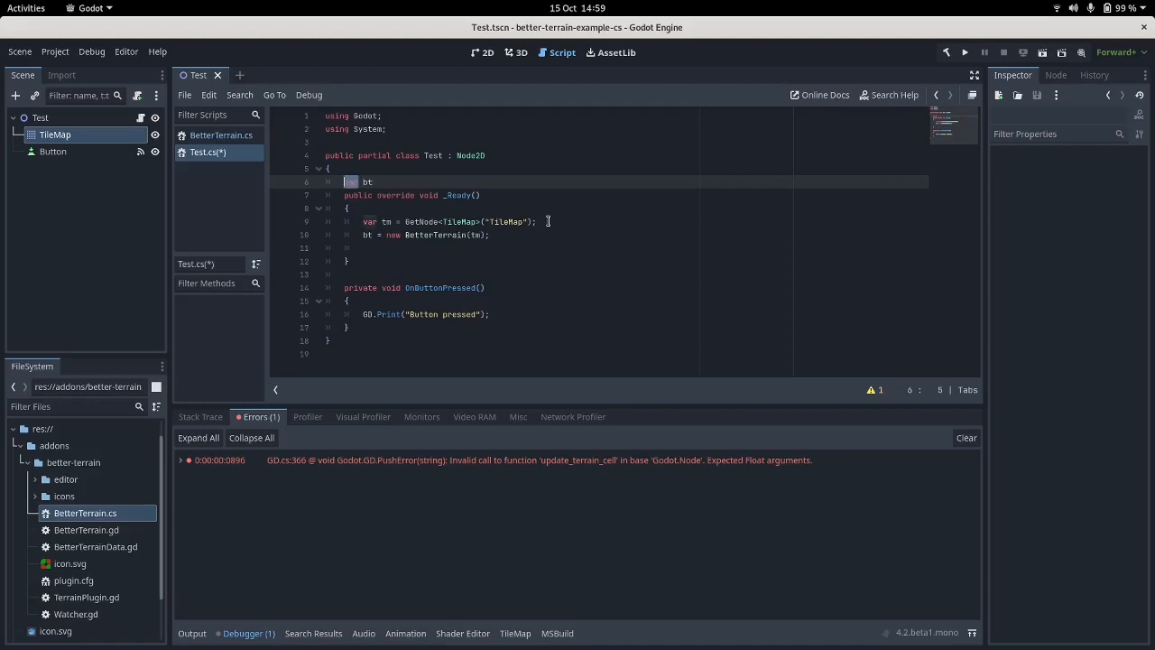
{"action": "type", "text": "BetterTerrain"}
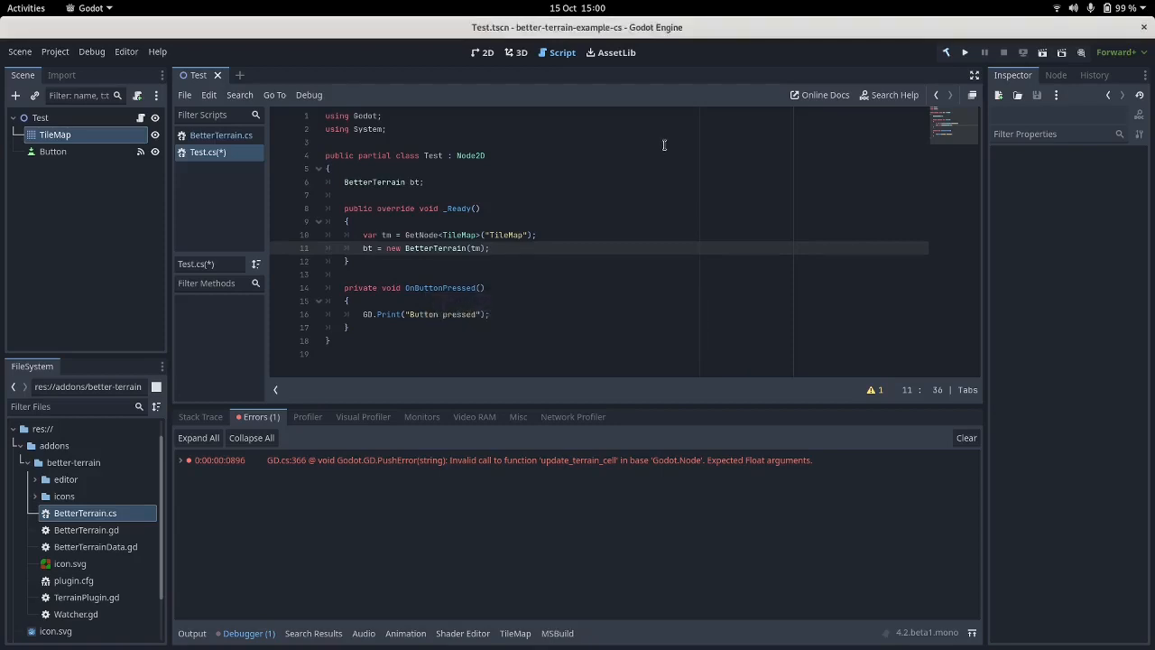
{"action": "left_click", "coordinate": [190, 632]}
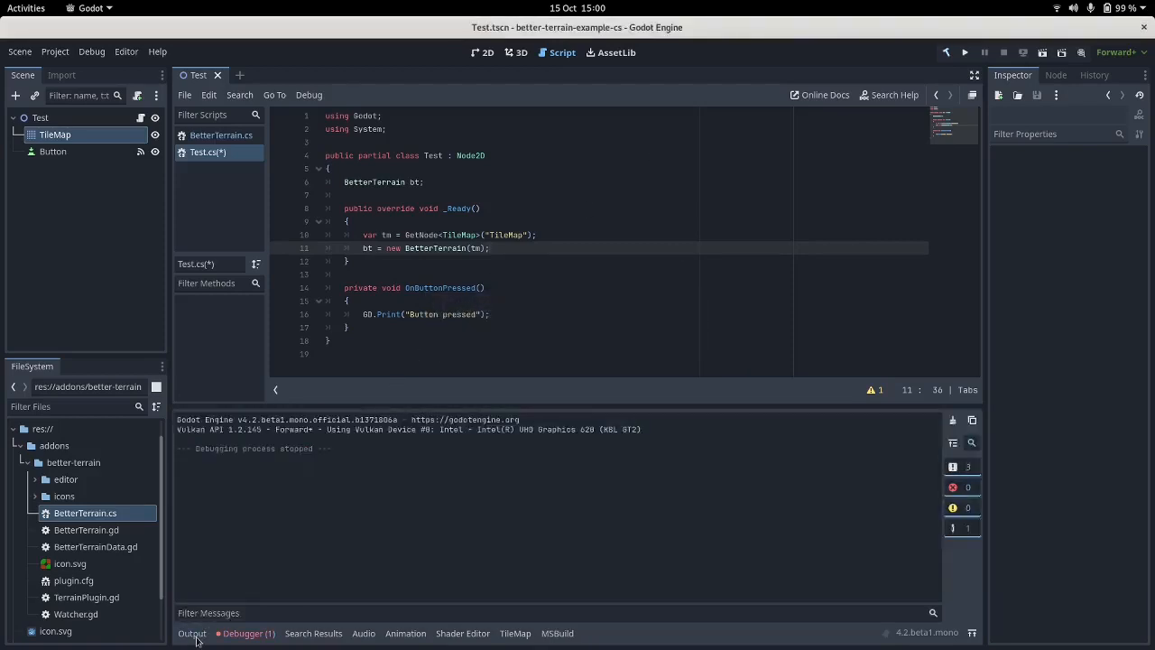
{"action": "mouse_move", "coordinate": [520, 254]}
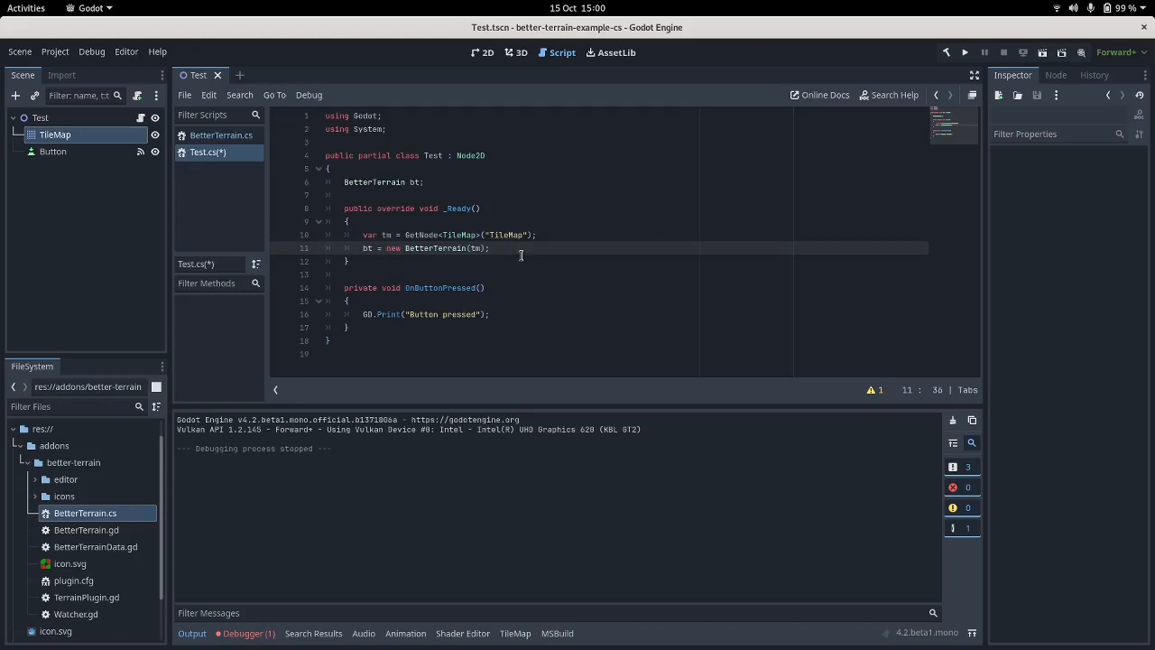
{"action": "mouse_move", "coordinate": [558, 250]}
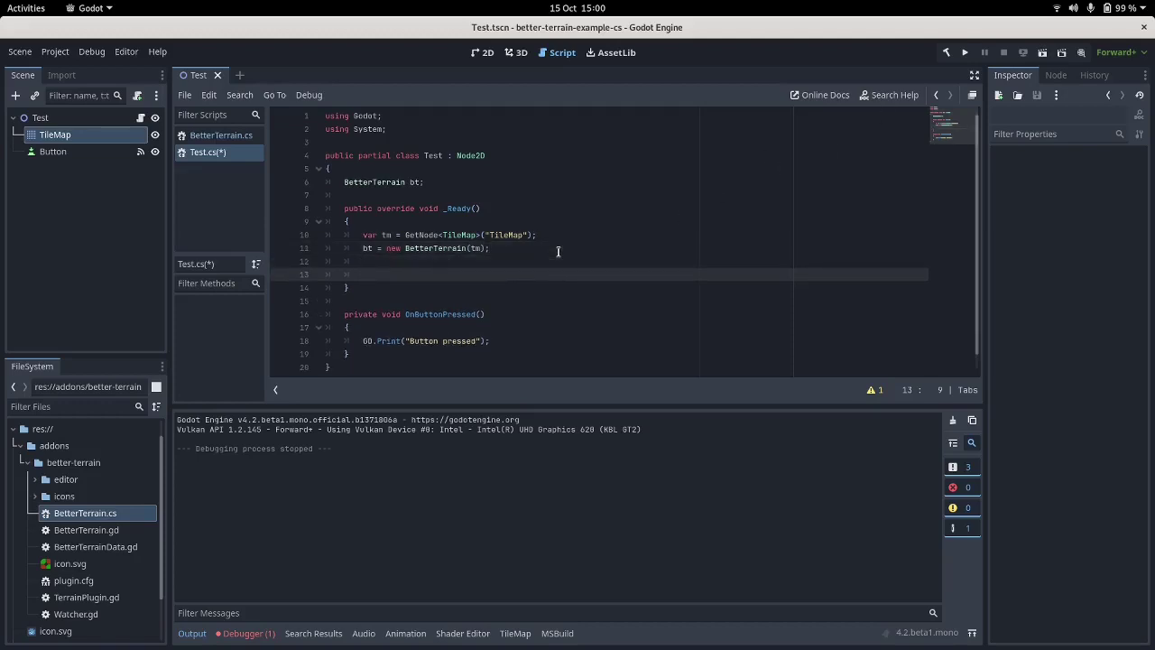
Write nested for loops over y < 15 and x < 20 in _Ready.
{"action": "type", "text": "for (int y ="}
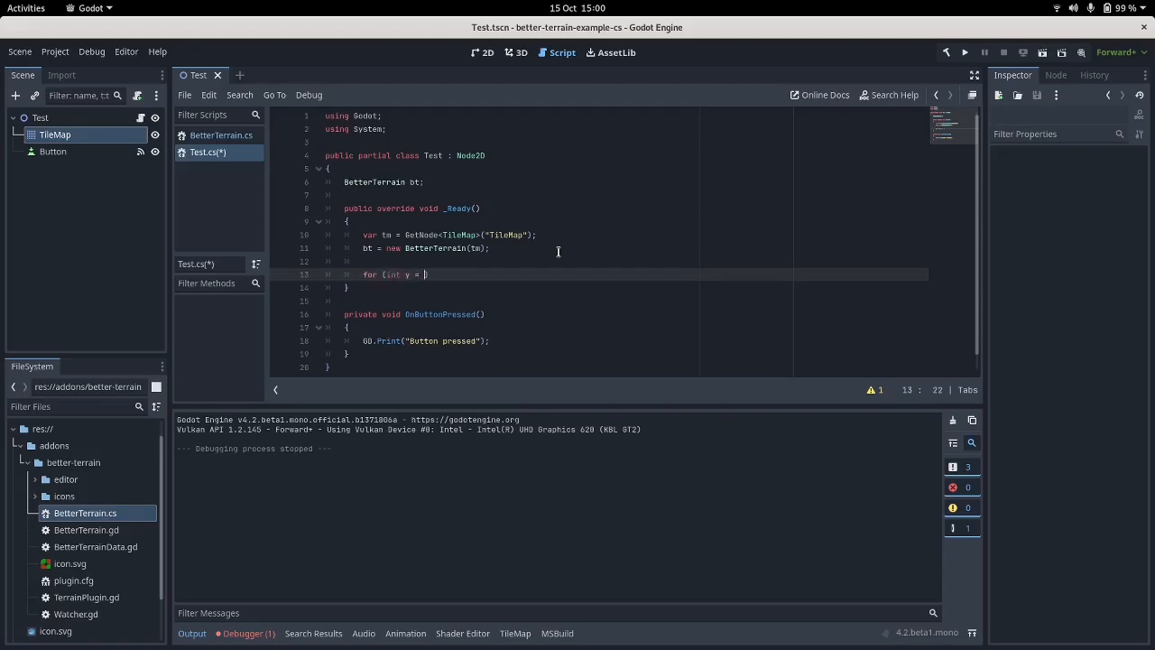
{"action": "type", "text": "15; ++y)"}
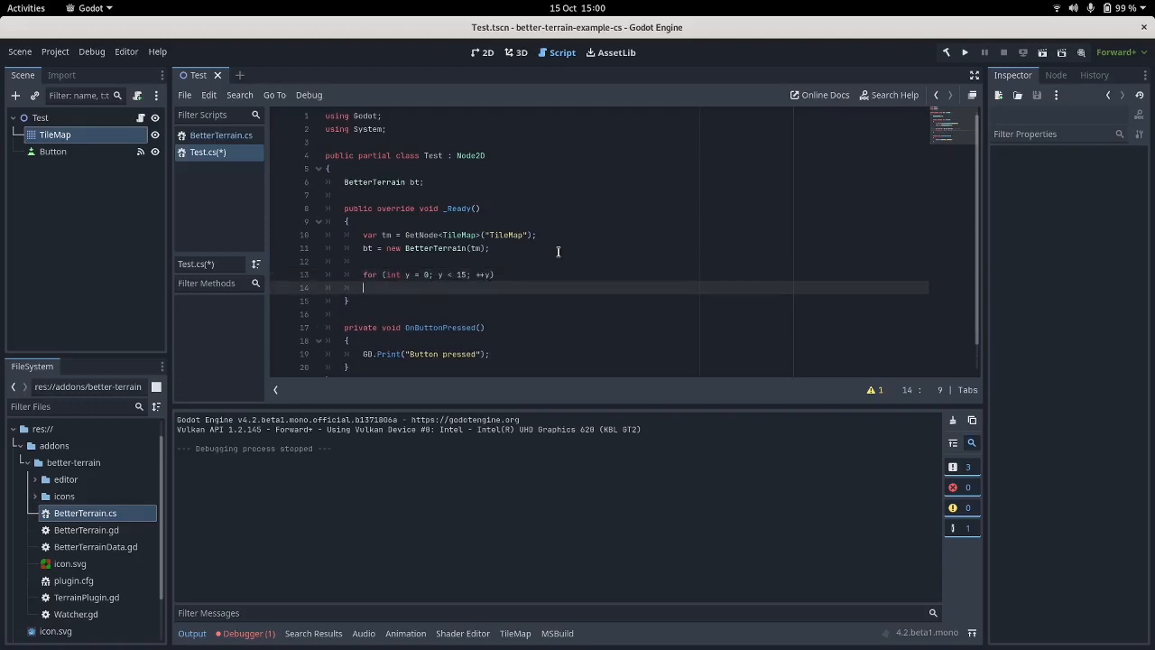
{"action": "type", "text": "for (int x = 0;"}
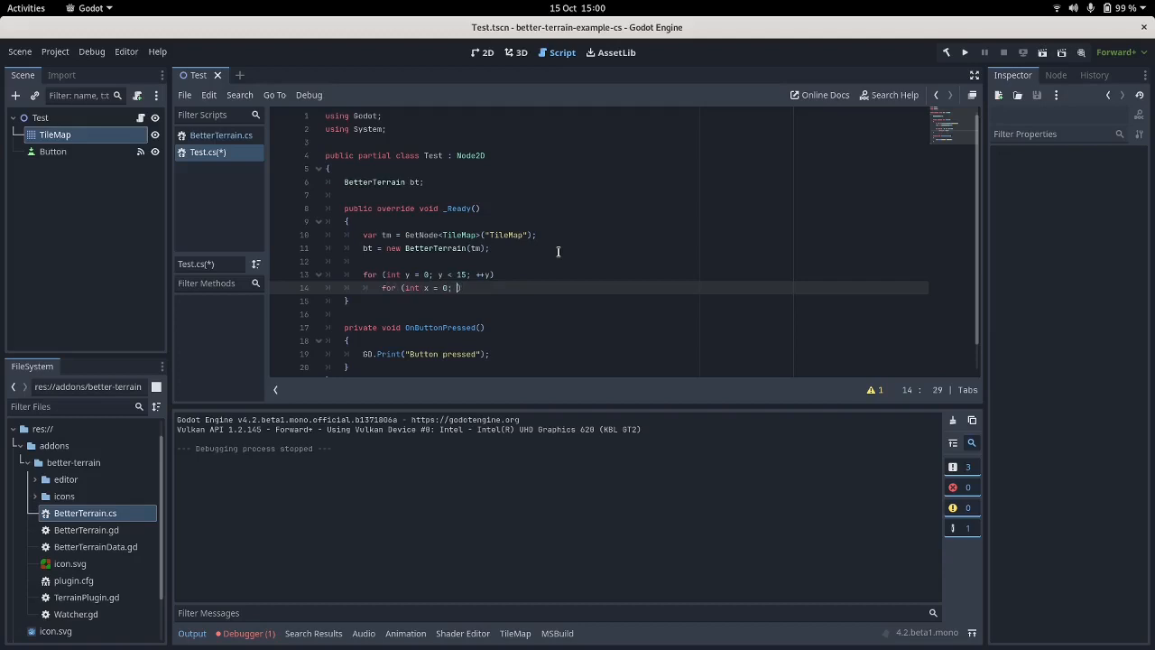
{"action": "type", "text": "x < 20; +="}
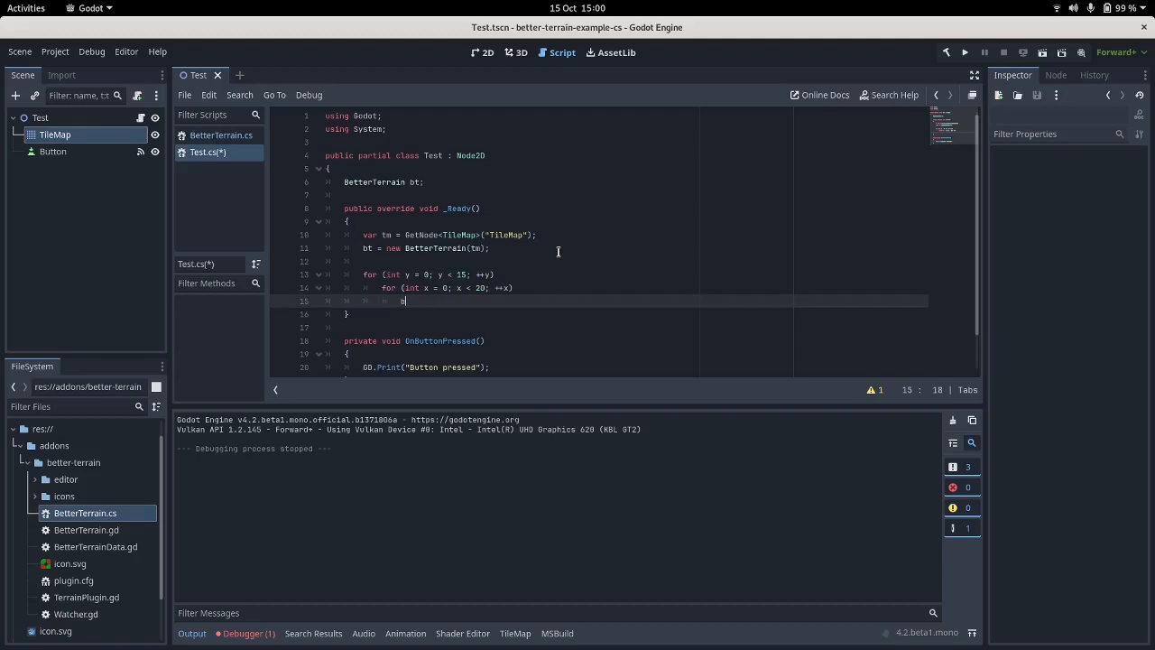
Call bt.SetCell(0, new Vector2I(x, y), 1); inside the loops and save Test.cs.
{"action": "type", "text": "bt.SetCell("}
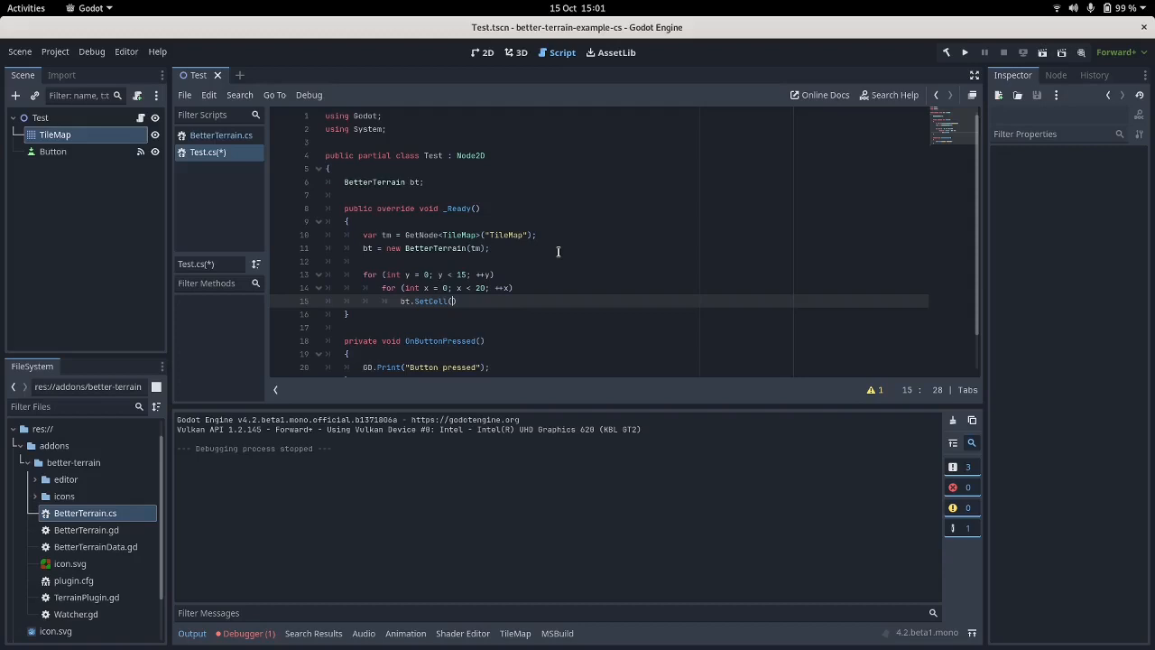
{"action": "type", "text": "0, new Vector2"}
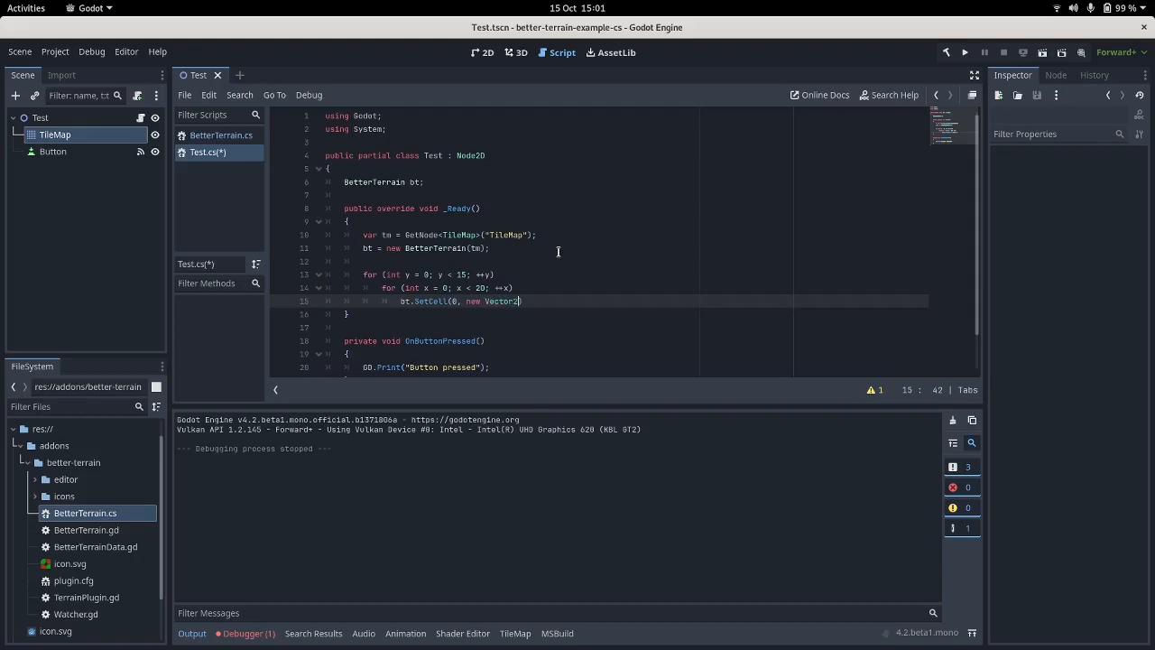
{"action": "type", "text": "(x, y)"}
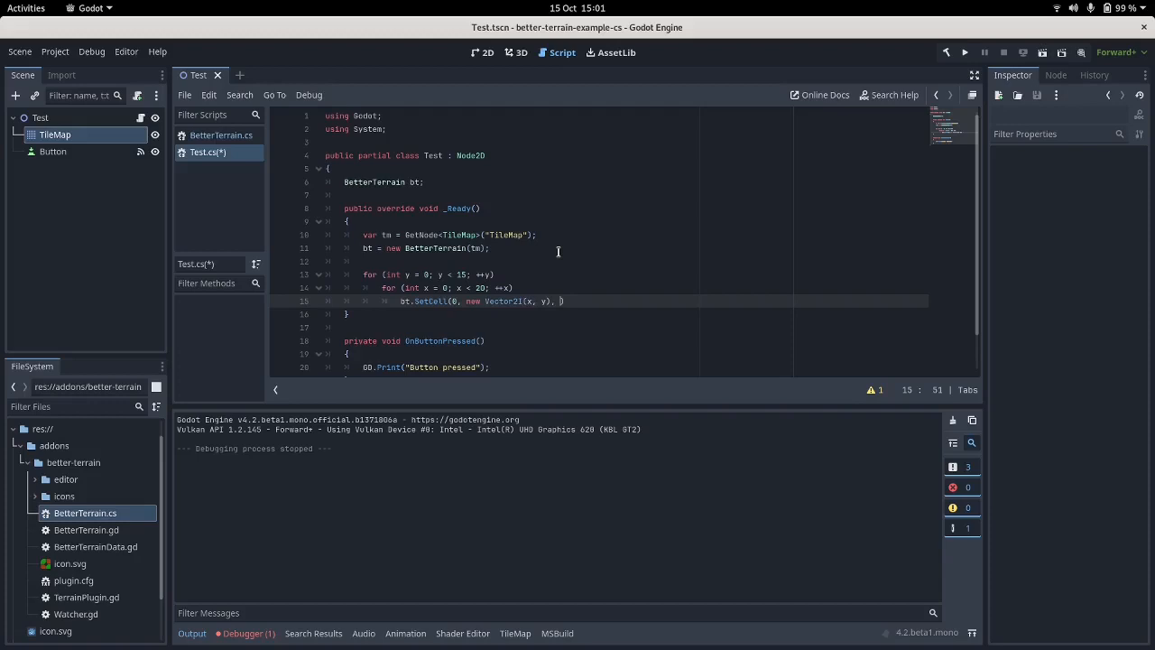
{"action": "type", "text": "1"}
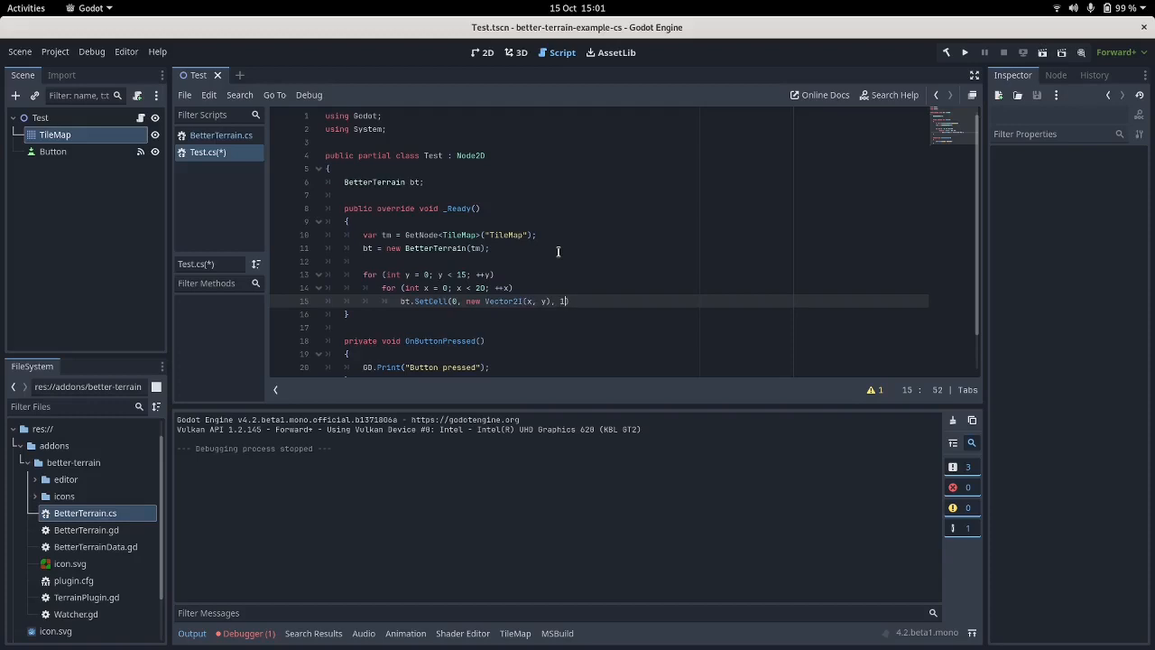
{"action": "type", "text": ");"}
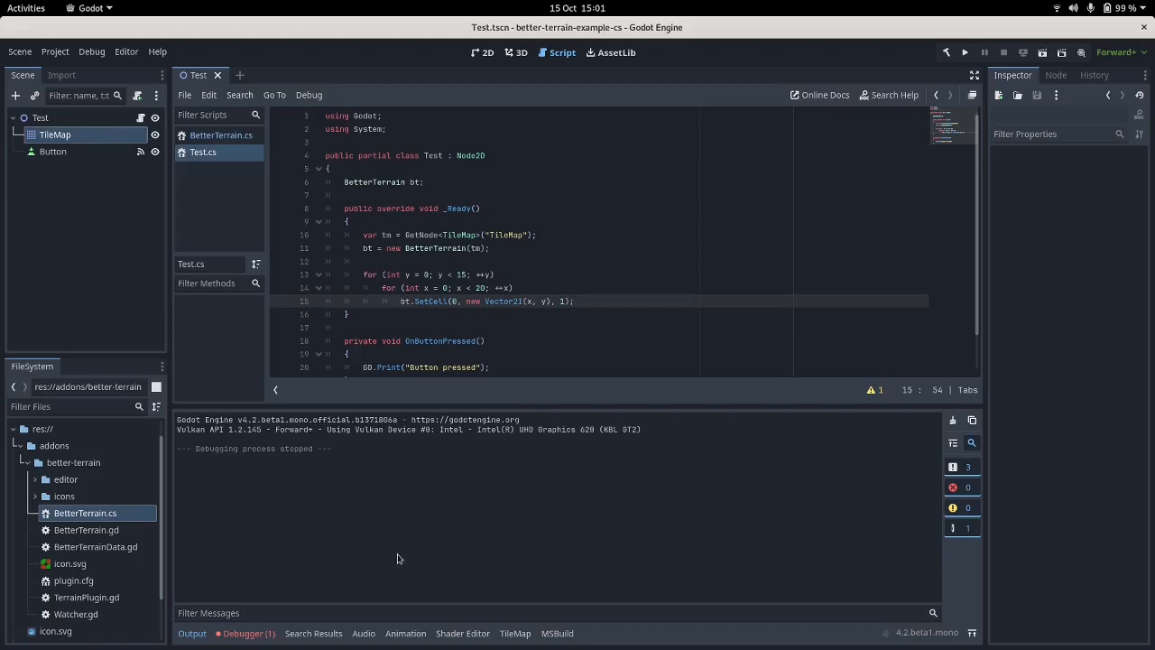
Check the TileMap's terrain list and change SetCell's terrain argument to 0.
{"action": "left_click", "coordinate": [54, 133]}
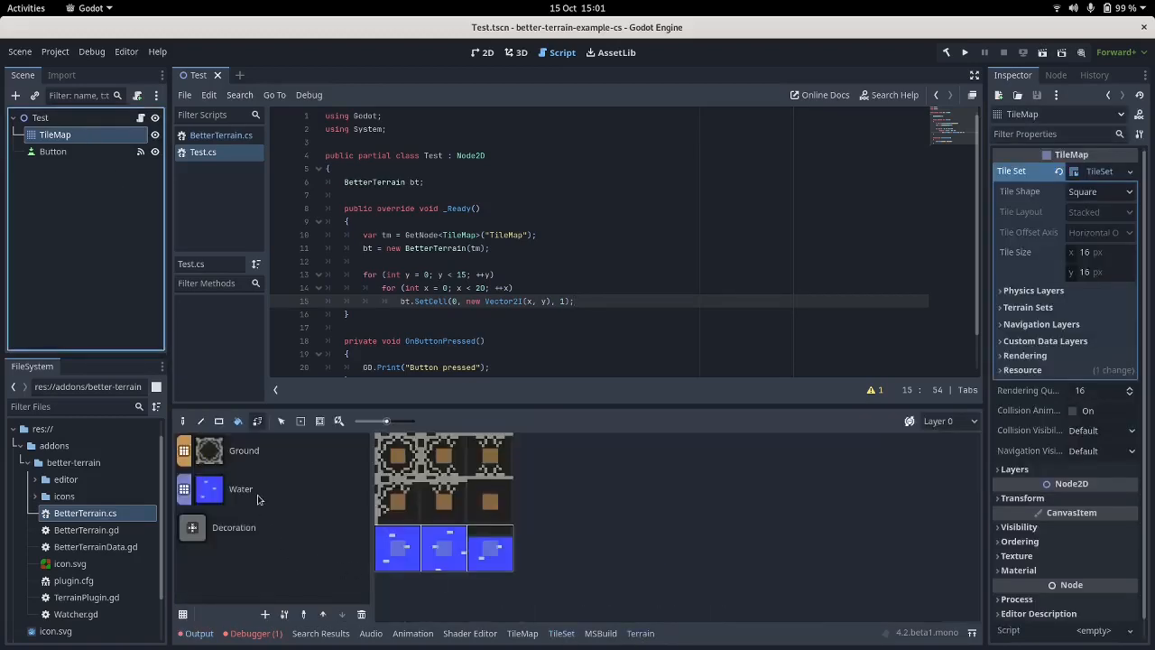
{"action": "mouse_move", "coordinate": [244, 451]}
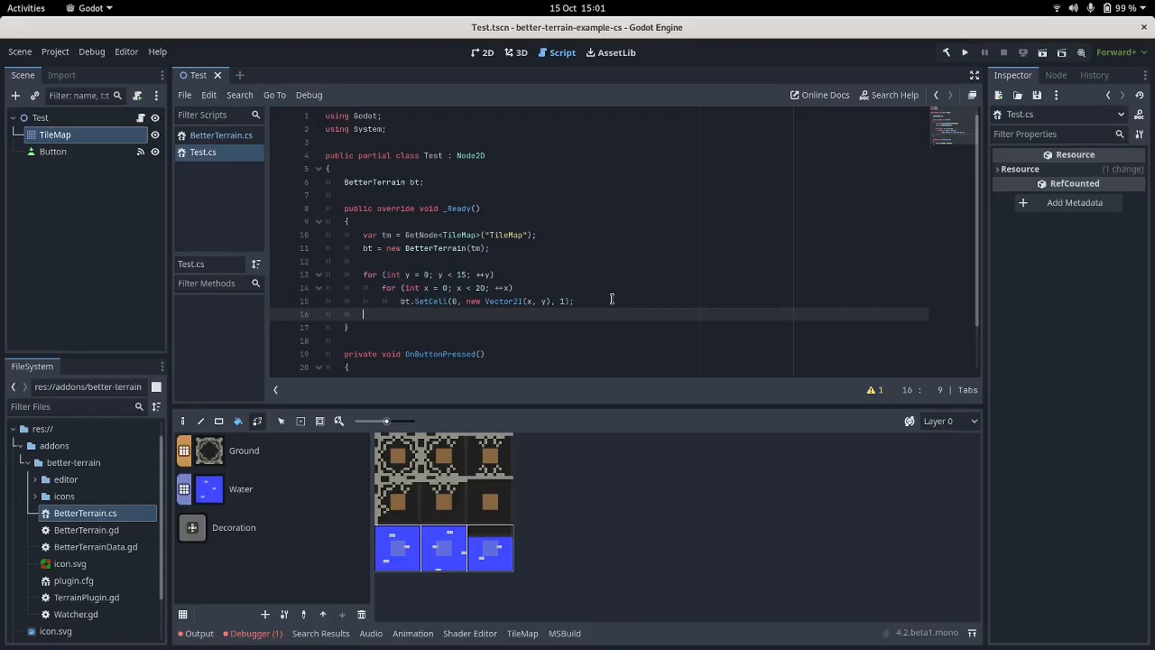
{"action": "key", "text": "BackSpace"}
{"action": "type", "text": "0"}
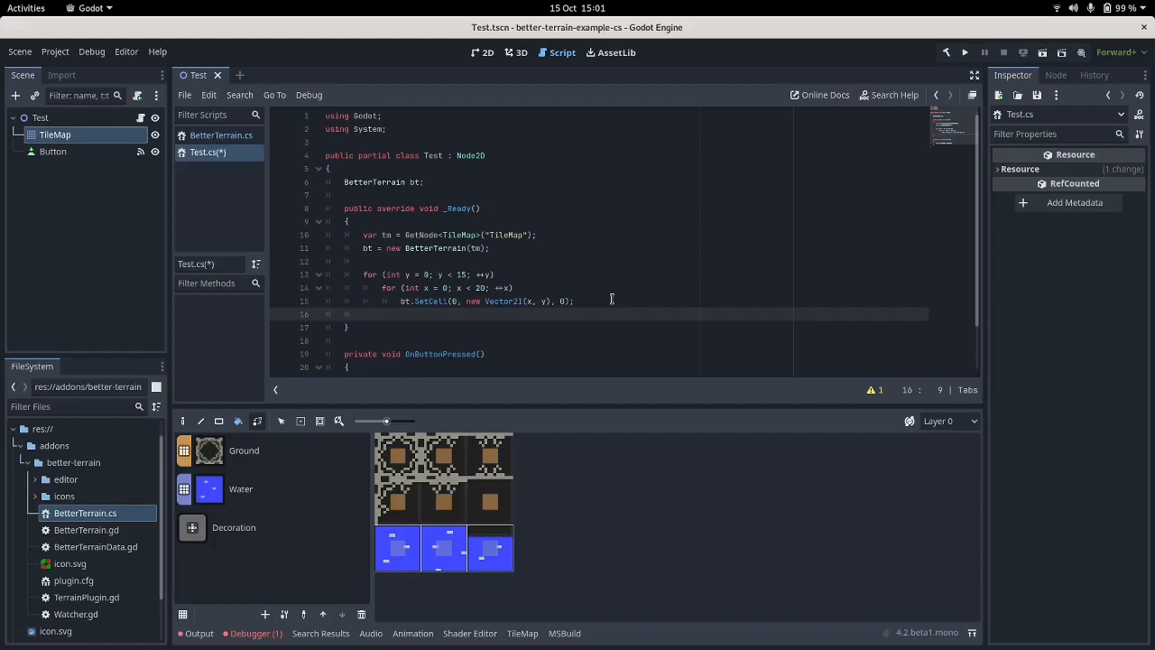
{"action": "type", "text": "s"}
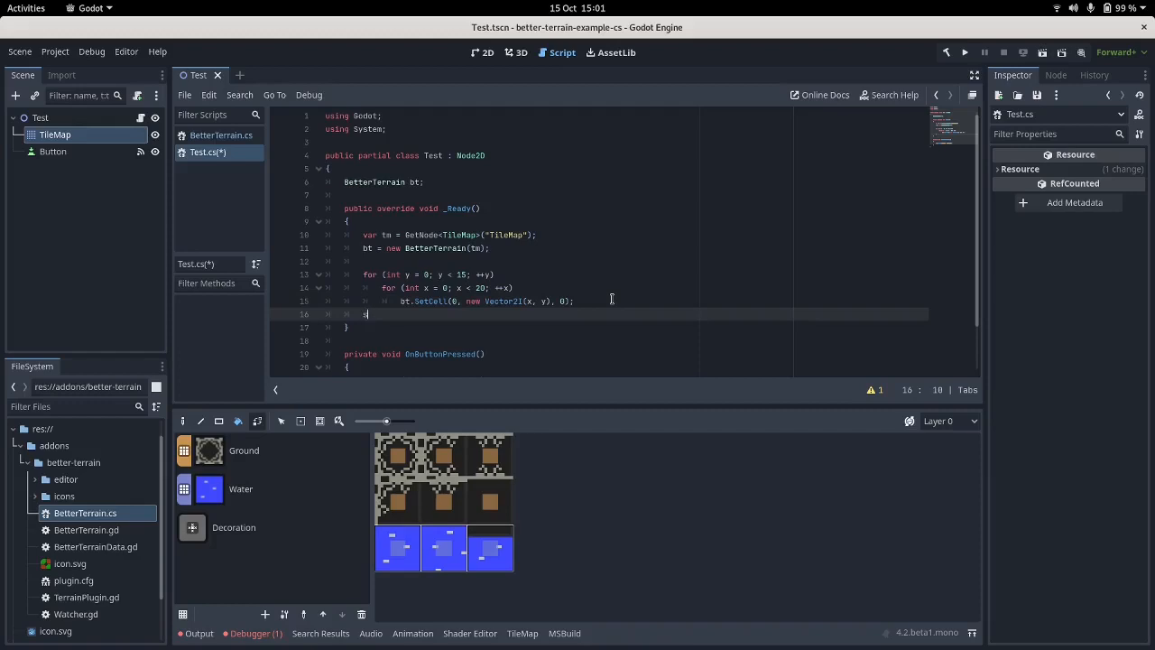
Add bt.UpdateTerrainArea(0, new Rect2I(0, 0, 20, 15)); after the loops, save and run.
{"action": "type", "text": "bt.UpdateTerrainArea(0, new"}
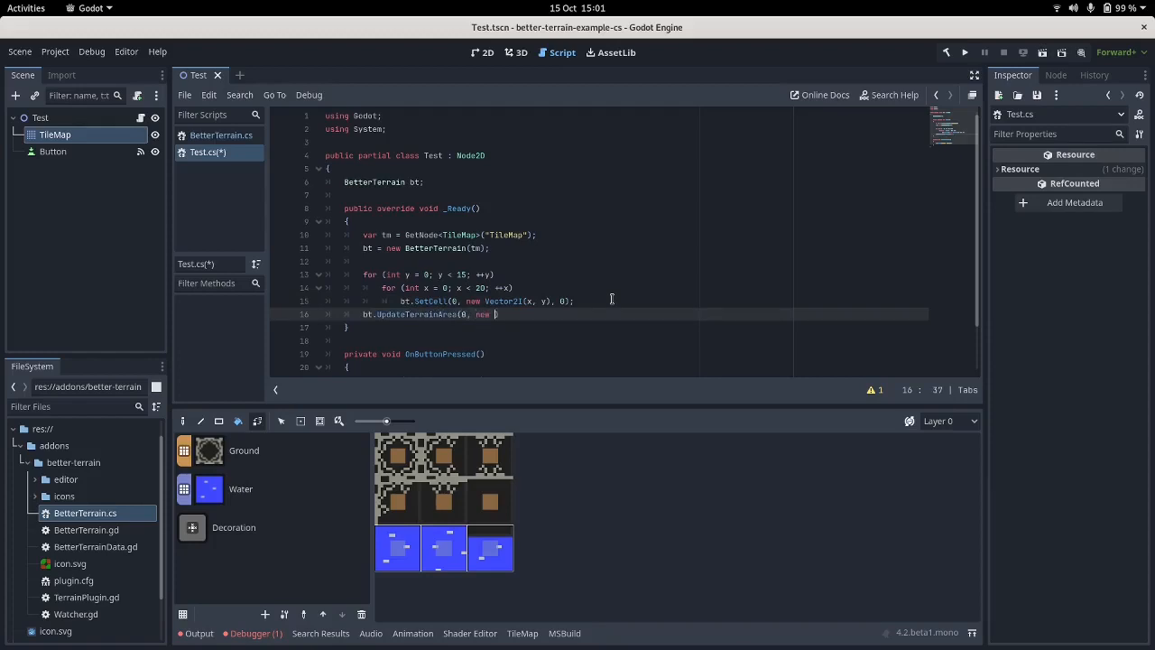
{"action": "type", "text": "Rect("}
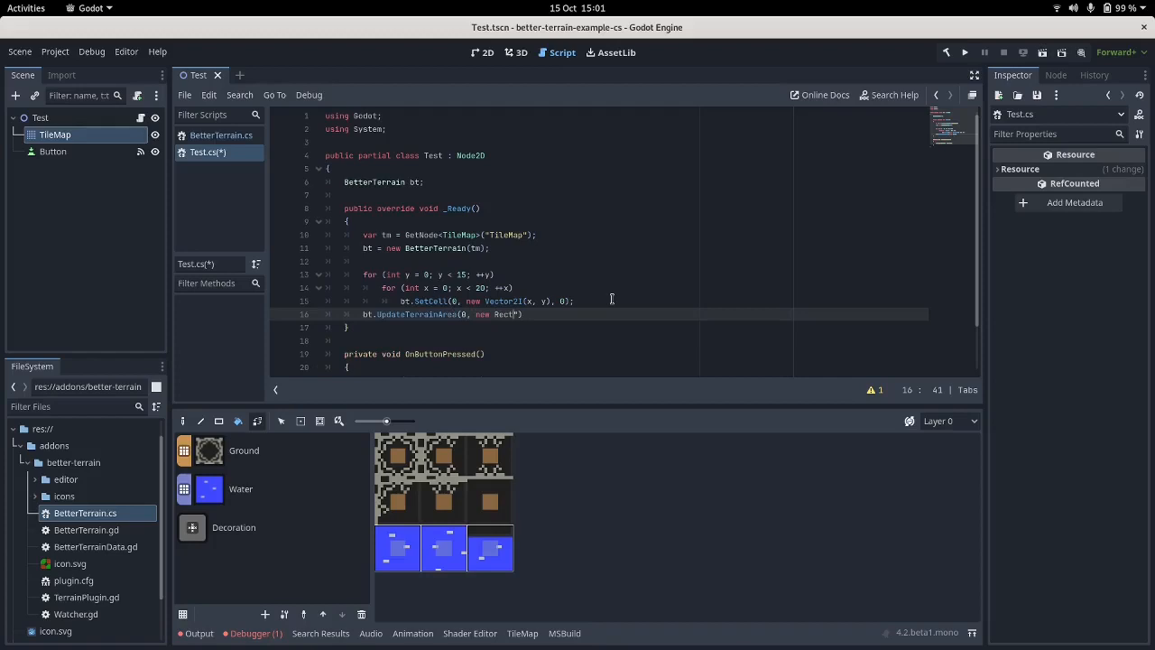
{"action": "type", "text": "2I"}
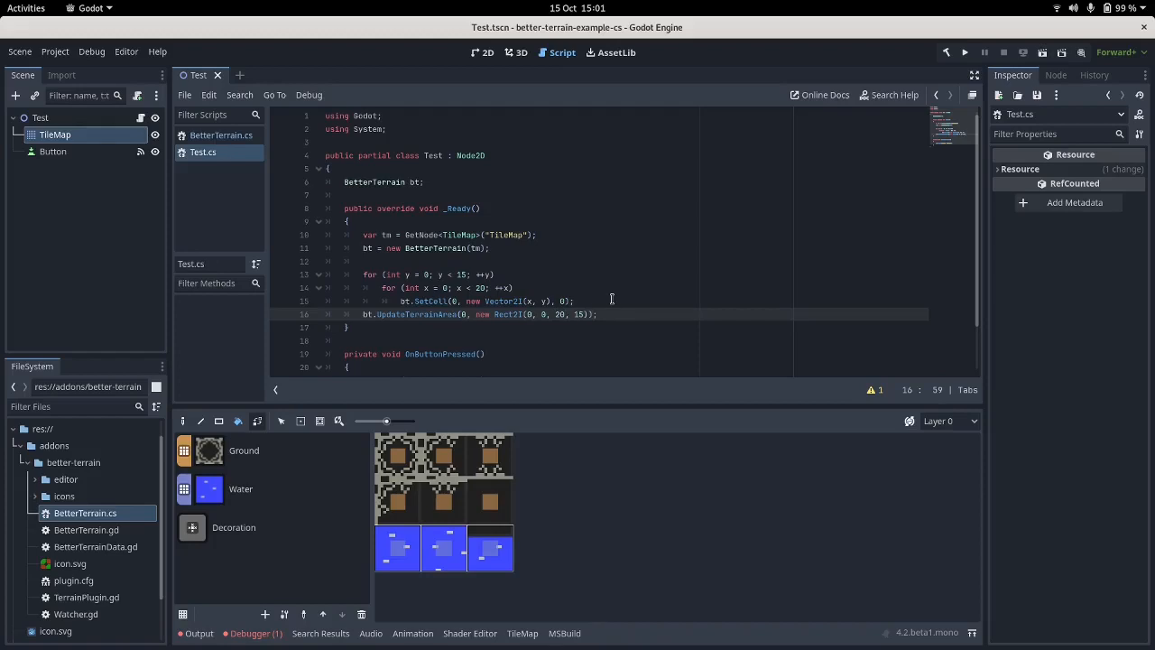
{"action": "left_click", "coordinate": [966, 51]}
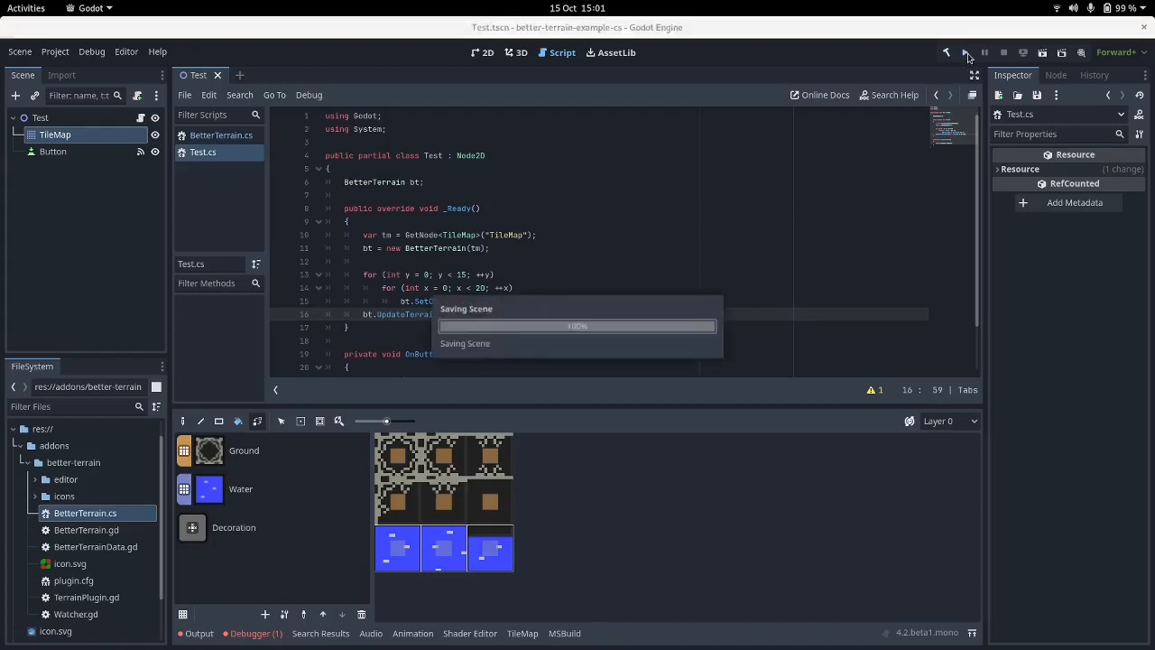
Rerun after dropping UpdateTerrainArea's 0 argument, dismiss the build error and open BetterTerrain.cs.
{"action": "left_click", "coordinate": [967, 51]}
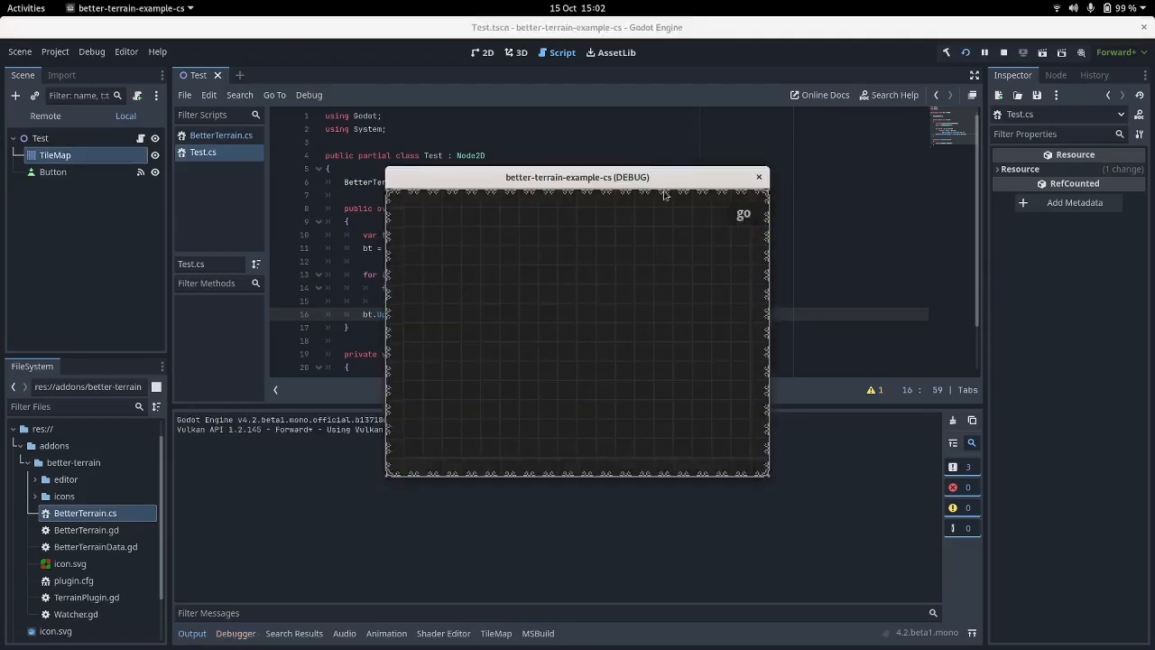
{"action": "mouse_move", "coordinate": [643, 452]}
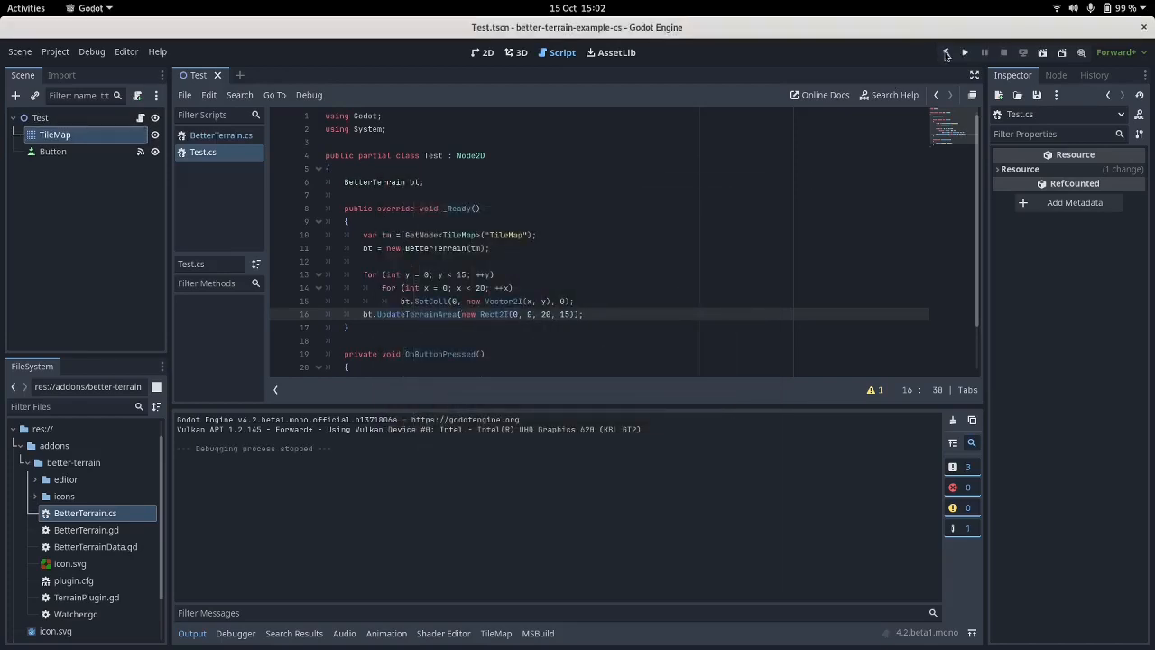
{"action": "left_click", "coordinate": [944, 50]}
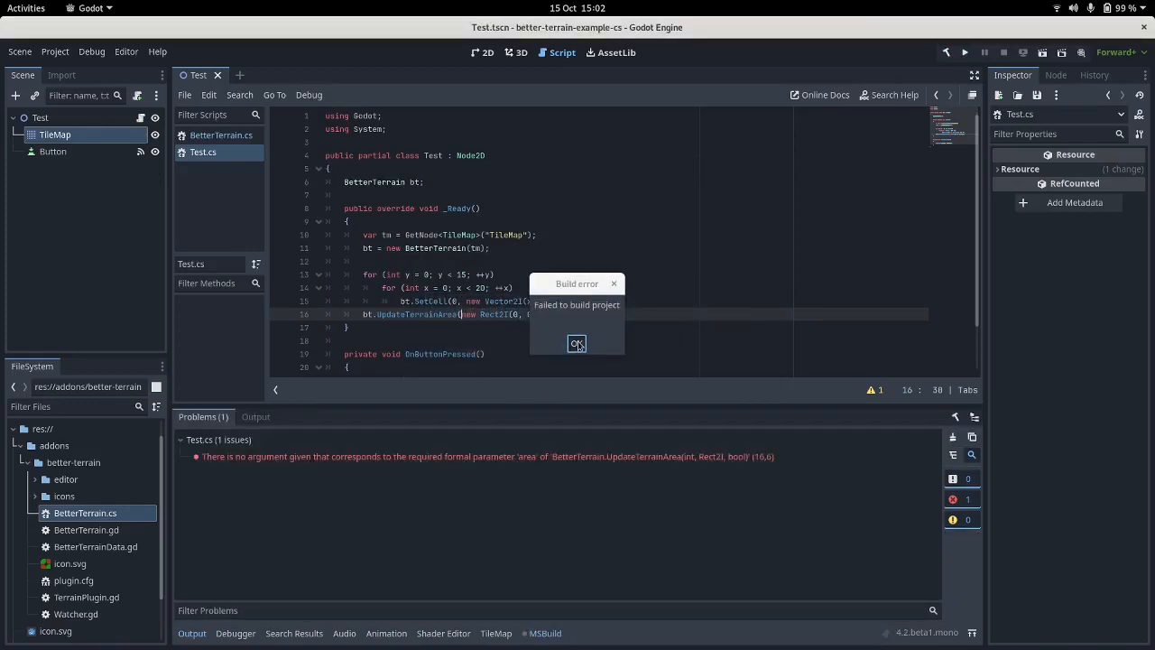
{"action": "left_click", "coordinate": [578, 343]}
{"action": "type", "text": "0, "}
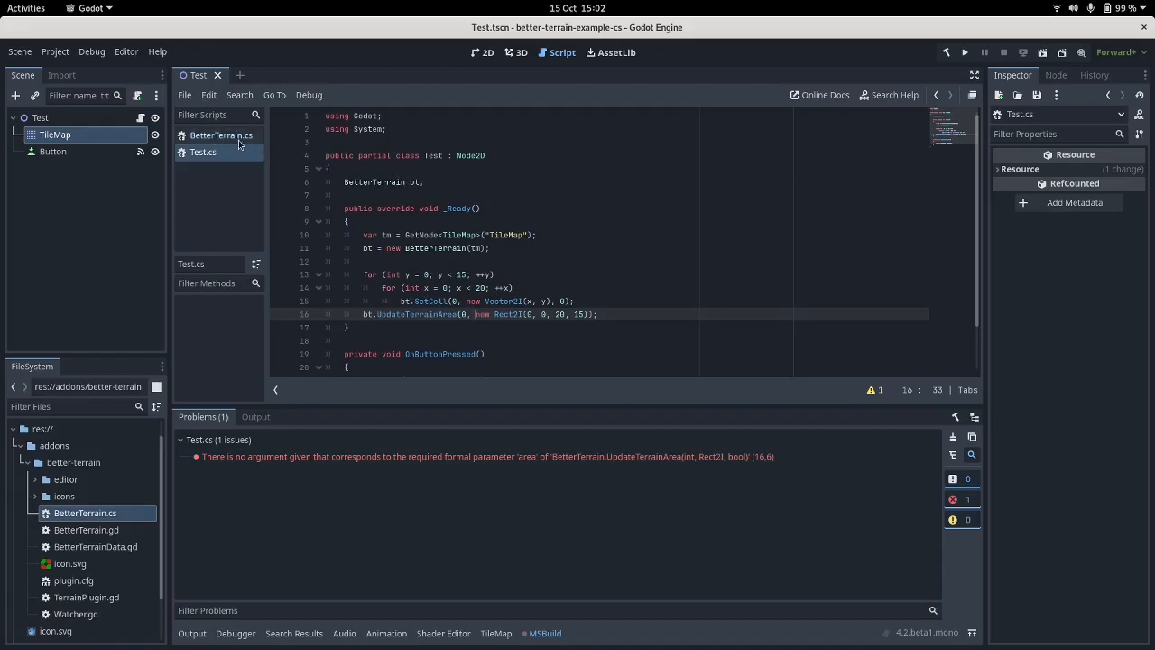
{"action": "left_click", "coordinate": [220, 133]}
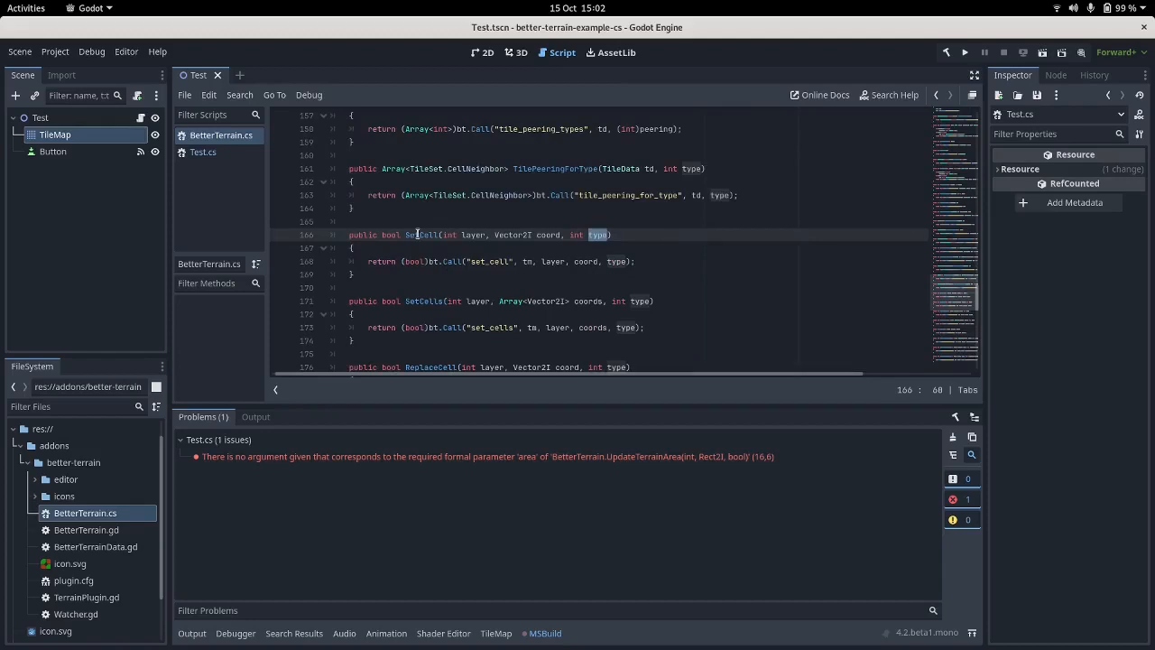
Check SetCell's signature in BetterTerrain.cs and return to Test.cs to restore the arguments.
{"action": "double_click", "coordinate": [417, 235]}
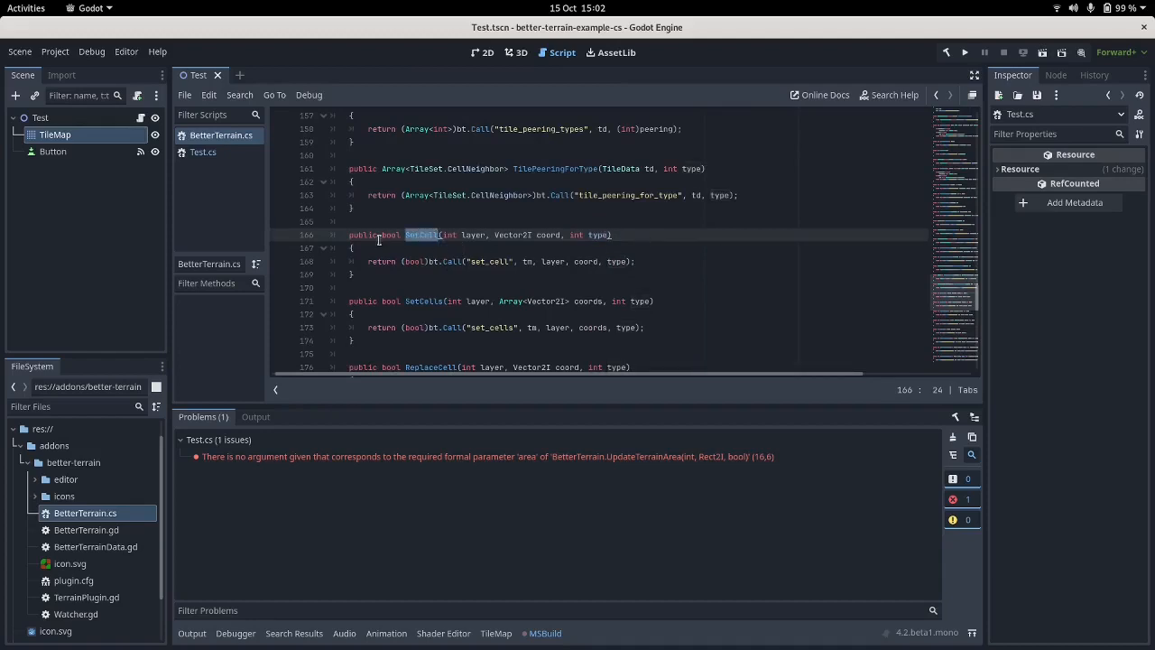
{"action": "mouse_move", "coordinate": [484, 260]}
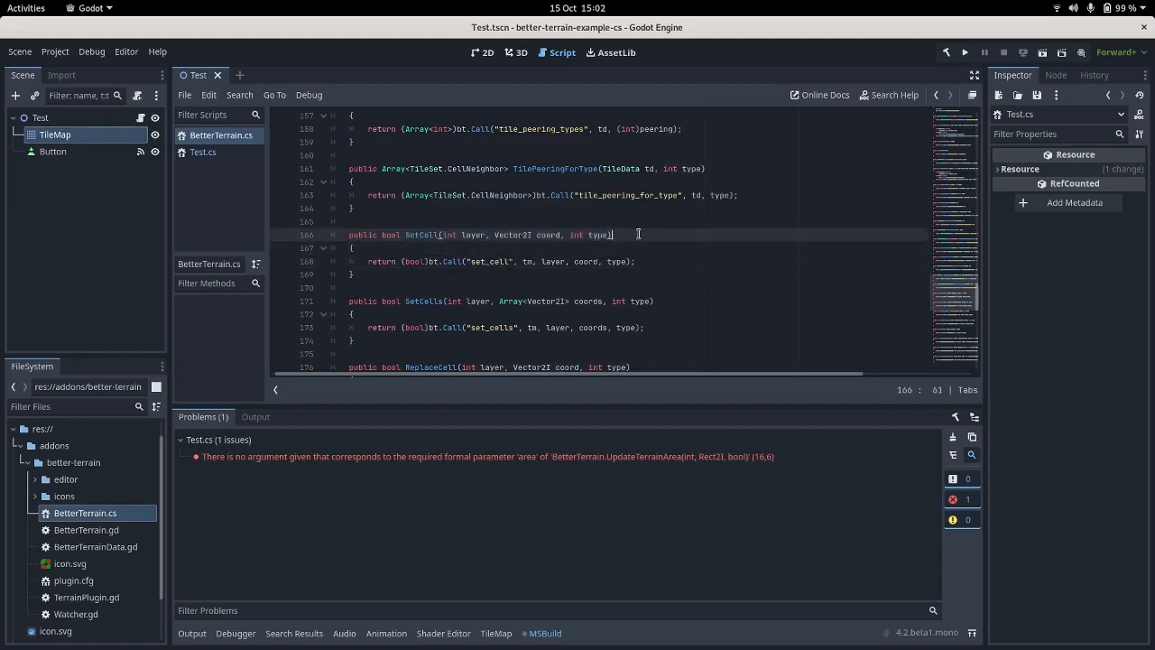
{"action": "left_click", "coordinate": [202, 151]}
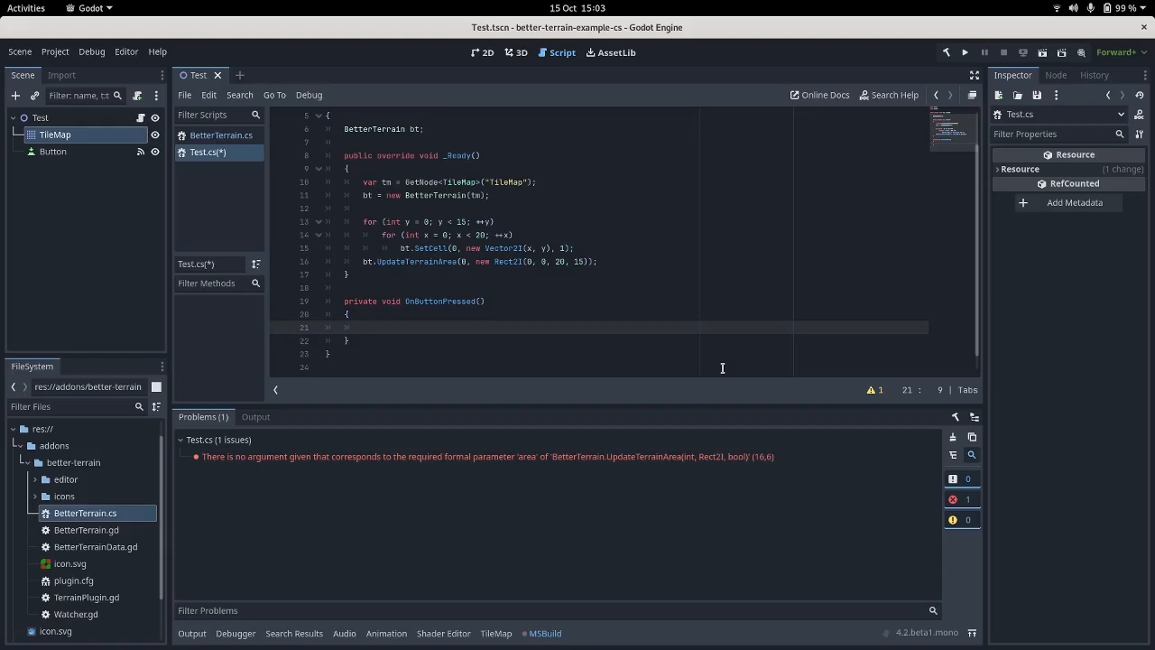
Declare var coords = new Godot.Collections.Array<Vector2I>(); in OnButtonPressed.
{"action": "type", "text": "Godot.C"}
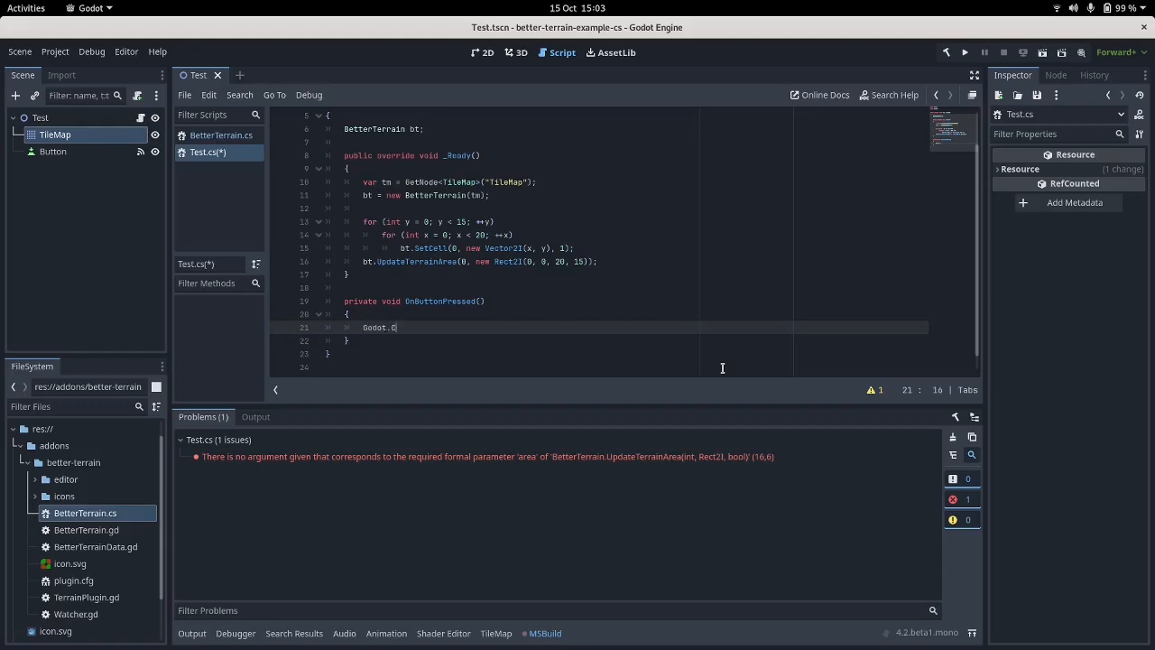
{"action": "type", "text": "ollections."}
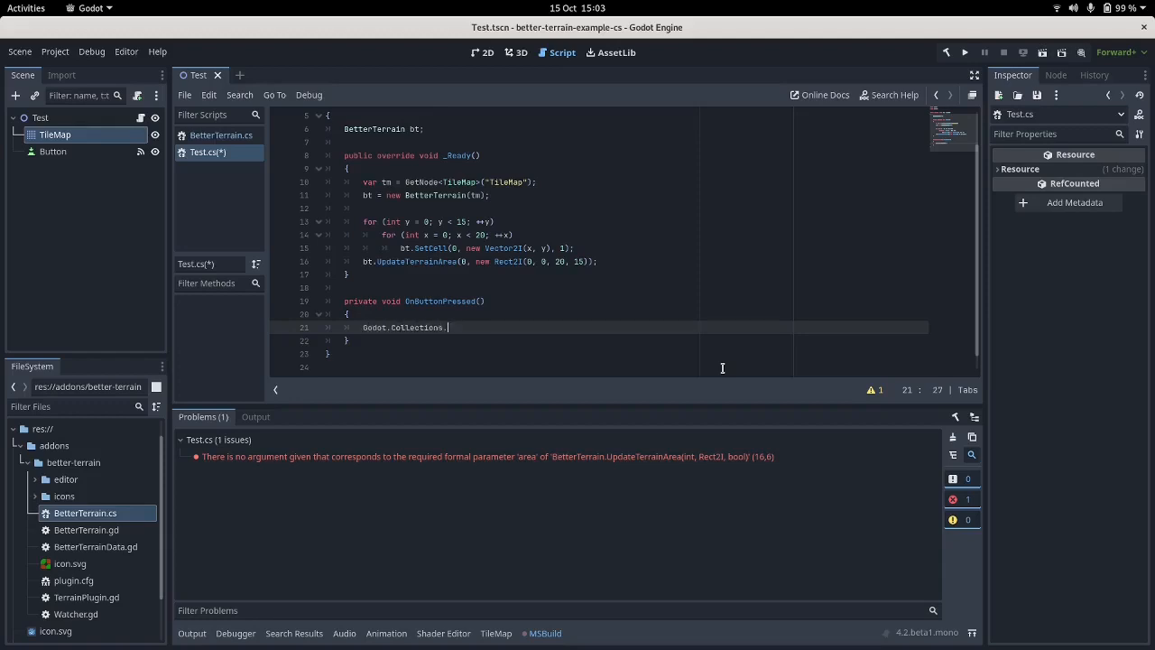
{"action": "type", "text": "Array"}
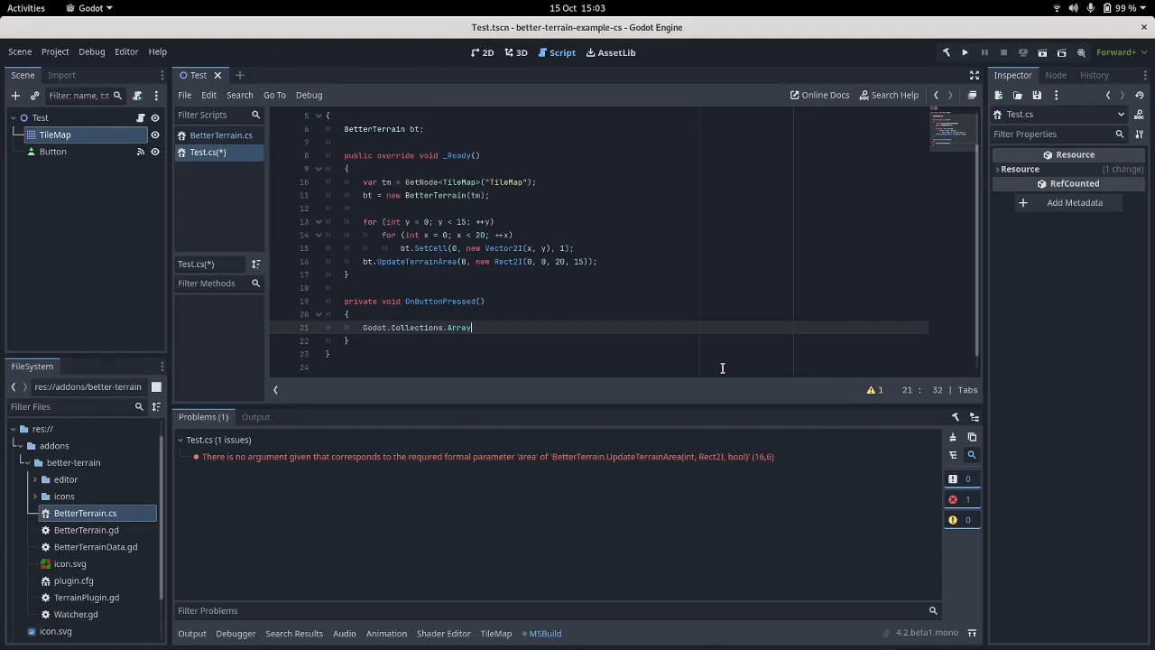
{"action": "type", "text": "<Vector2"}
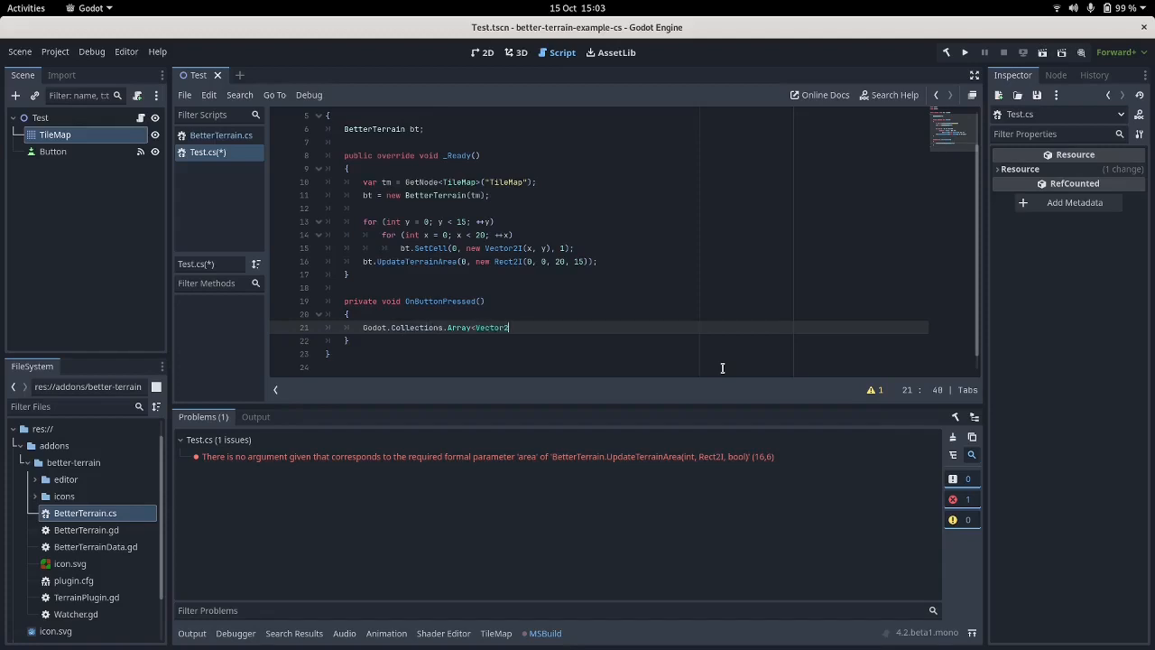
{"action": "type", "text": "I>"}
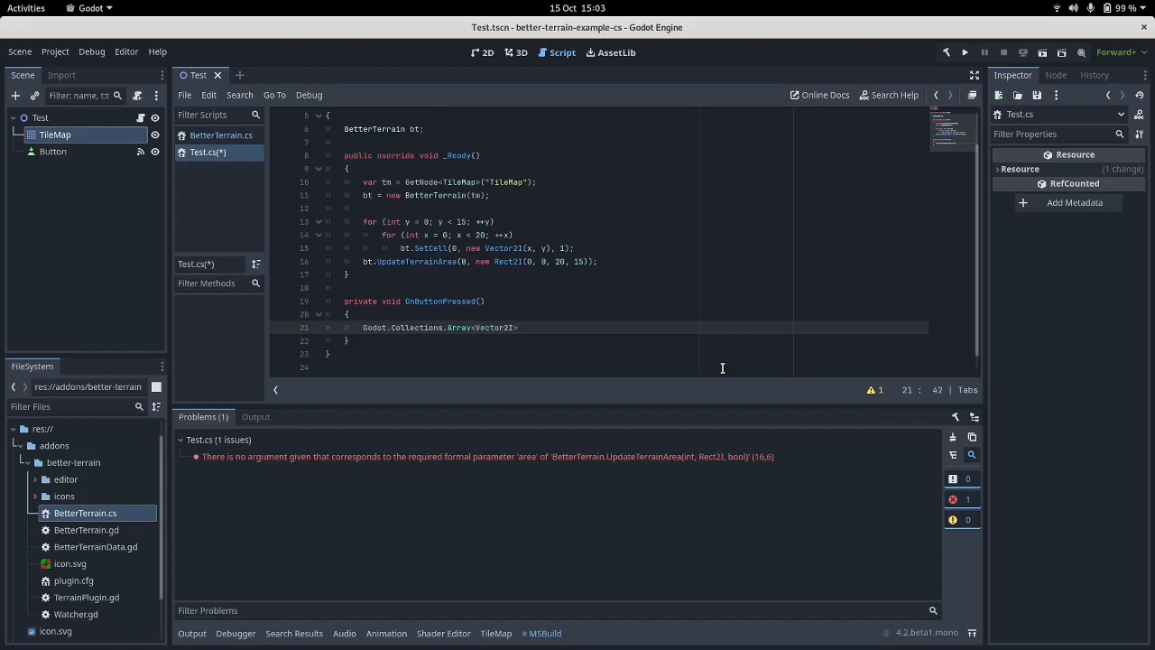
{"action": "type", "text": "();"}
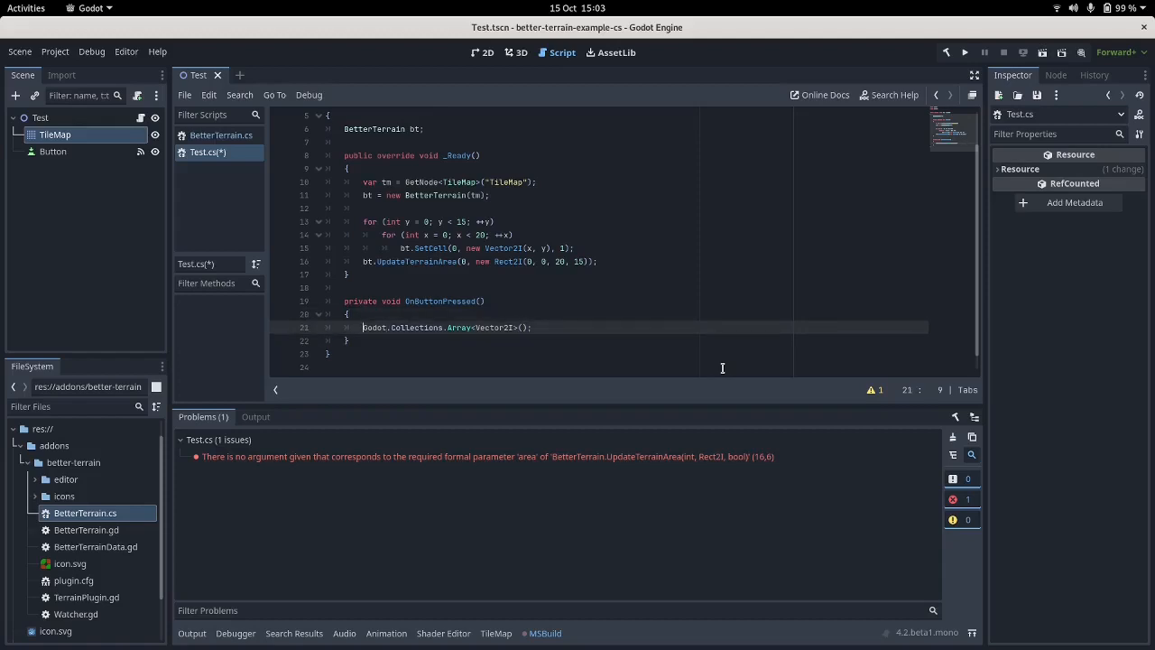
{"action": "type", "text": "var coords ="}
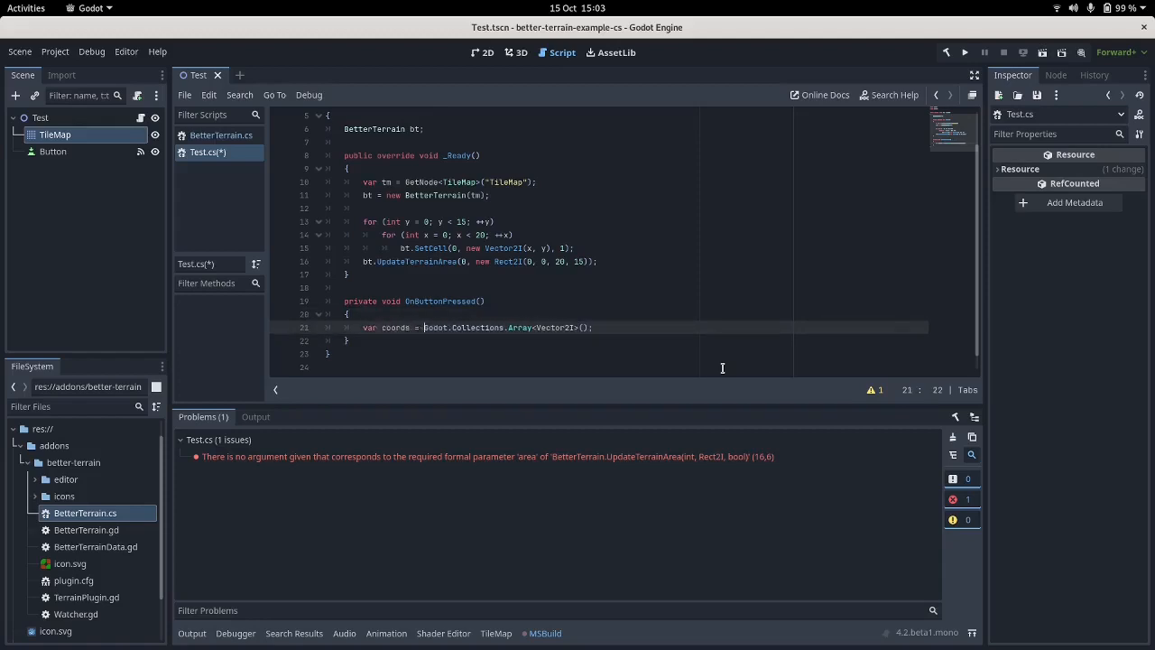
Start a for loop running while i < 5.
{"action": "type", "text": "fo"}
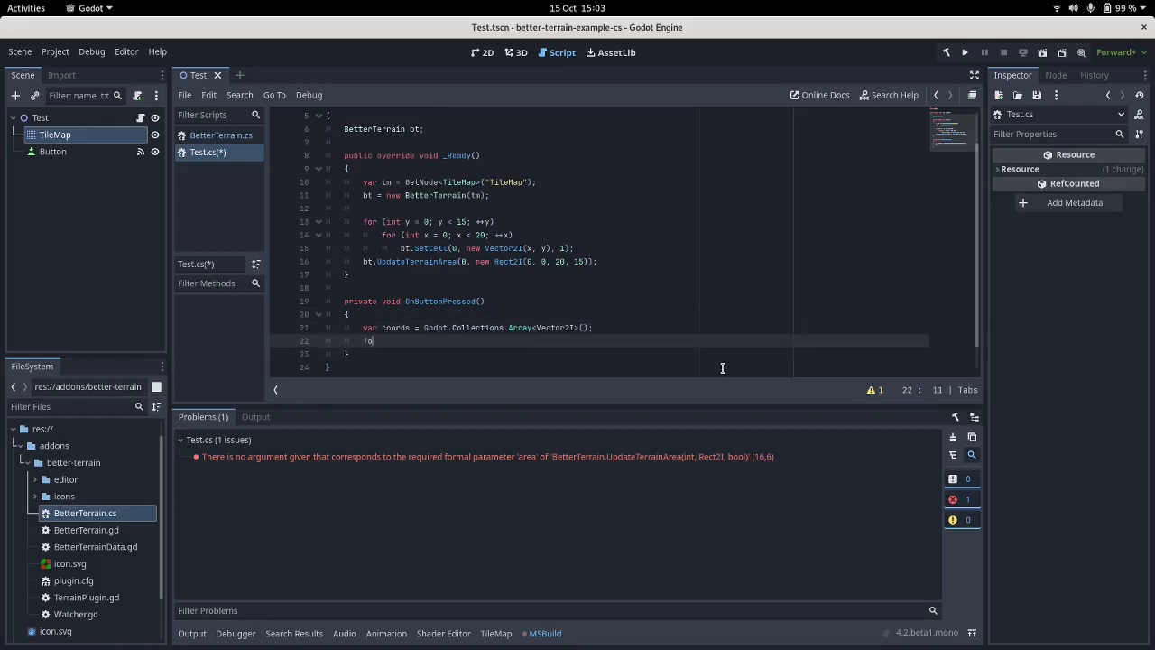
{"action": "type", "text": "for (int i = 0; i"}
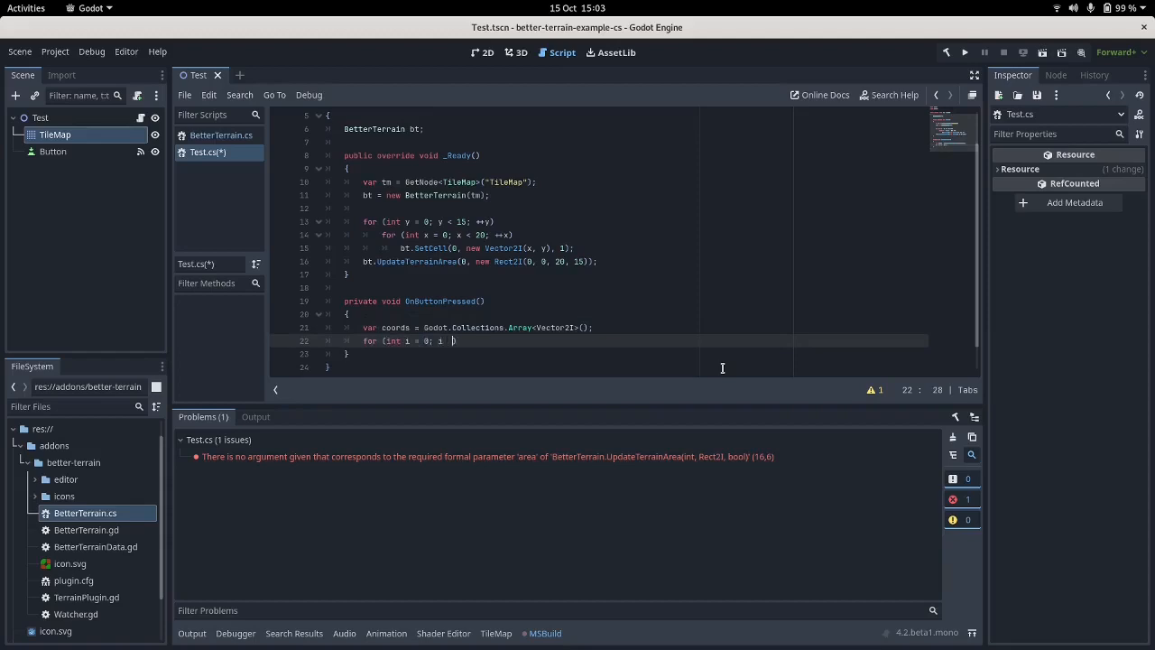
{"action": "type", "text": "< 5; ++i"}
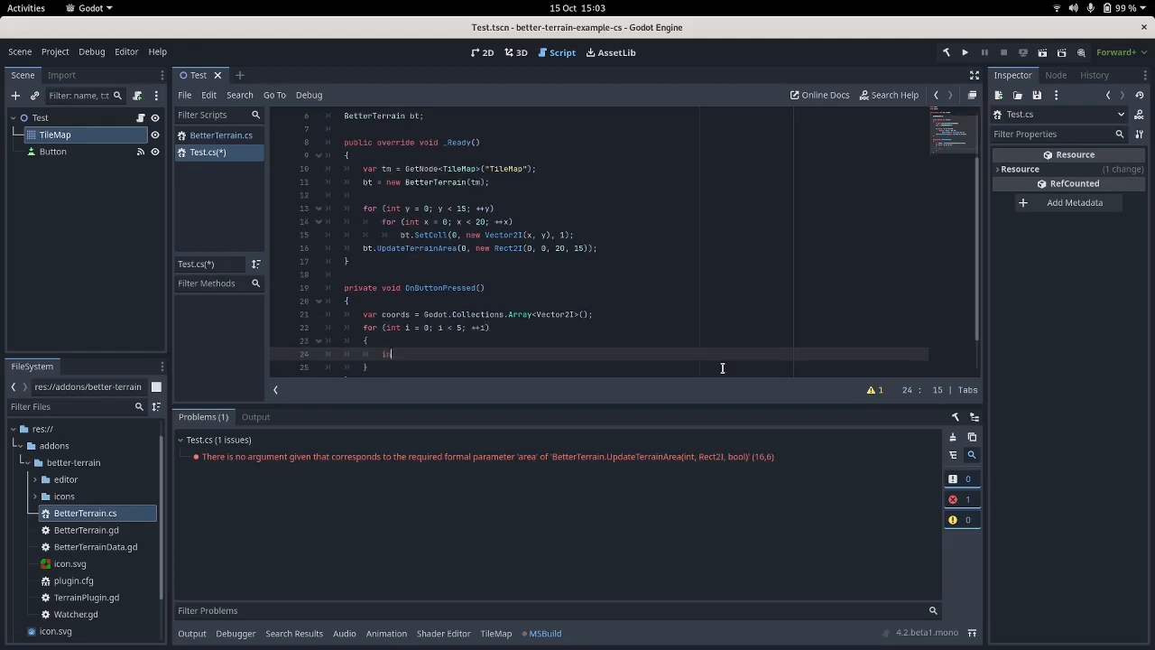
Declare int x and y from GD.RandRange over 0–19 and 0–14.
{"action": "type", "text": "int x ="}
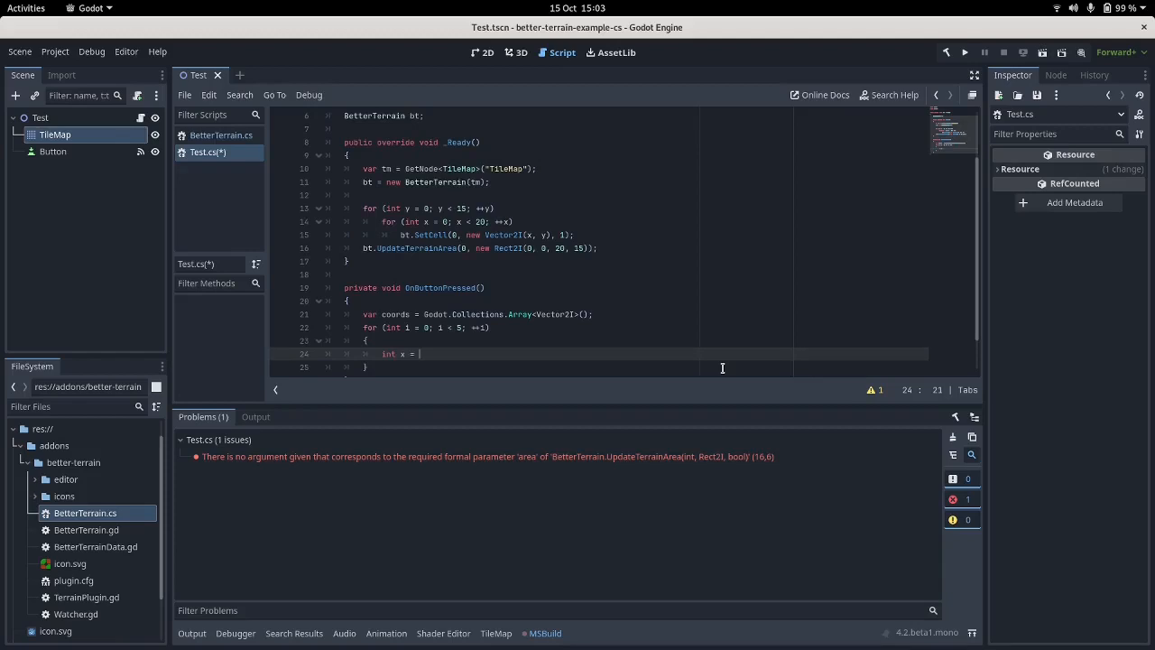
{"action": "type", "text": "GD.RandRange(0, 19);"}
{"action": "type", "text": "i"}
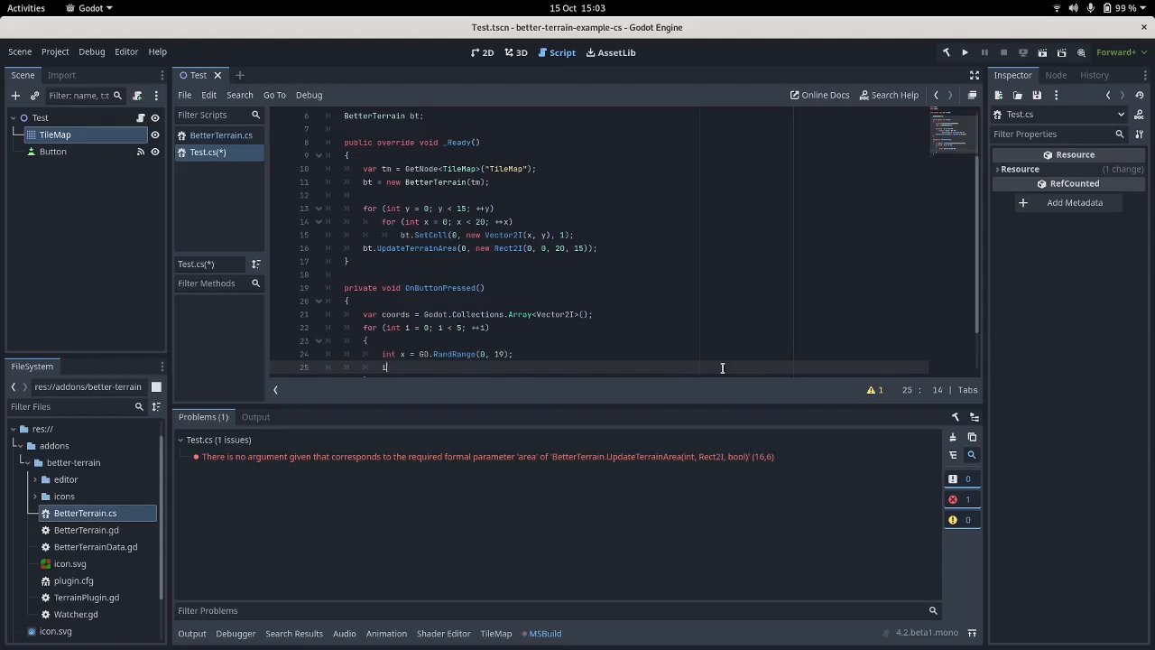
{"action": "type", "text": "nt y = GD.RandRan"}
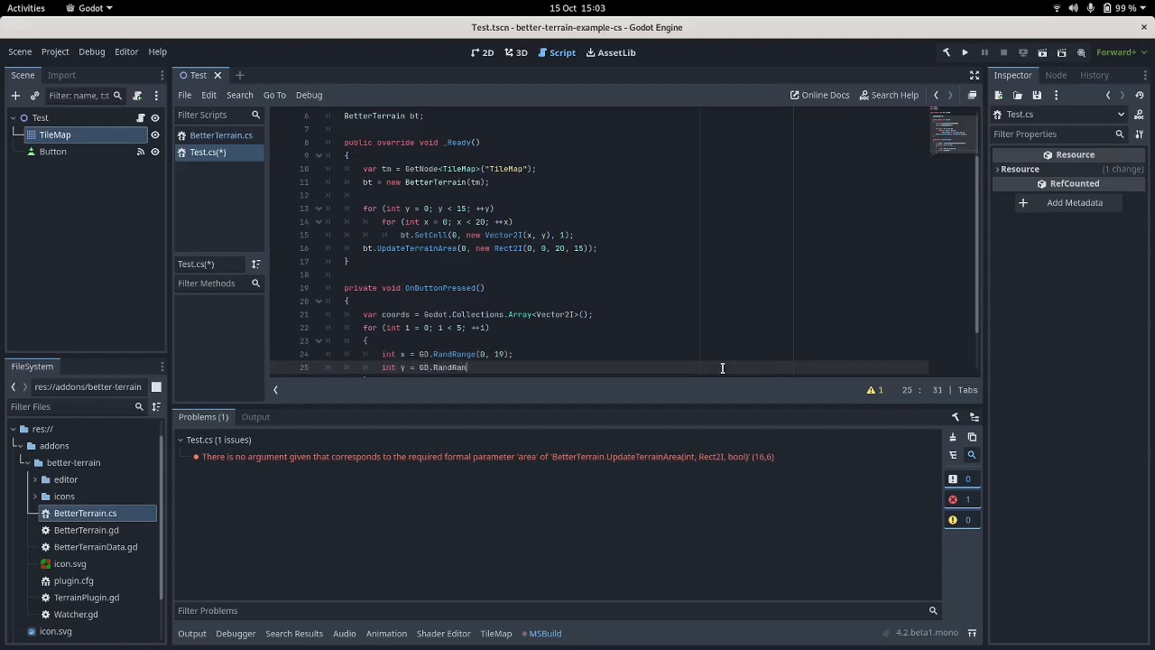
{"action": "type", "text": "ge(0, 14);"}
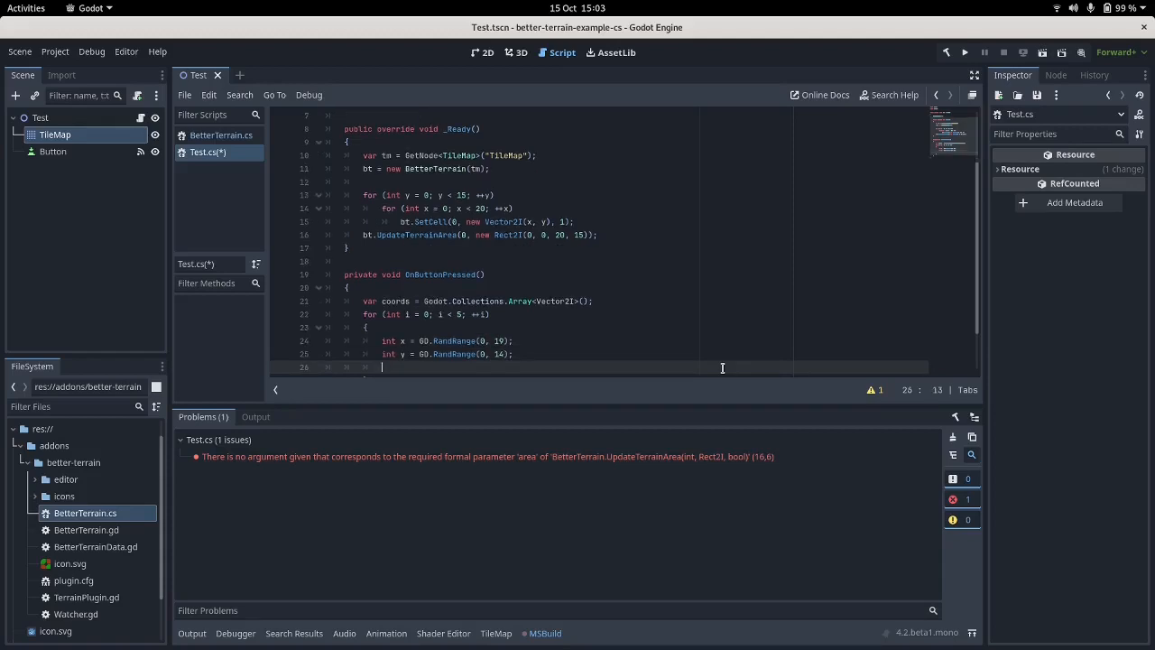
Add new Vector2I(x, y) to coords and close the loop.
{"action": "type", "text": "coords.Add("}
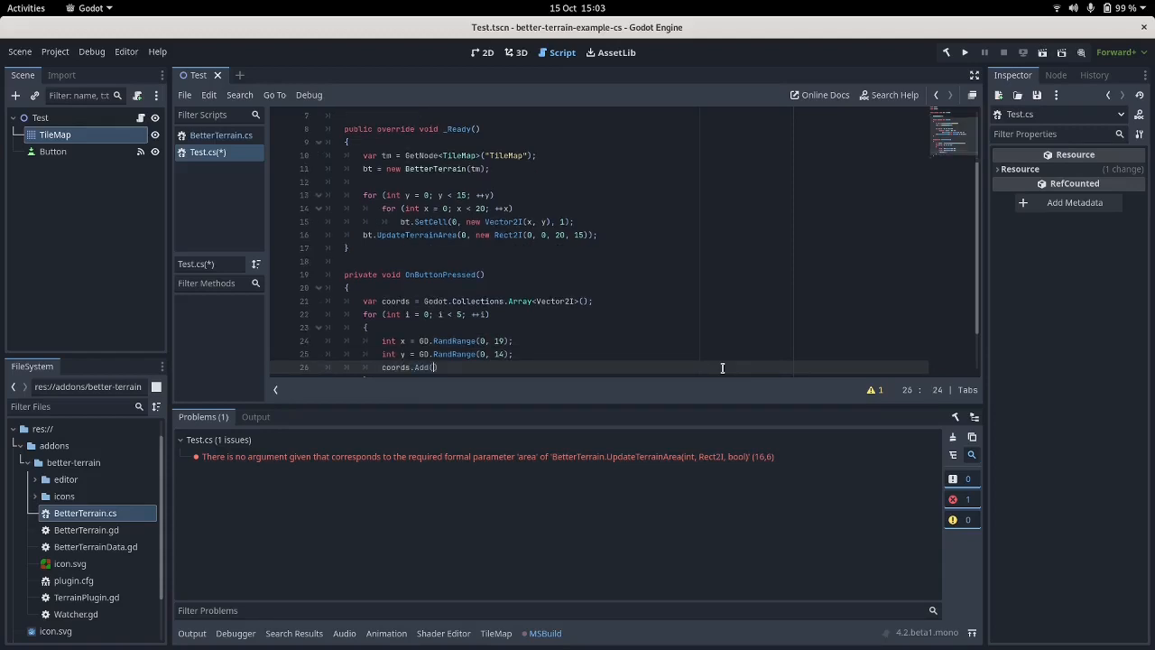
{"action": "type", "text": "new Vector2I"}
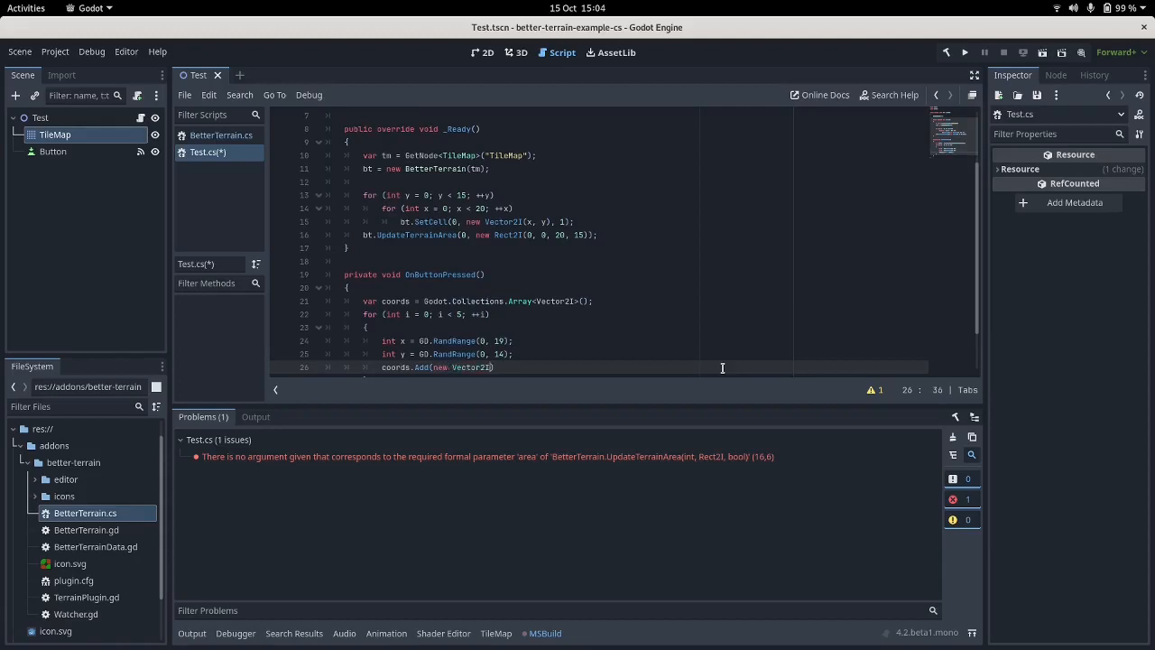
{"action": "type", "text": "x, y));"}
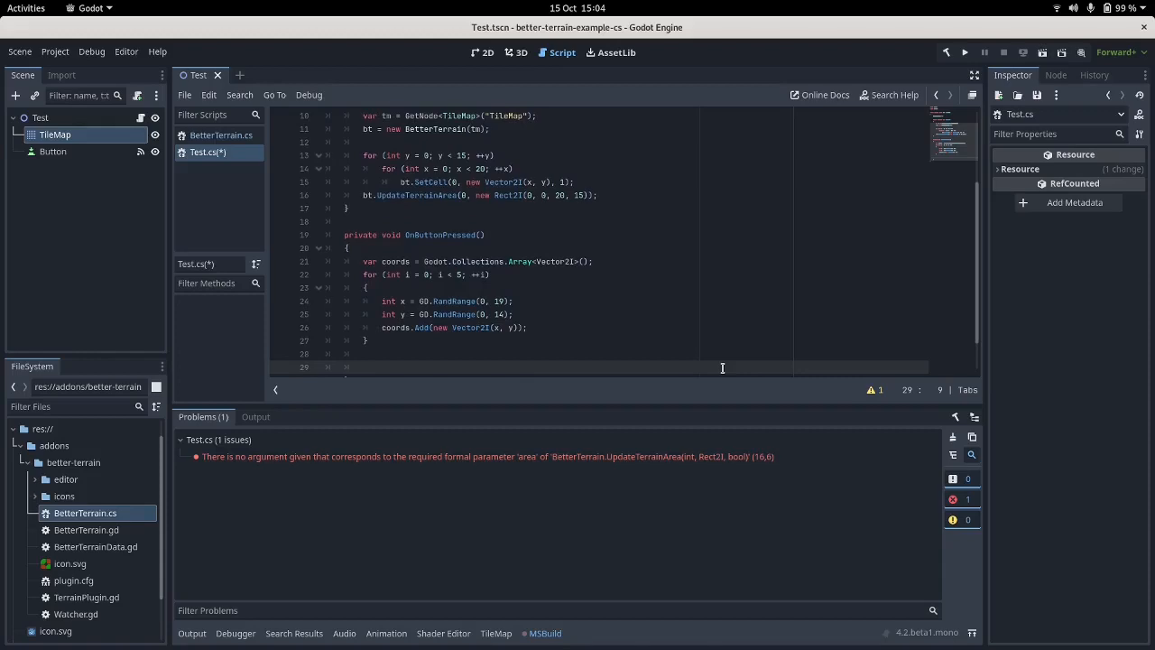
Call bt.SetCells(0, coords, 0); after the loop.
{"action": "type", "text": "bt.s"}
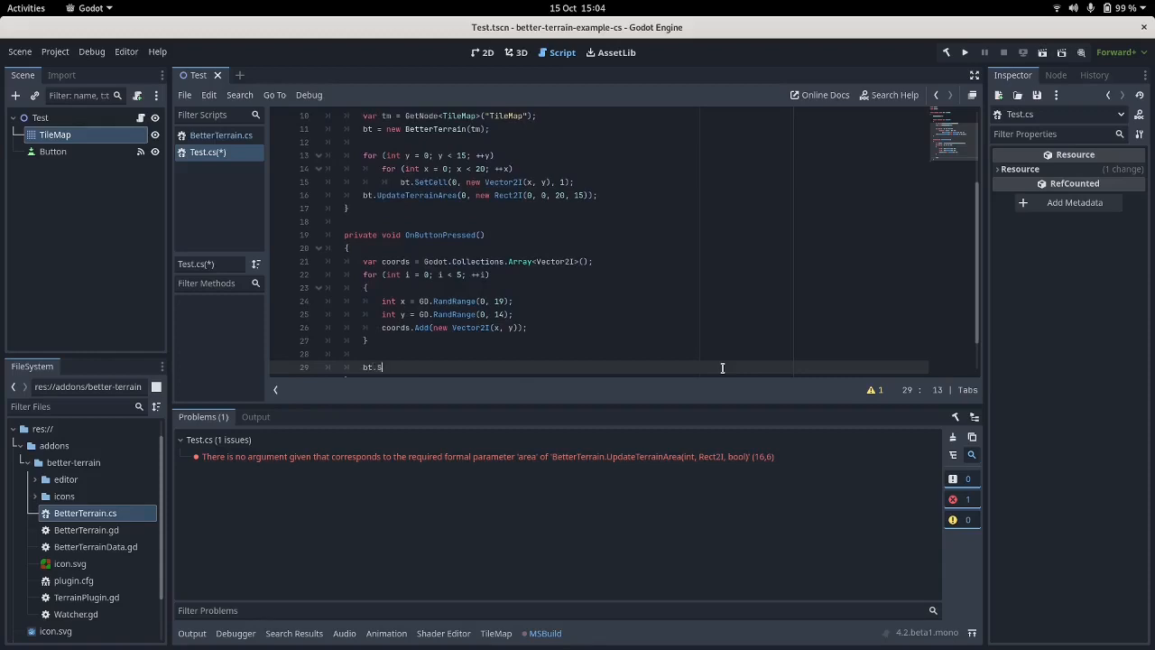
{"action": "type", "text": "etCells()"}
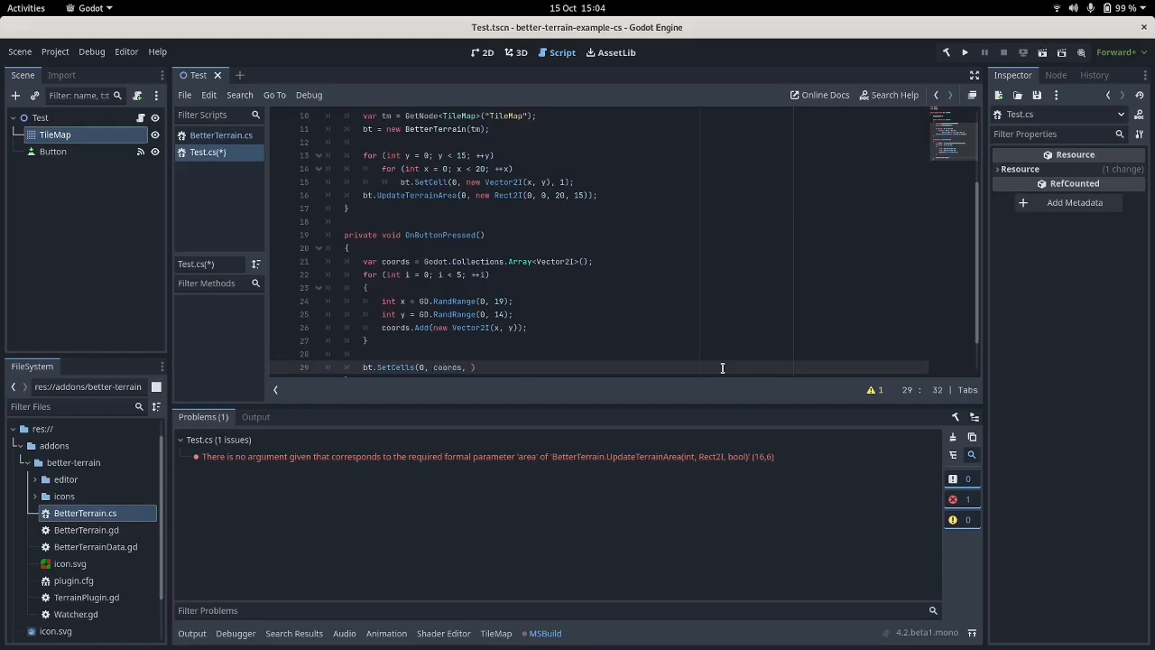
{"action": "type", "text": "0"}
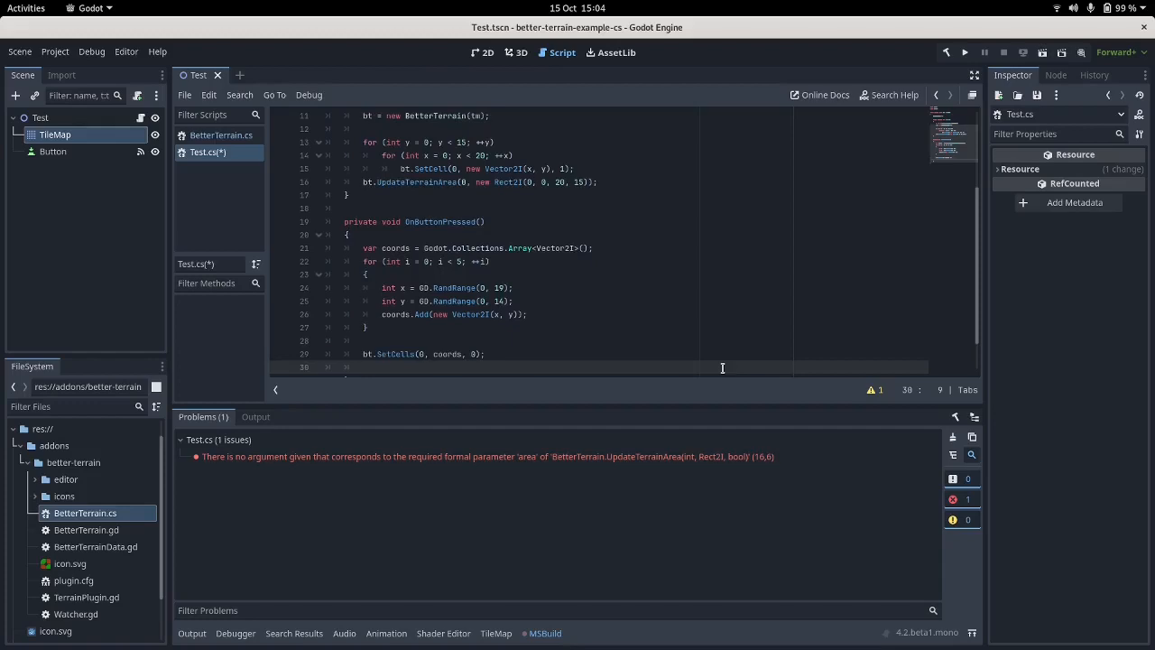
Call bt.UpdateTerrainCells(0, coords); and save Test.cs.
{"action": "type", "text": "bt."}
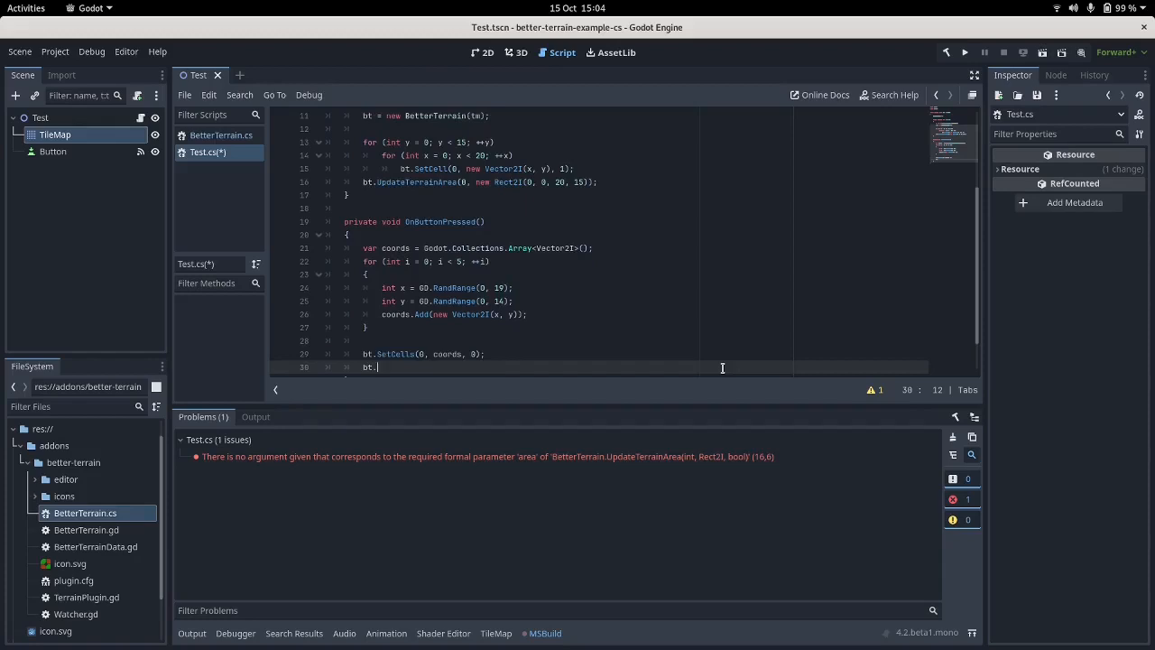
{"action": "type", "text": "UpdateT"}
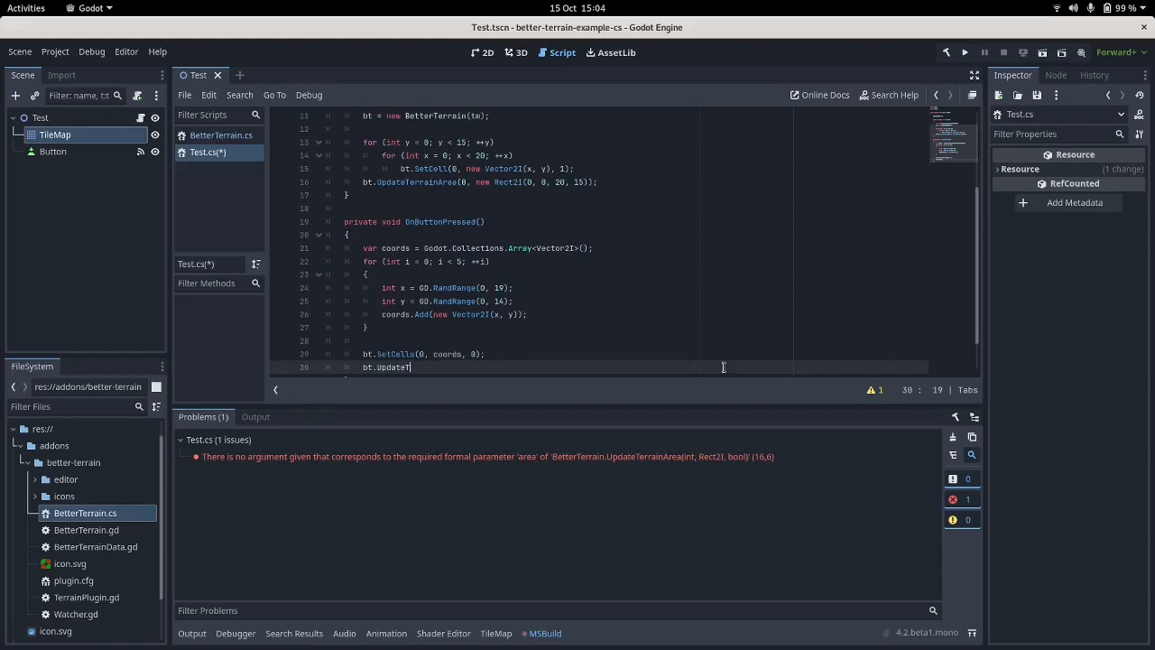
{"action": "type", "text": "errainCells()"}
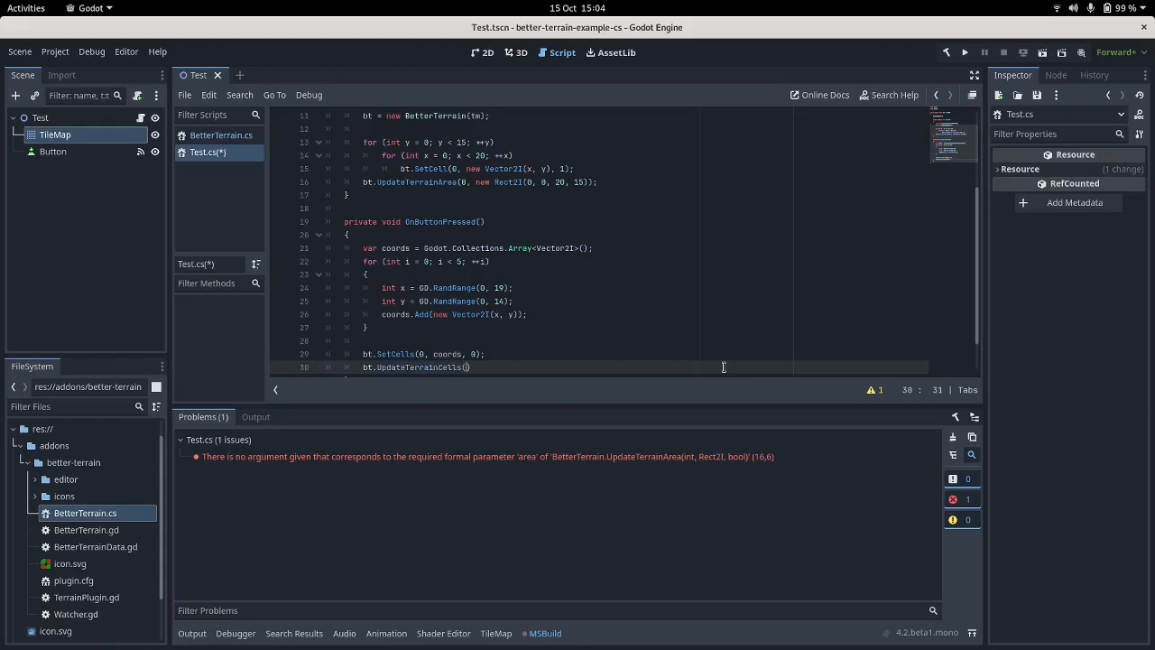
{"action": "type", "text": "0, c"}
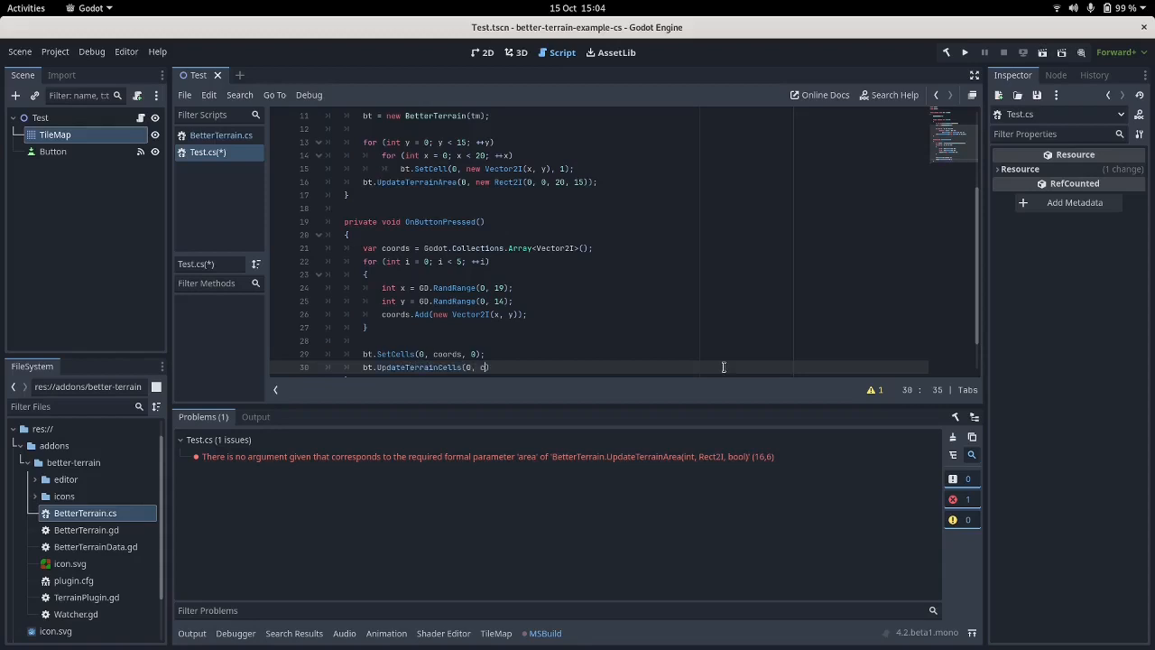
{"action": "type", "text": "oords);"}
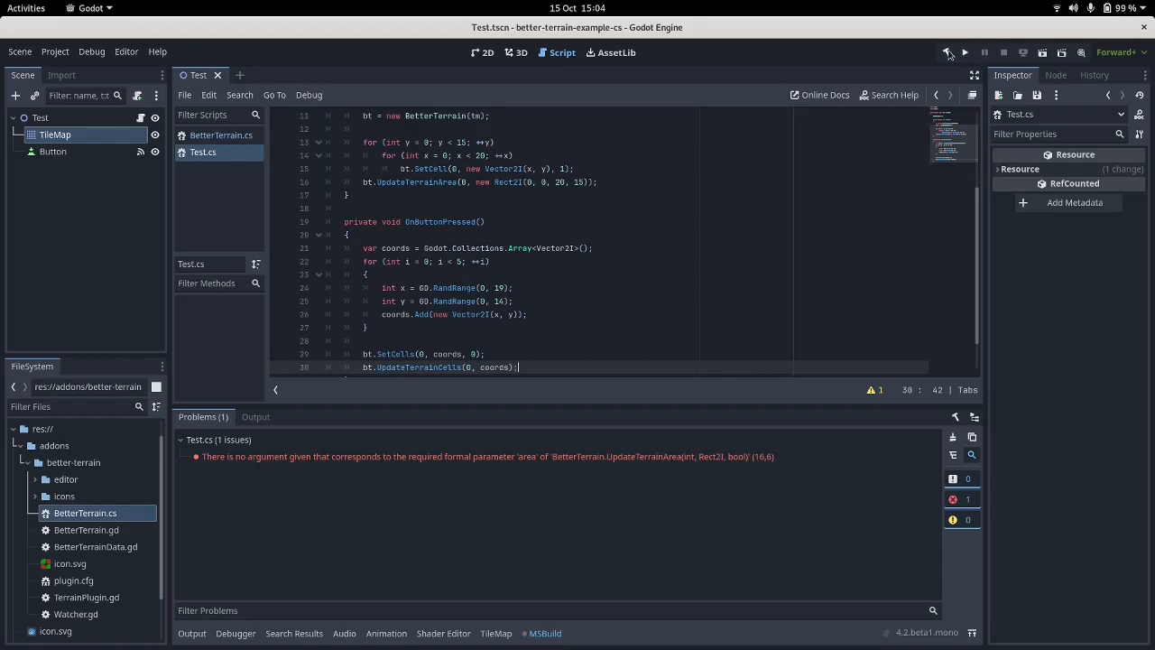
Run the project and dismiss the non-invocable Array<T> build error.
{"action": "left_click", "coordinate": [946, 51]}
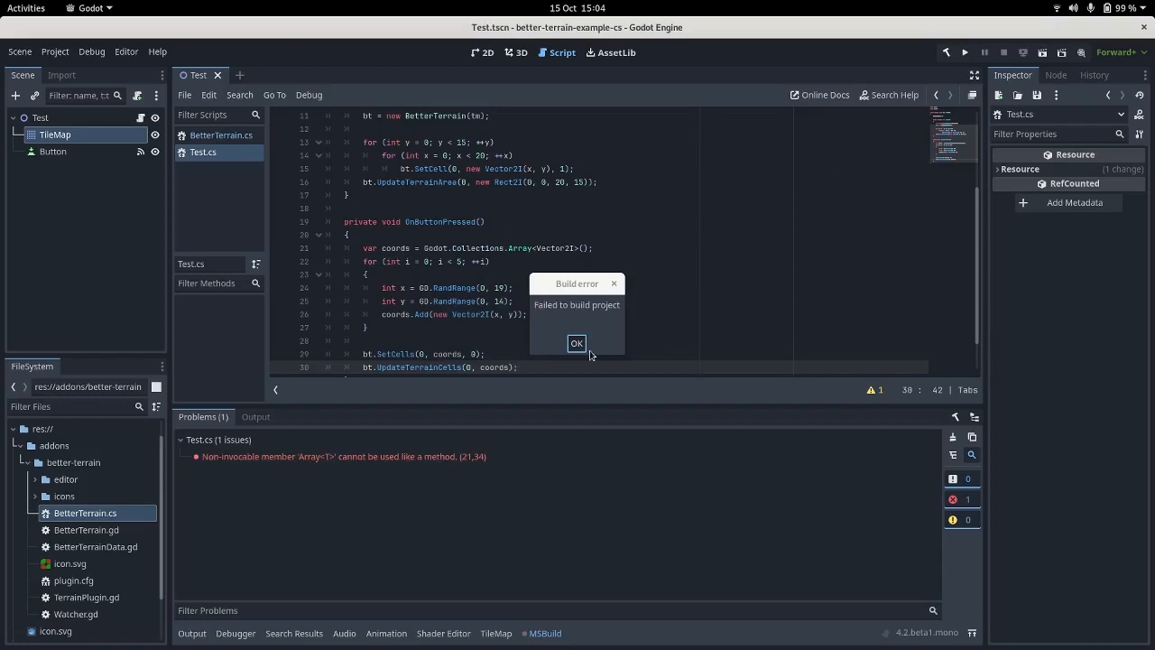
{"action": "left_click", "coordinate": [576, 343]}
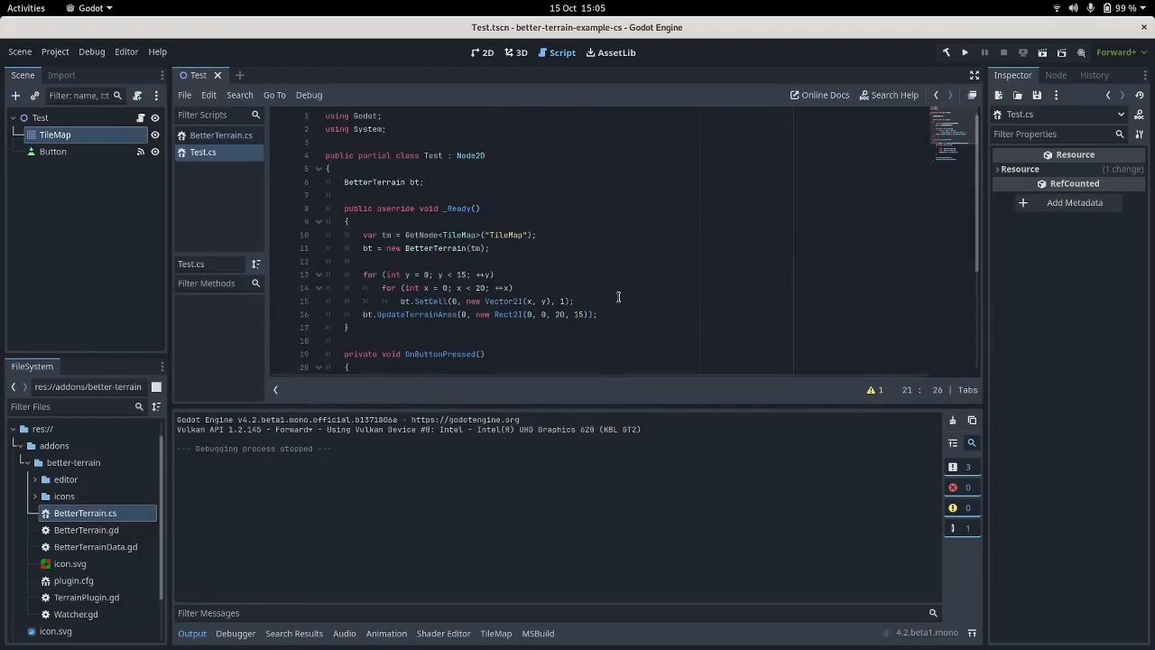
{"action": "mouse_move", "coordinate": [450, 314]}
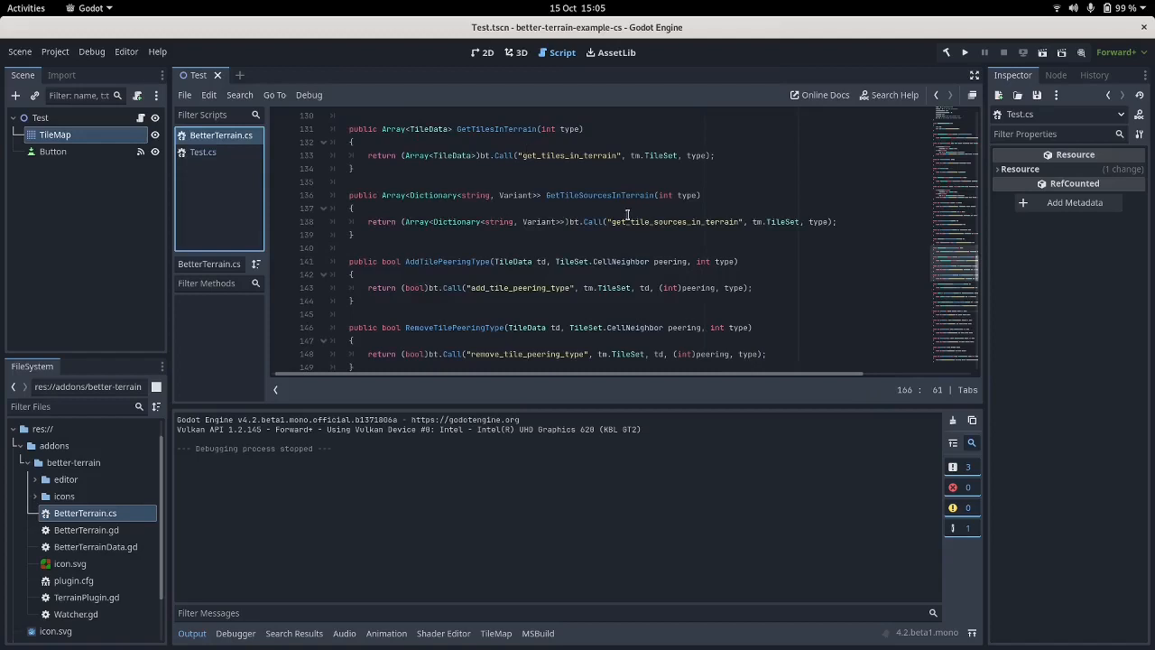
{"action": "mouse_move", "coordinate": [976, 274]}
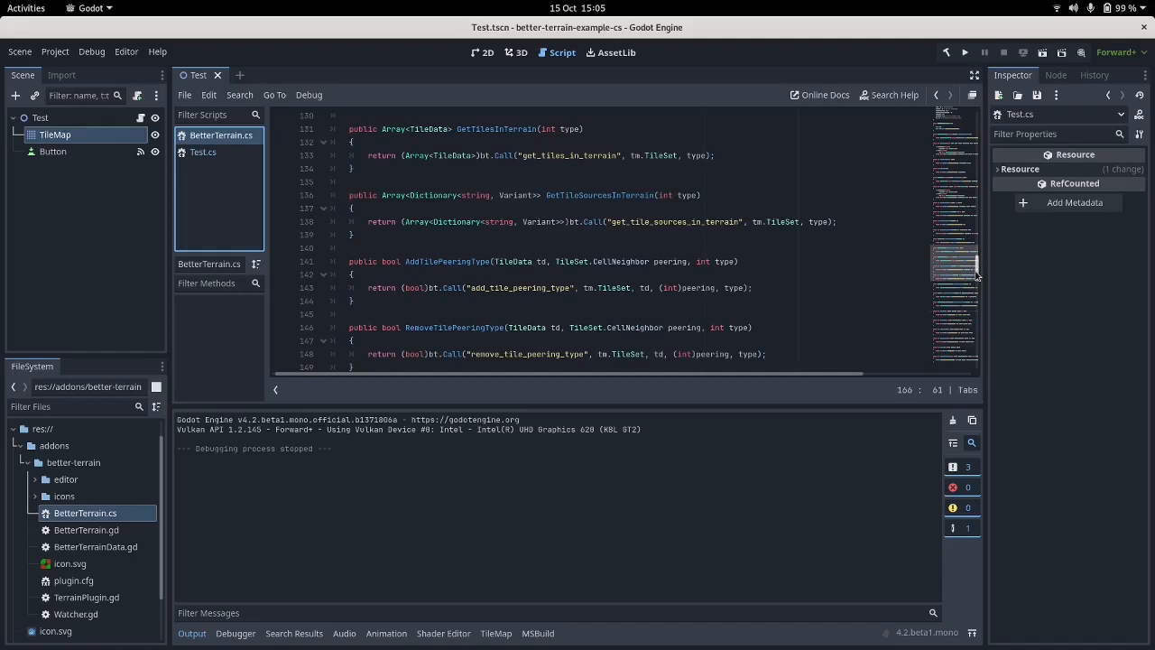
{"action": "mouse_move", "coordinate": [804, 271]}
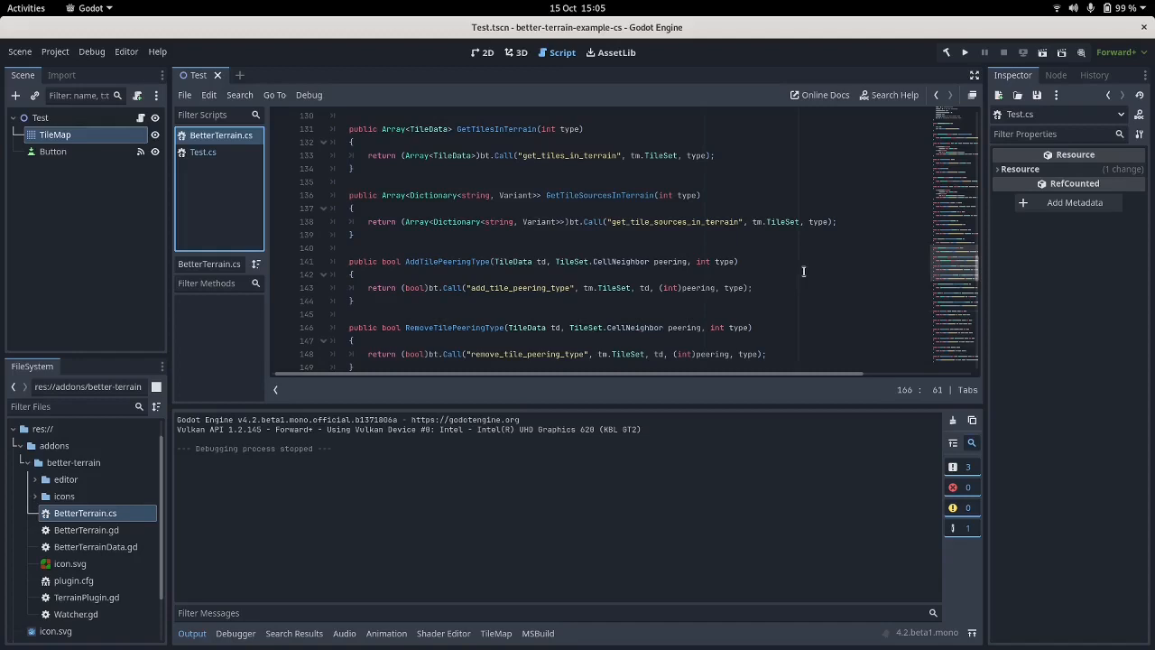
{"action": "mouse_move", "coordinate": [827, 268]}
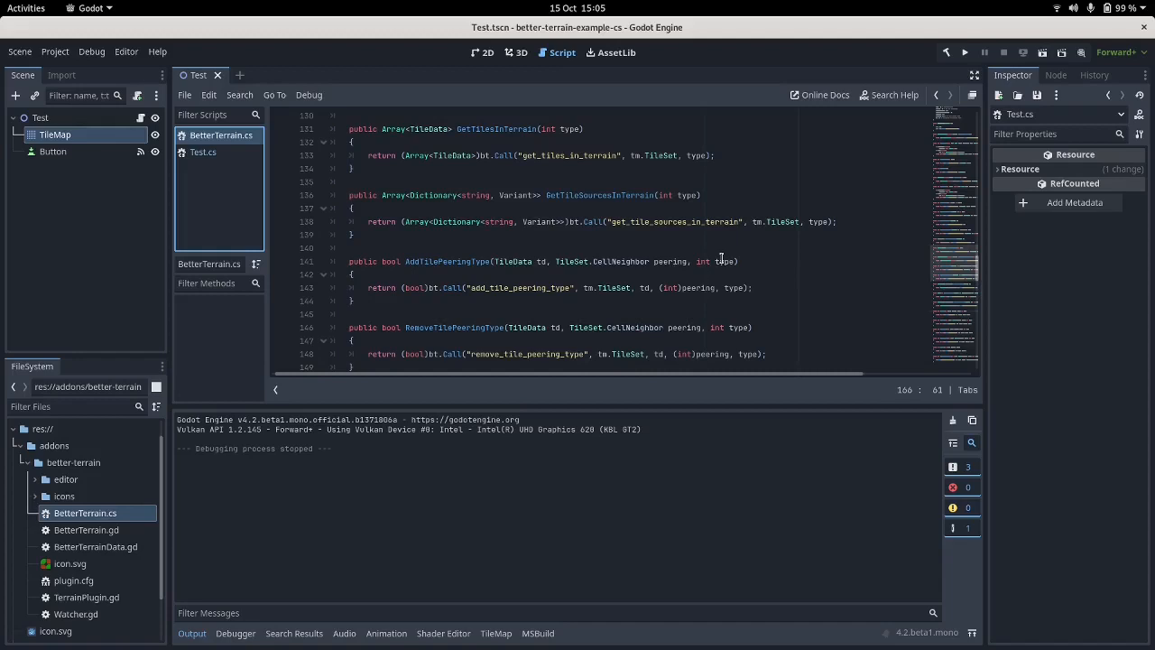
{"action": "mouse_move", "coordinate": [787, 268]}
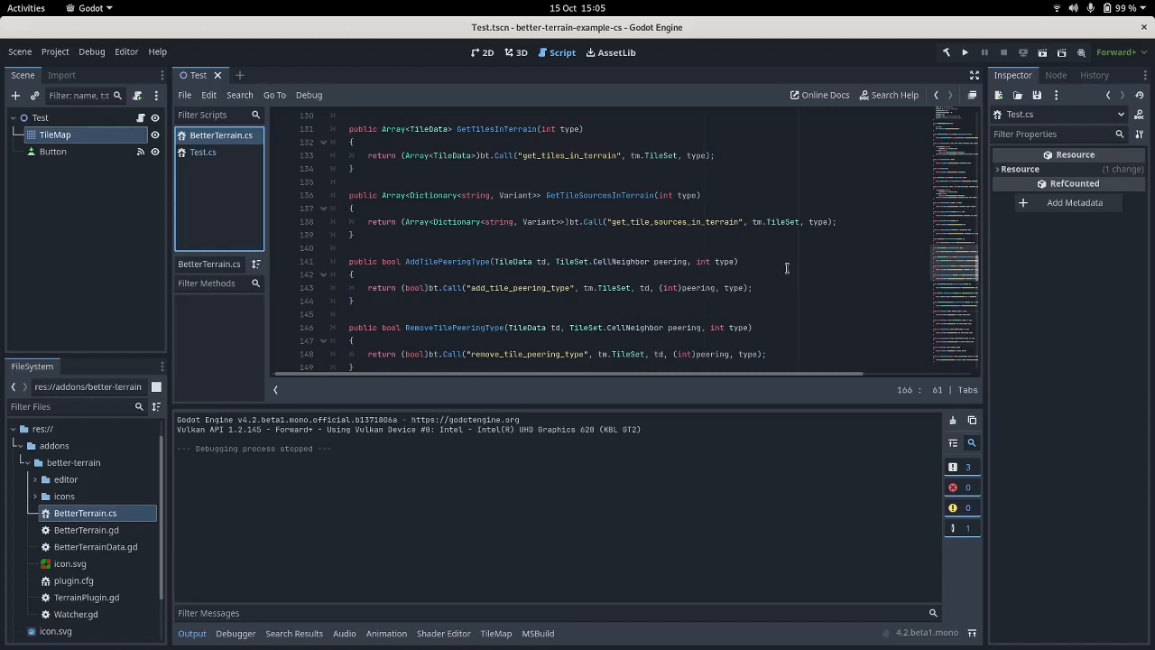